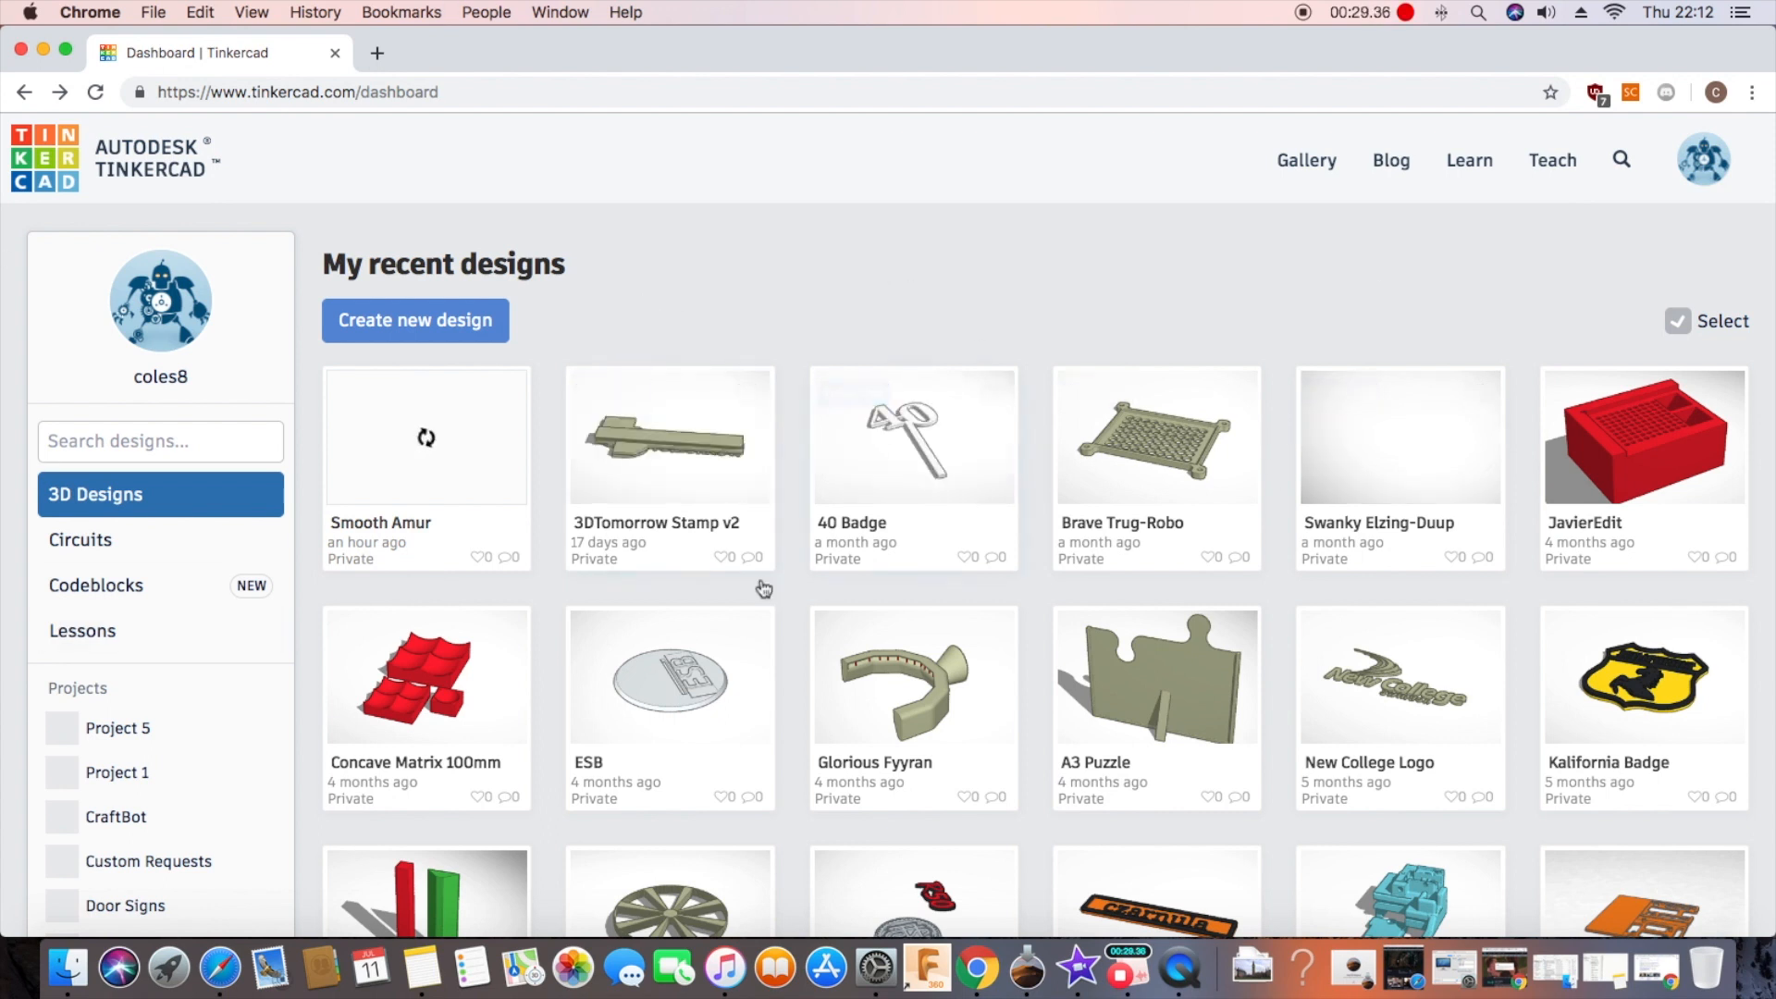
mouse_move(792, 294)
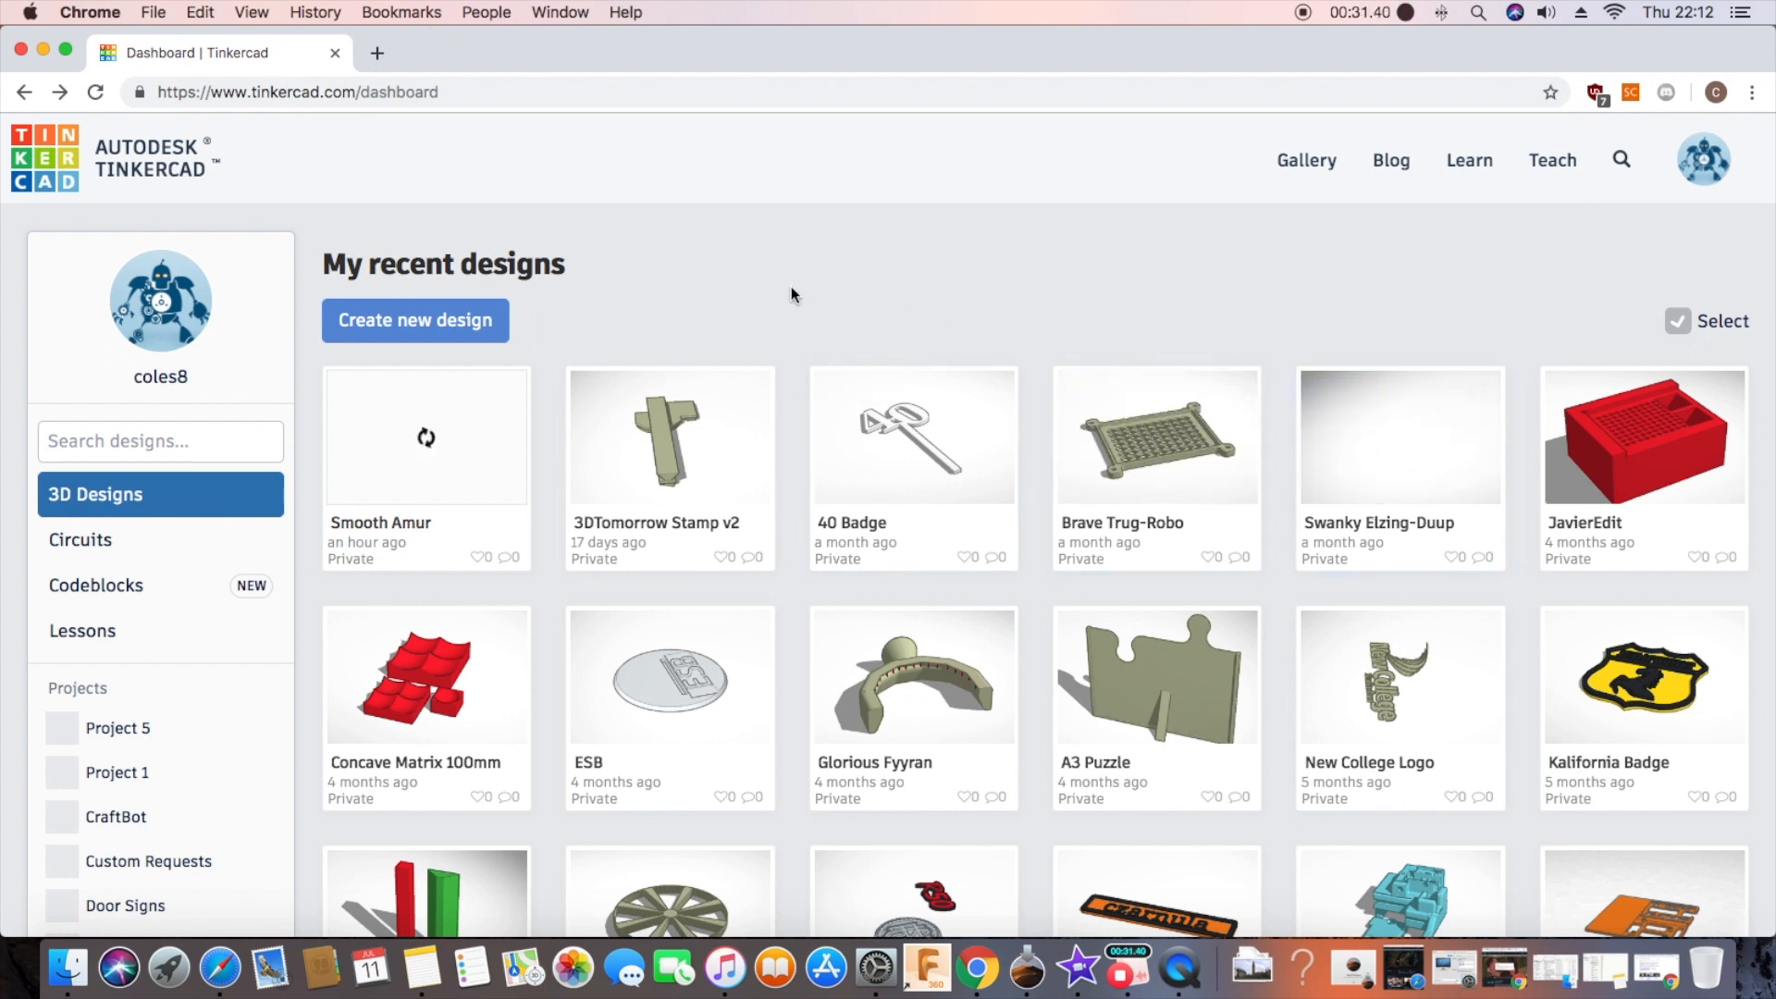
mouse_move(617, 360)
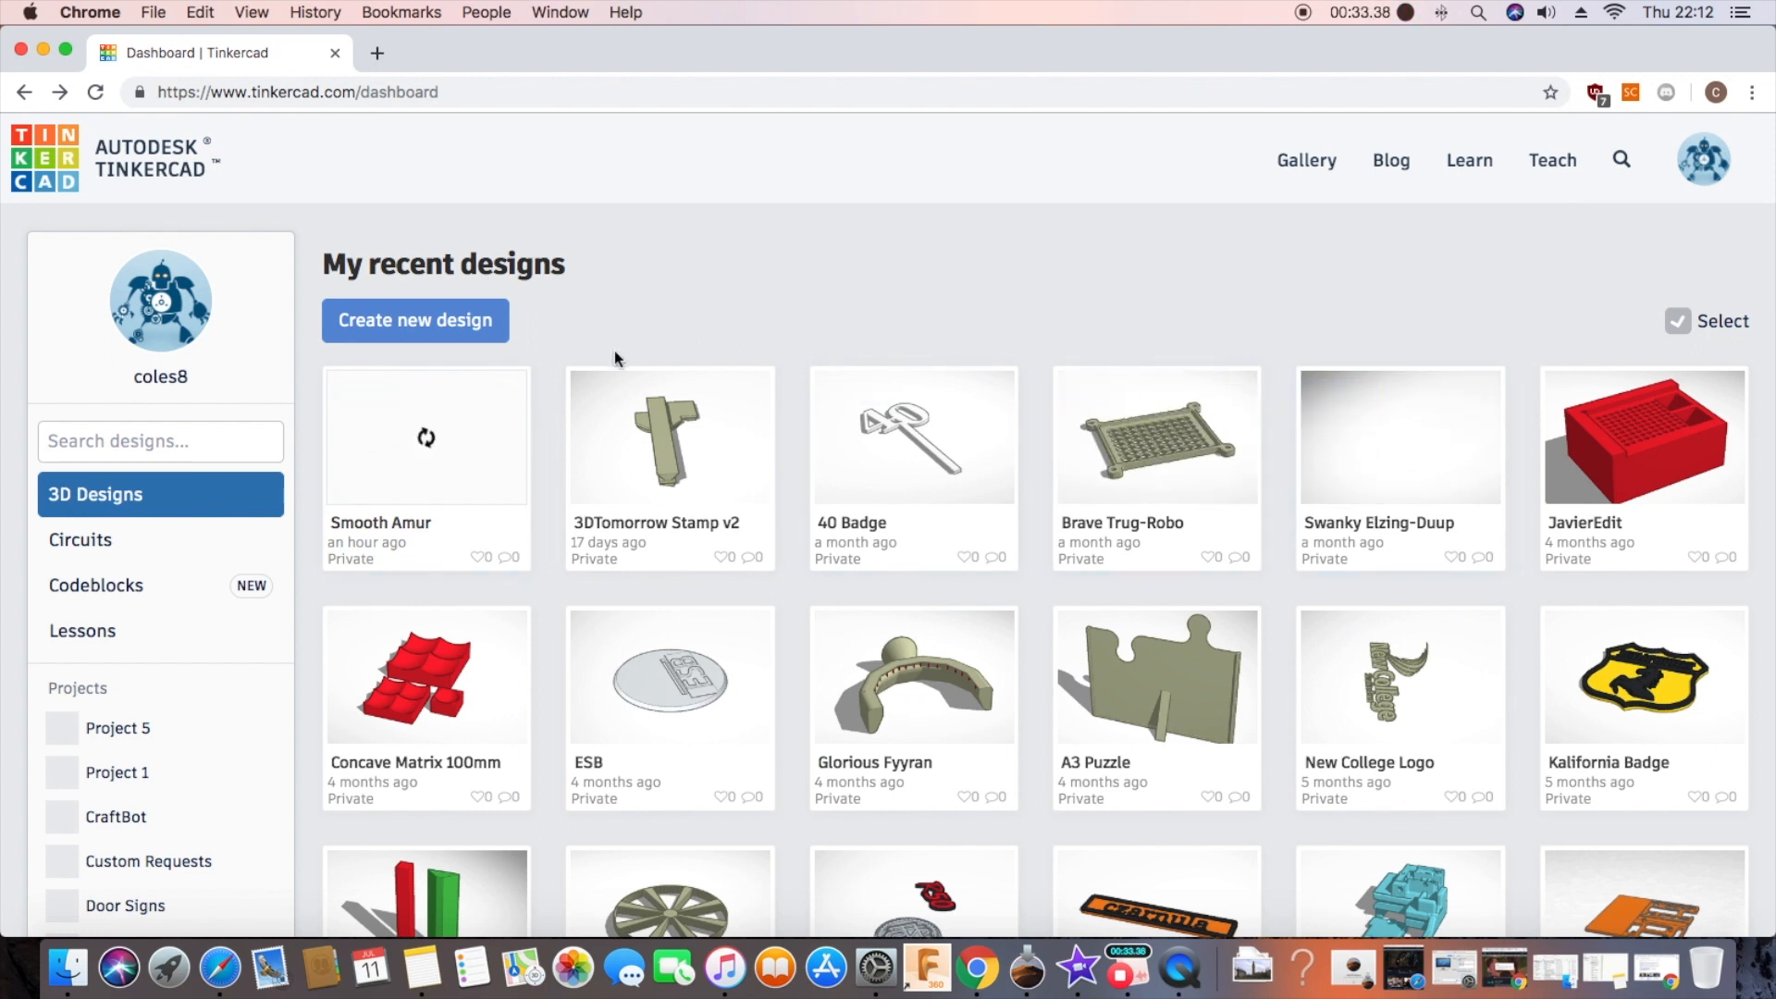
Step: Create a new blank design from the Tinkercad dashboard
click(414, 319)
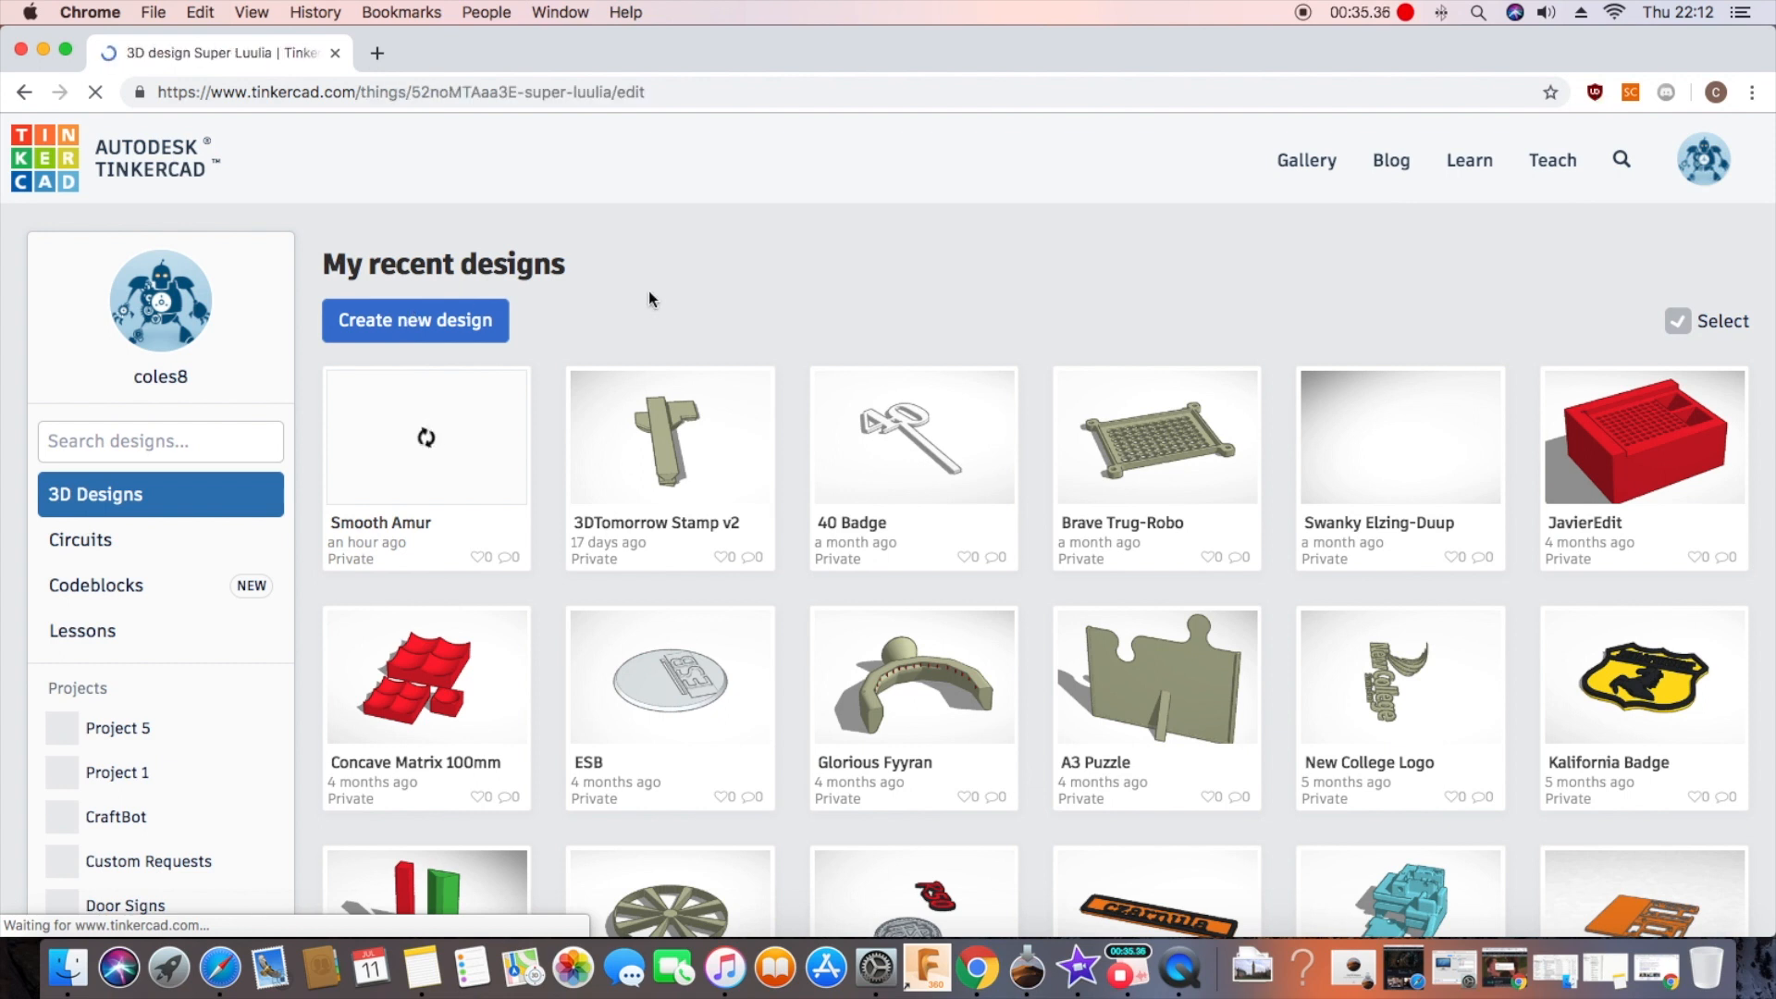
Step: Star Box, Cylinder, Sphere, Roof and Pyramid, then show the Favorites collection
click(424, 436)
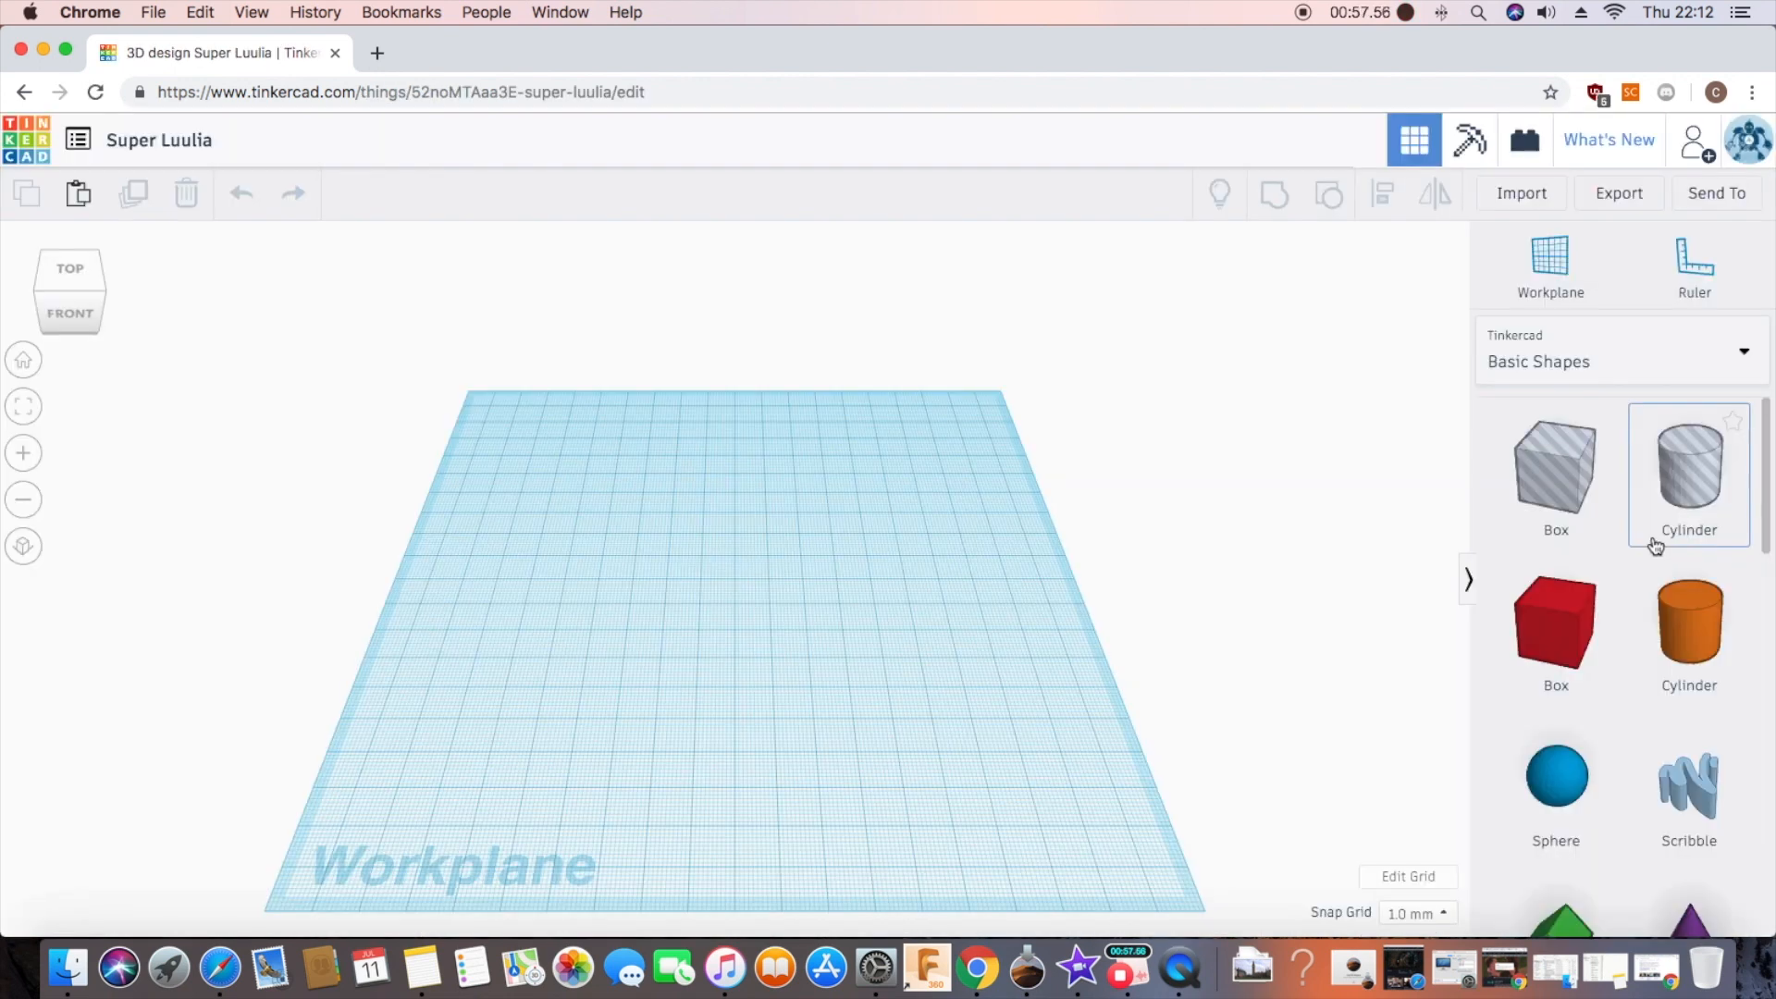
mouse_move(1054, 519)
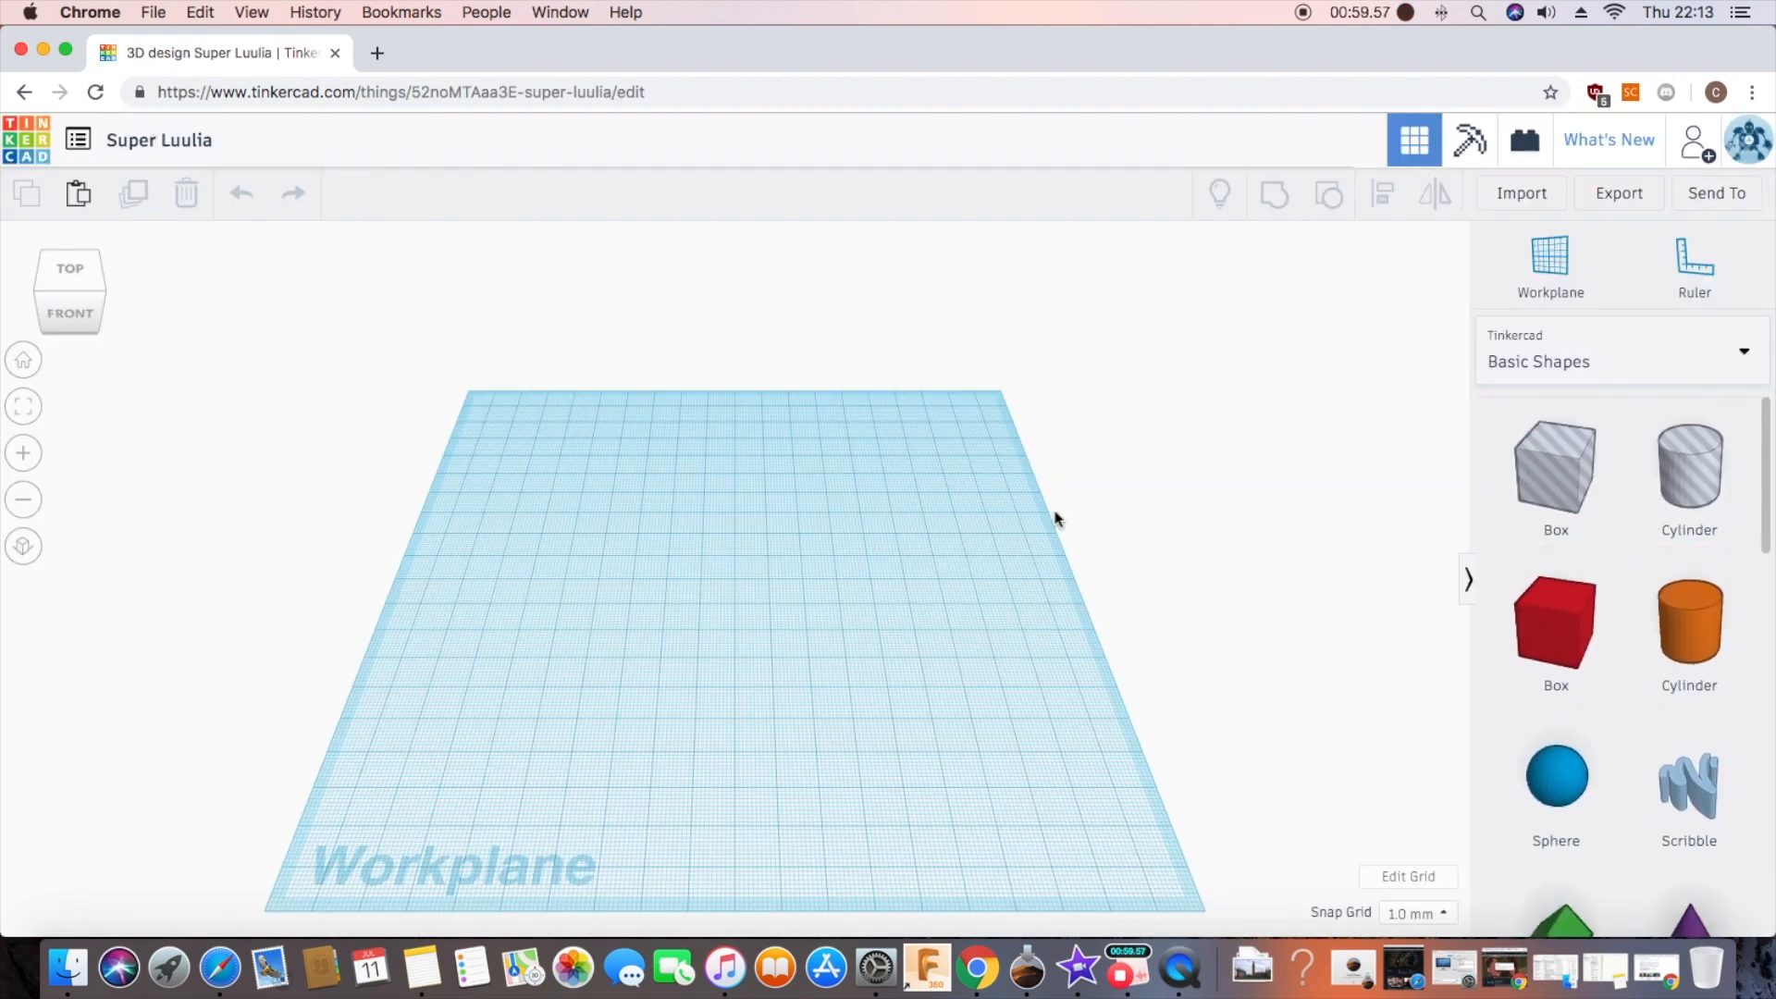
mouse_move(1124, 565)
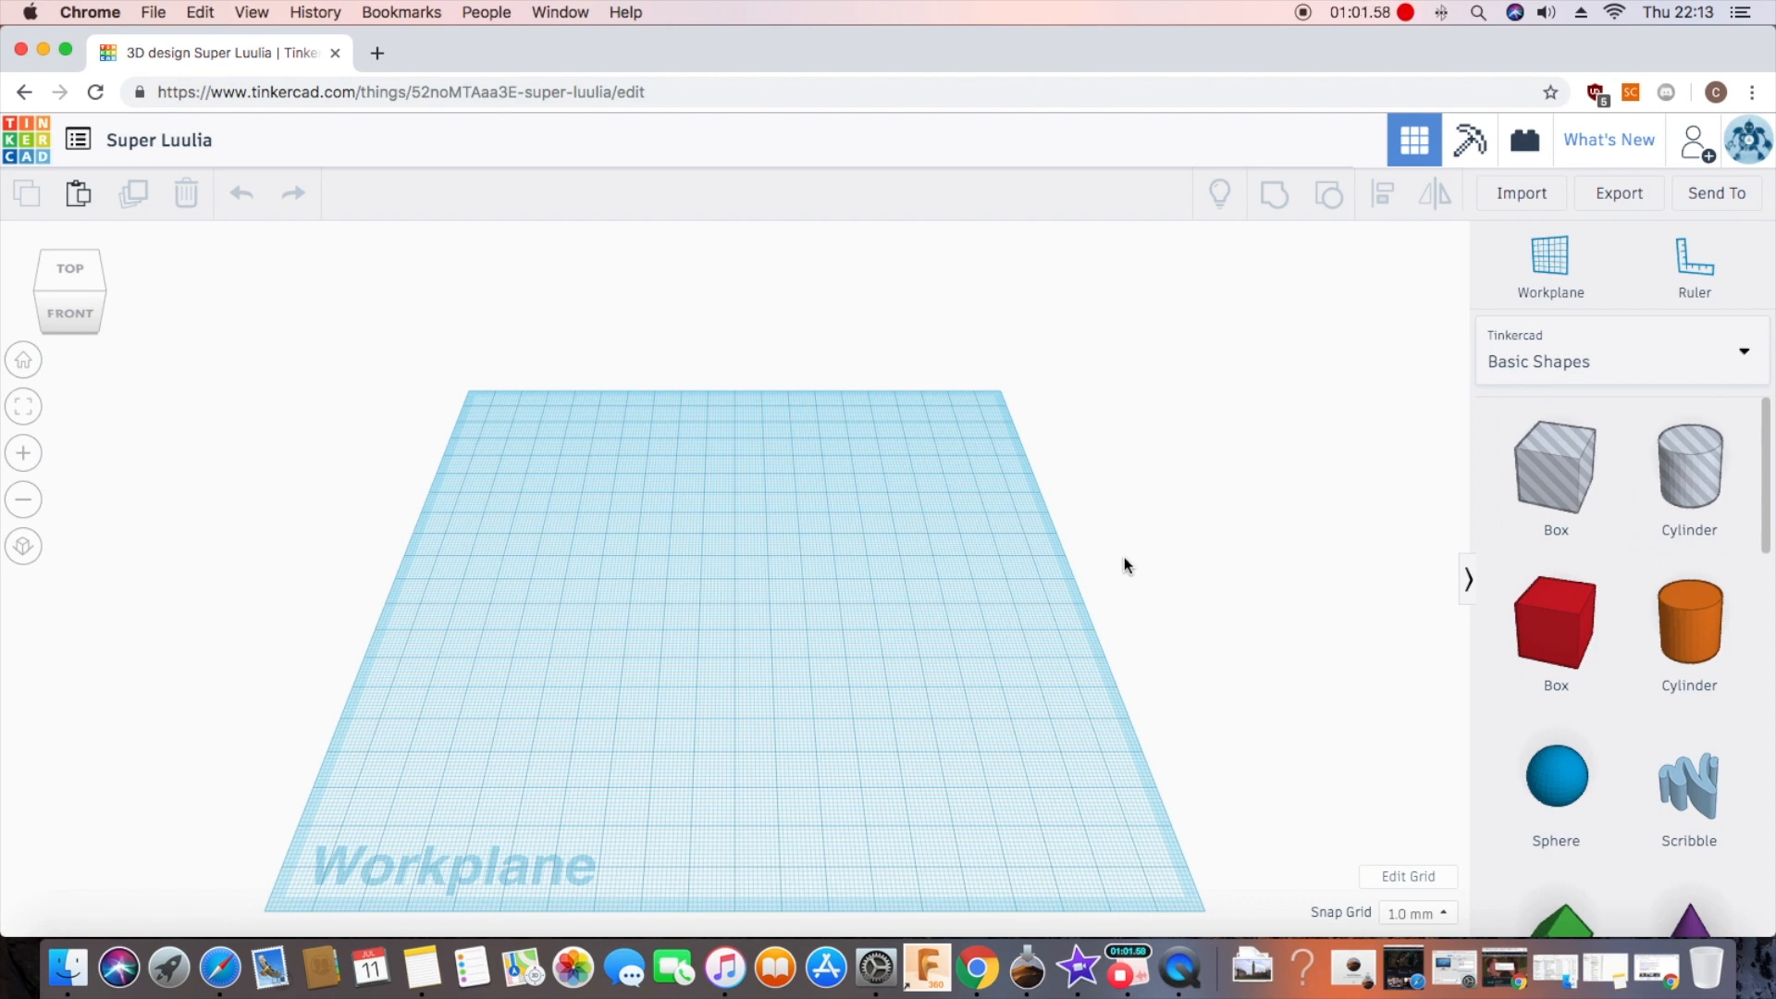
mouse_move(1490, 592)
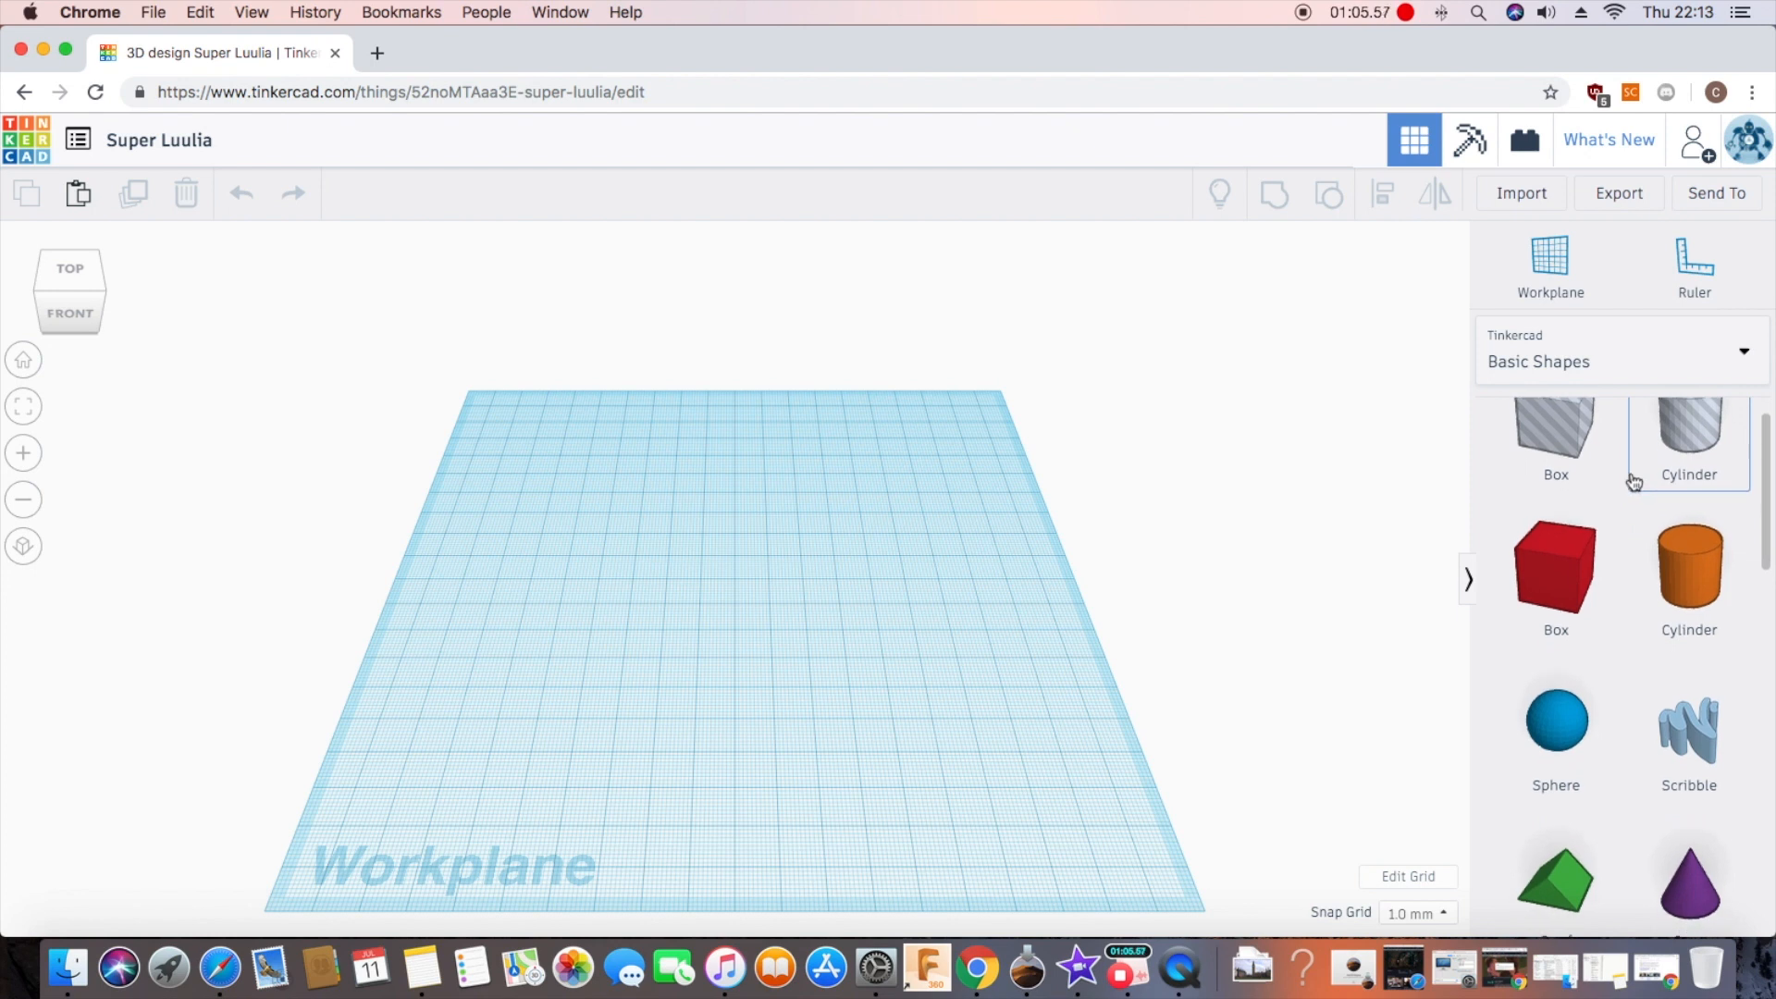
scroll(down, 3)
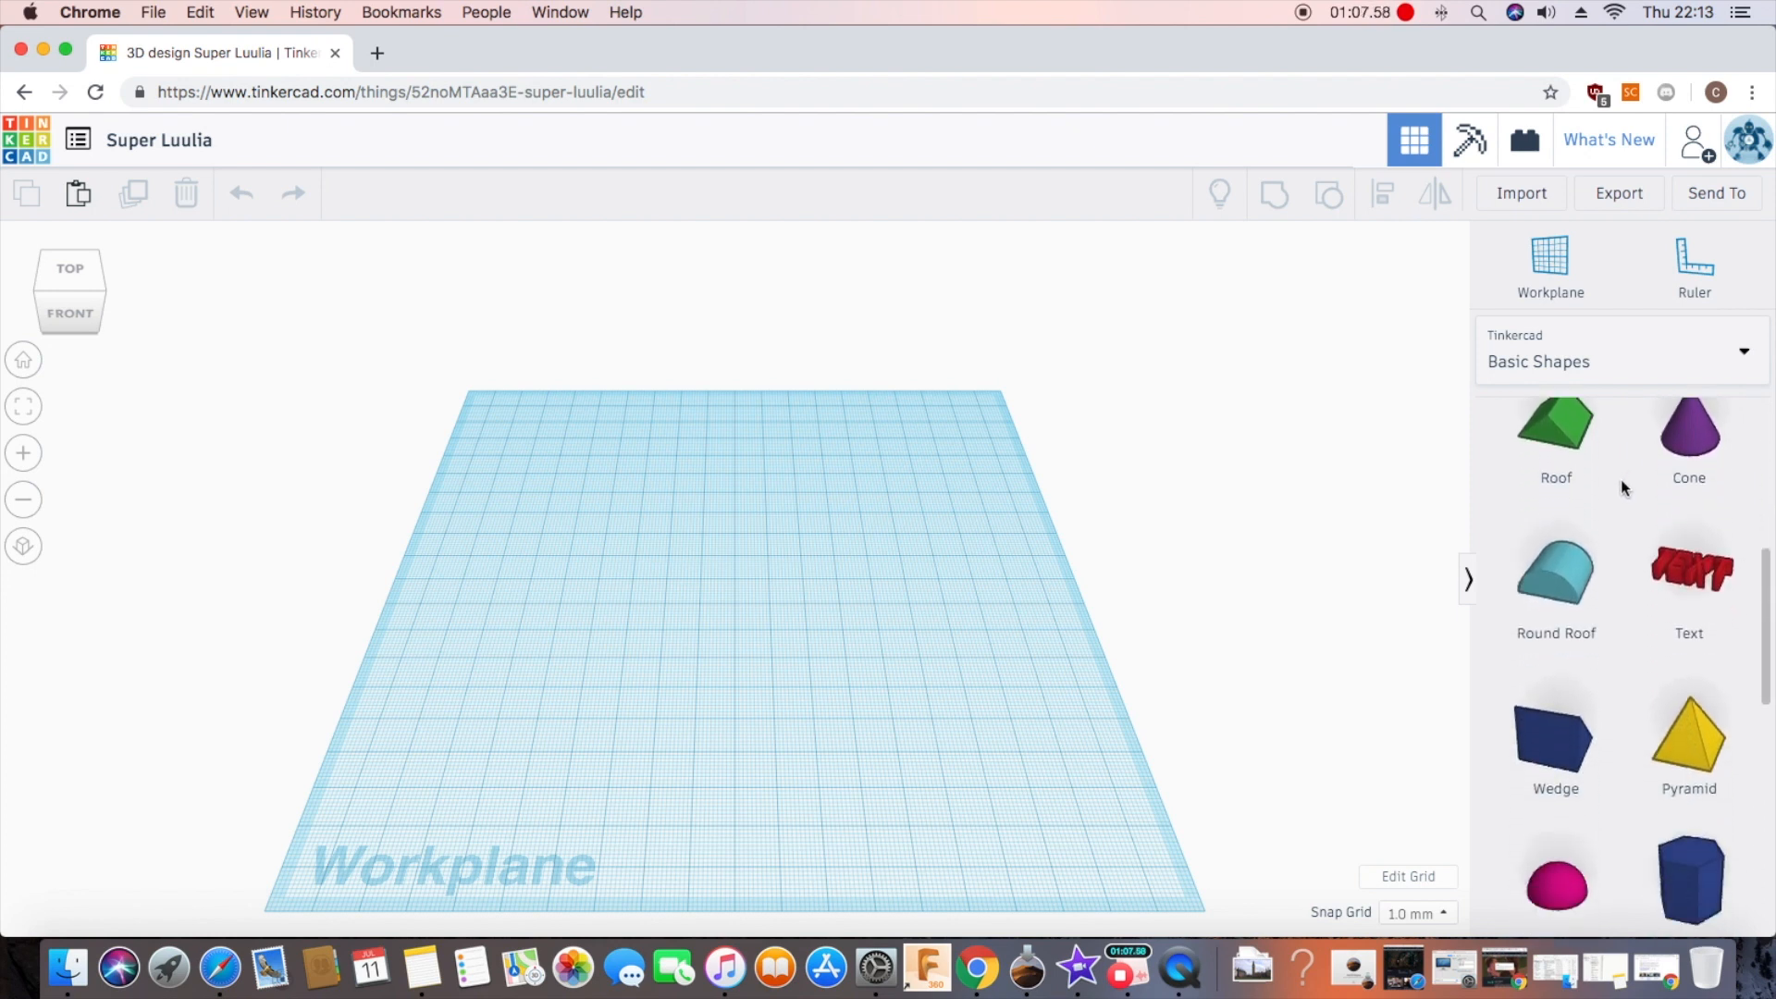
scroll(up, 3)
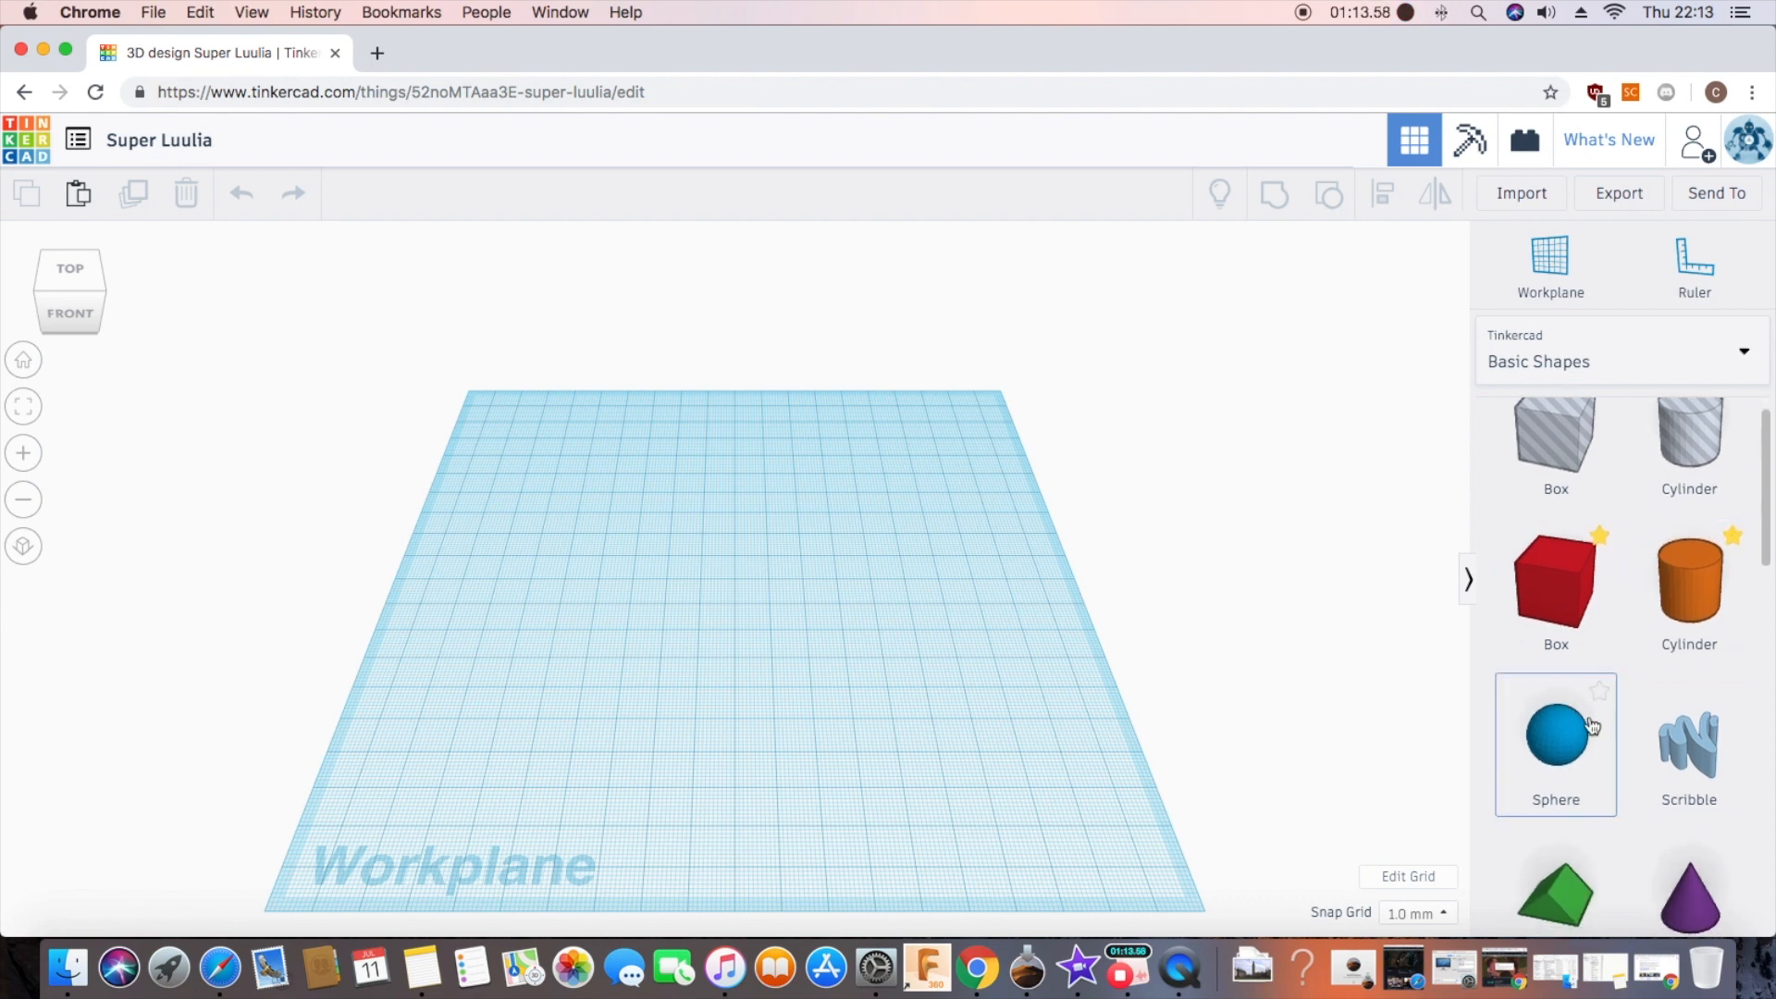
scroll(down, 3)
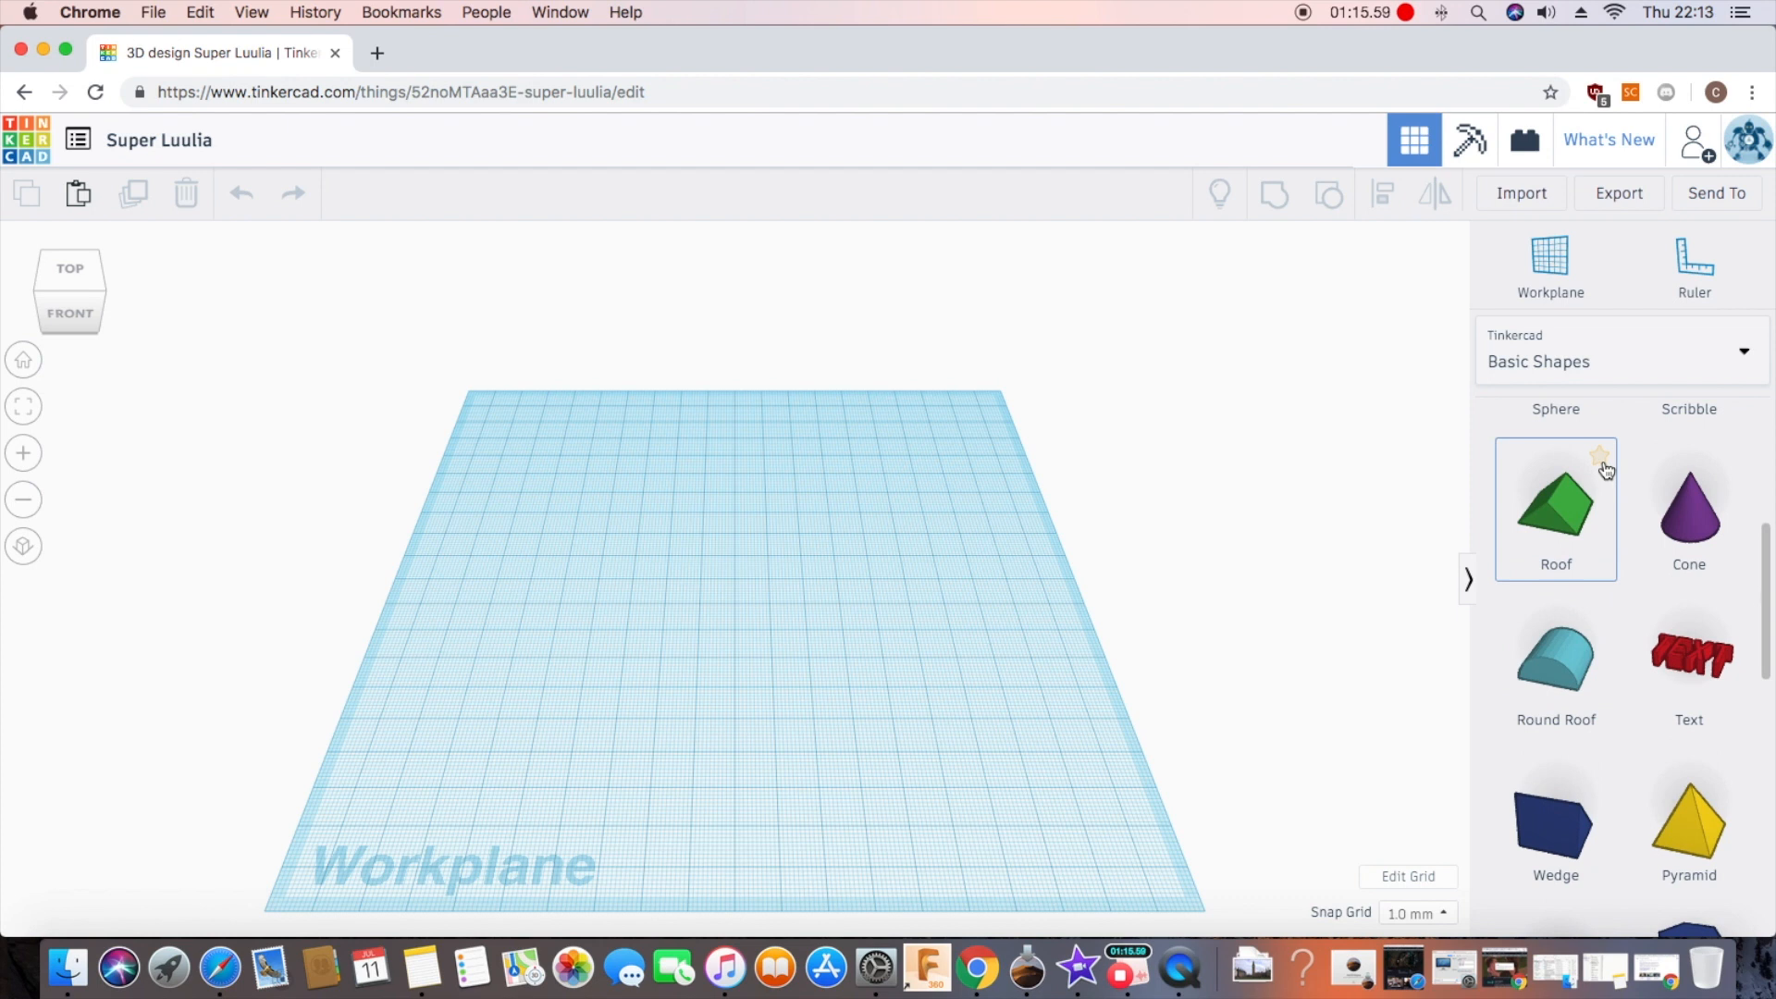
mouse_move(1730, 774)
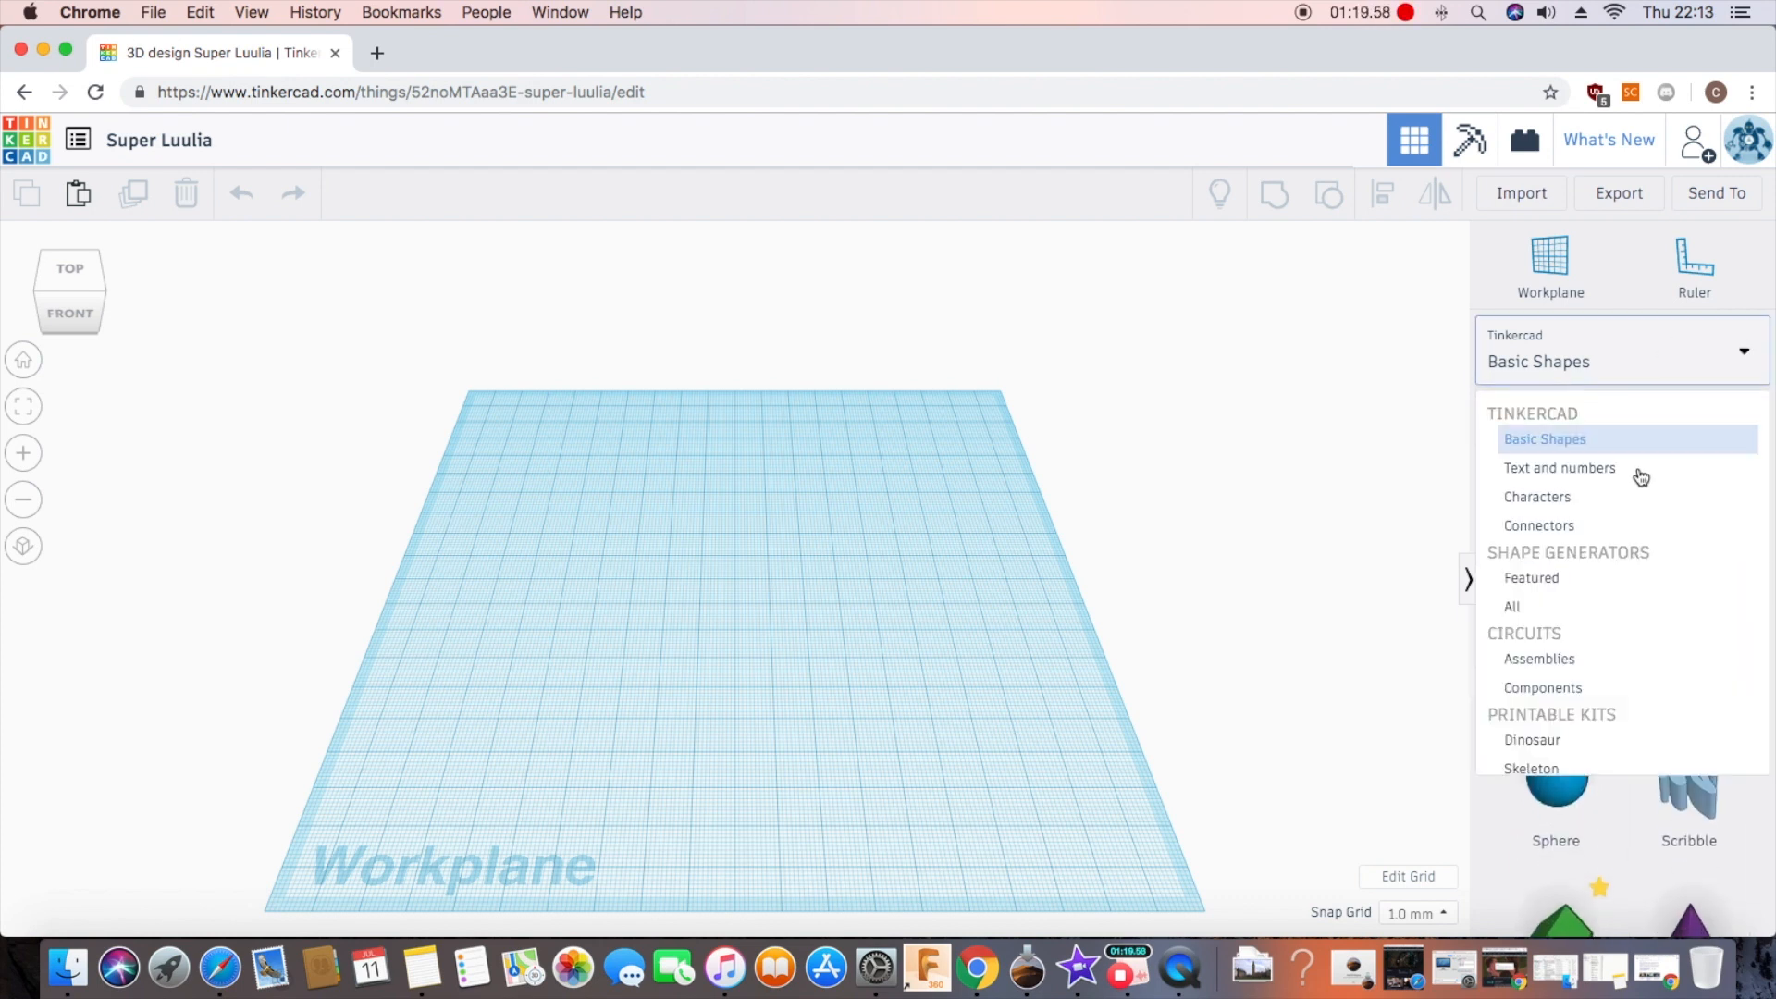
click(1533, 821)
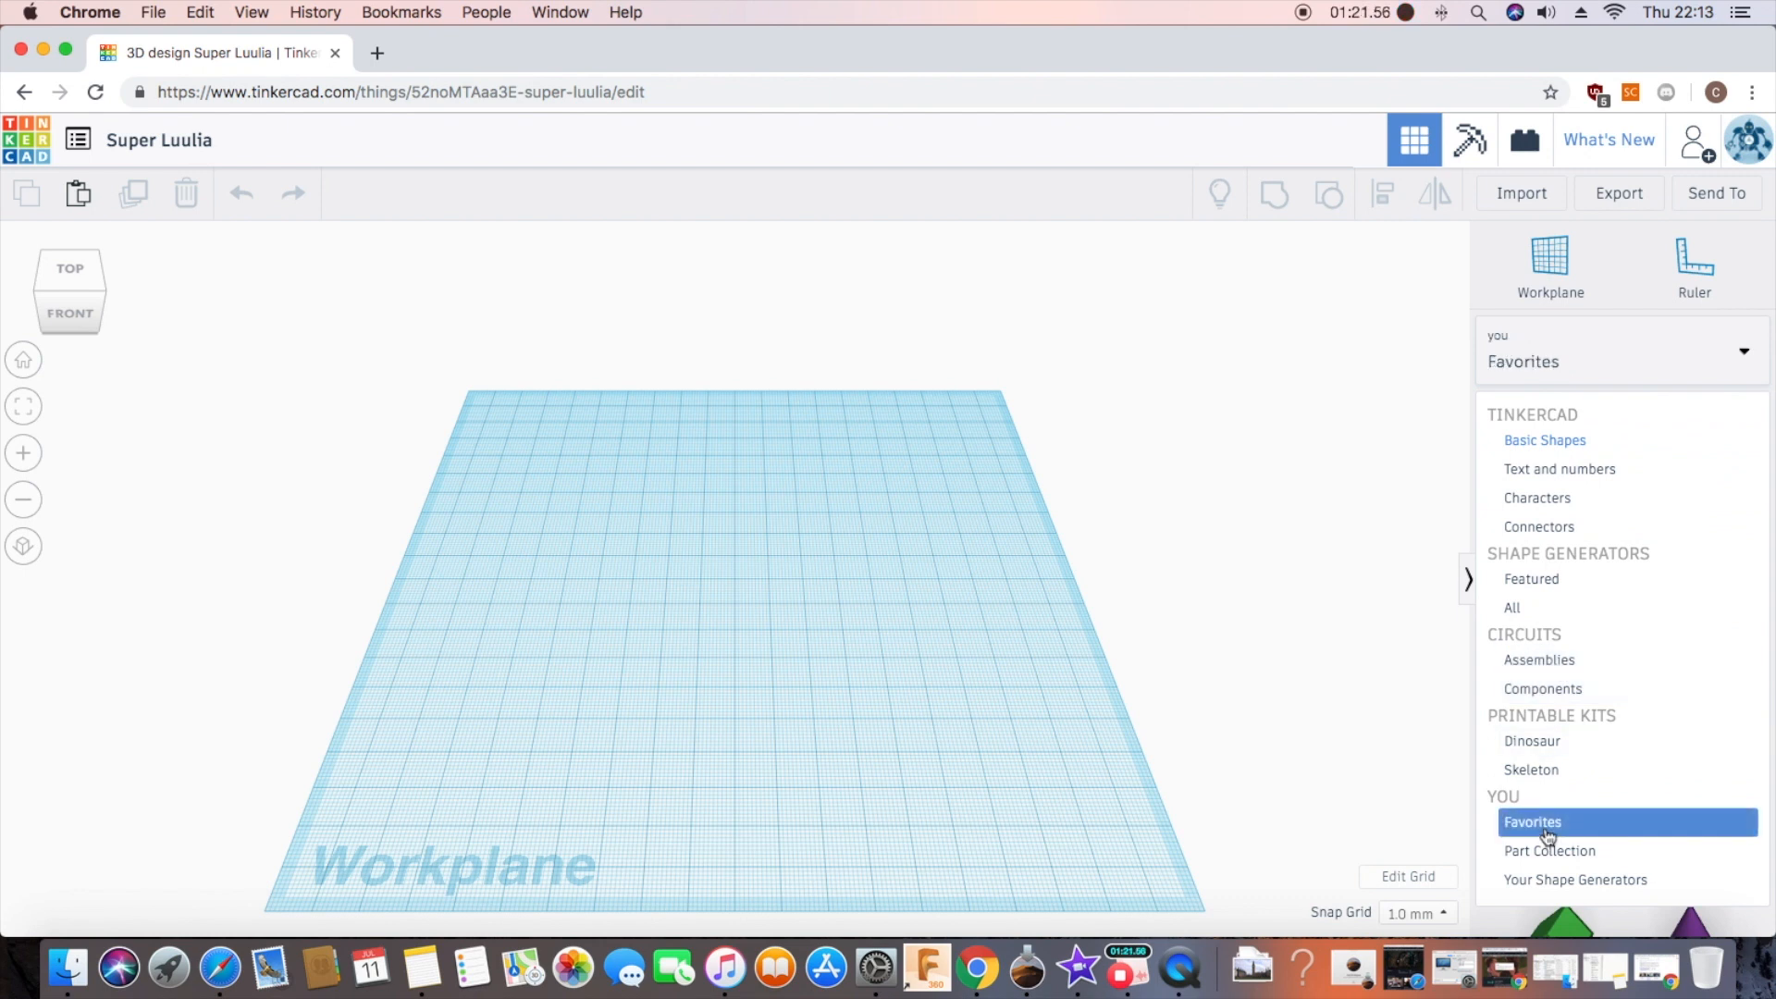
click(1532, 821)
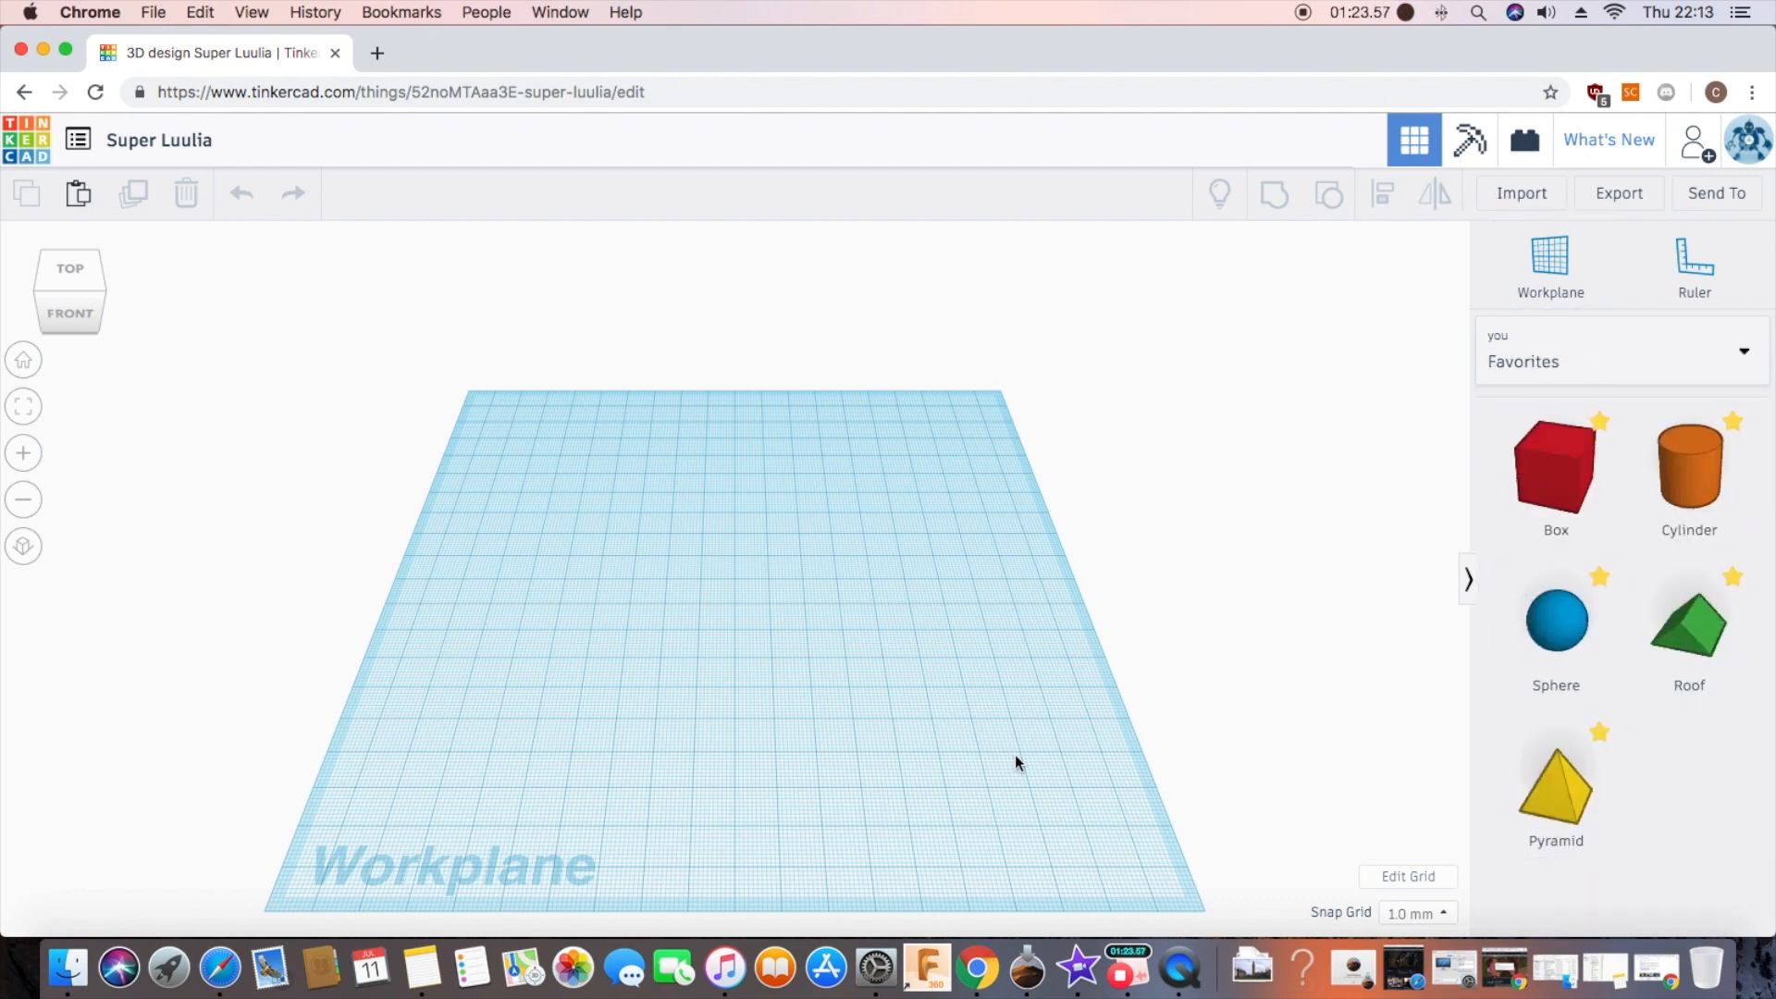
mouse_move(1300, 631)
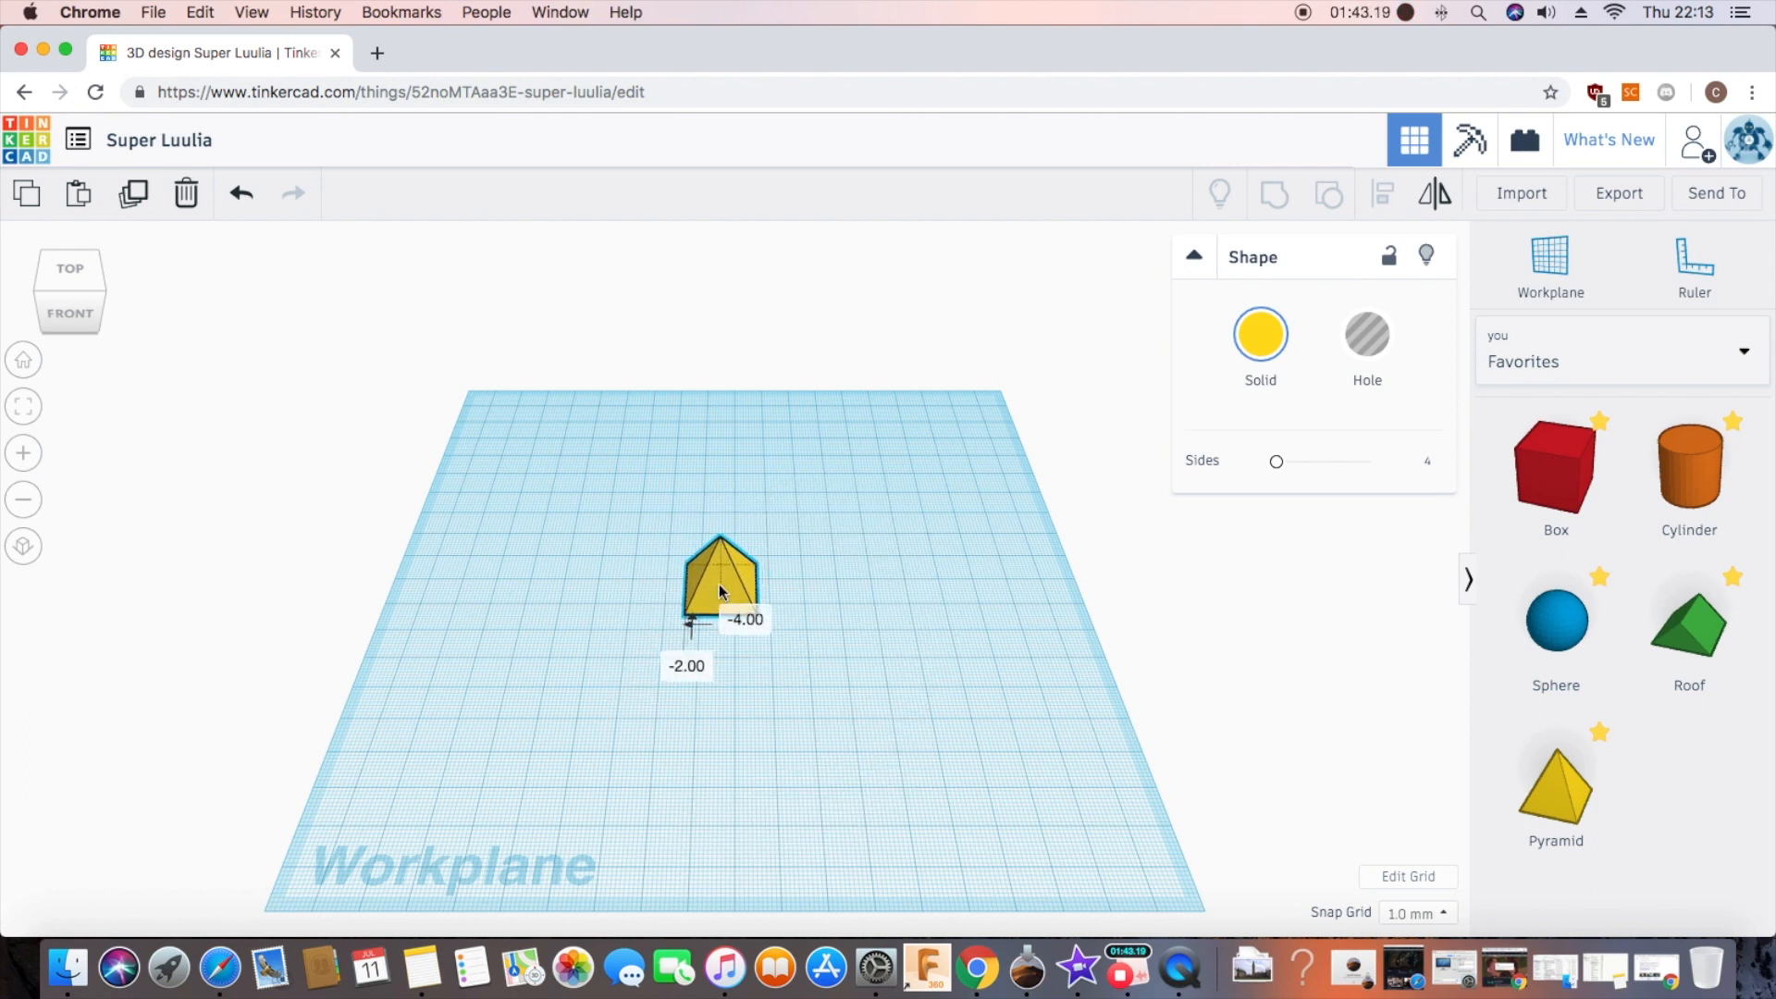
Step: Drop a yellow Pyramid from Favorites onto the workplane centre
click(719, 583)
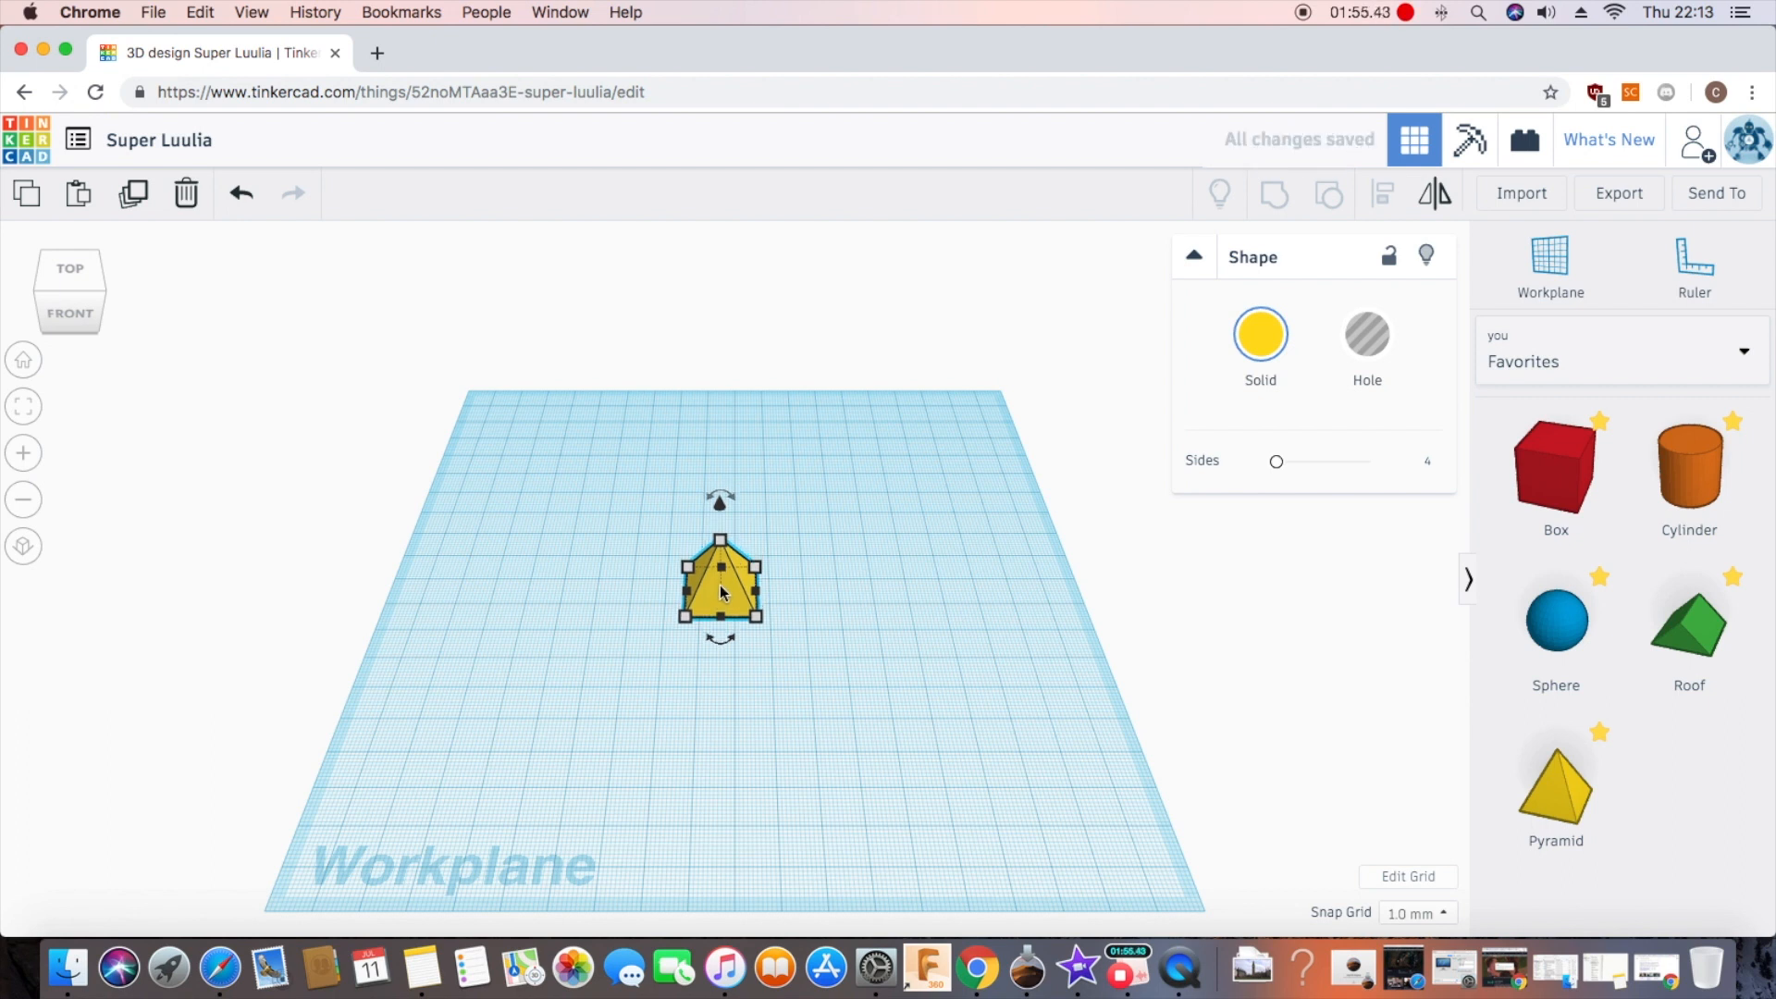
mouse_move(1069, 750)
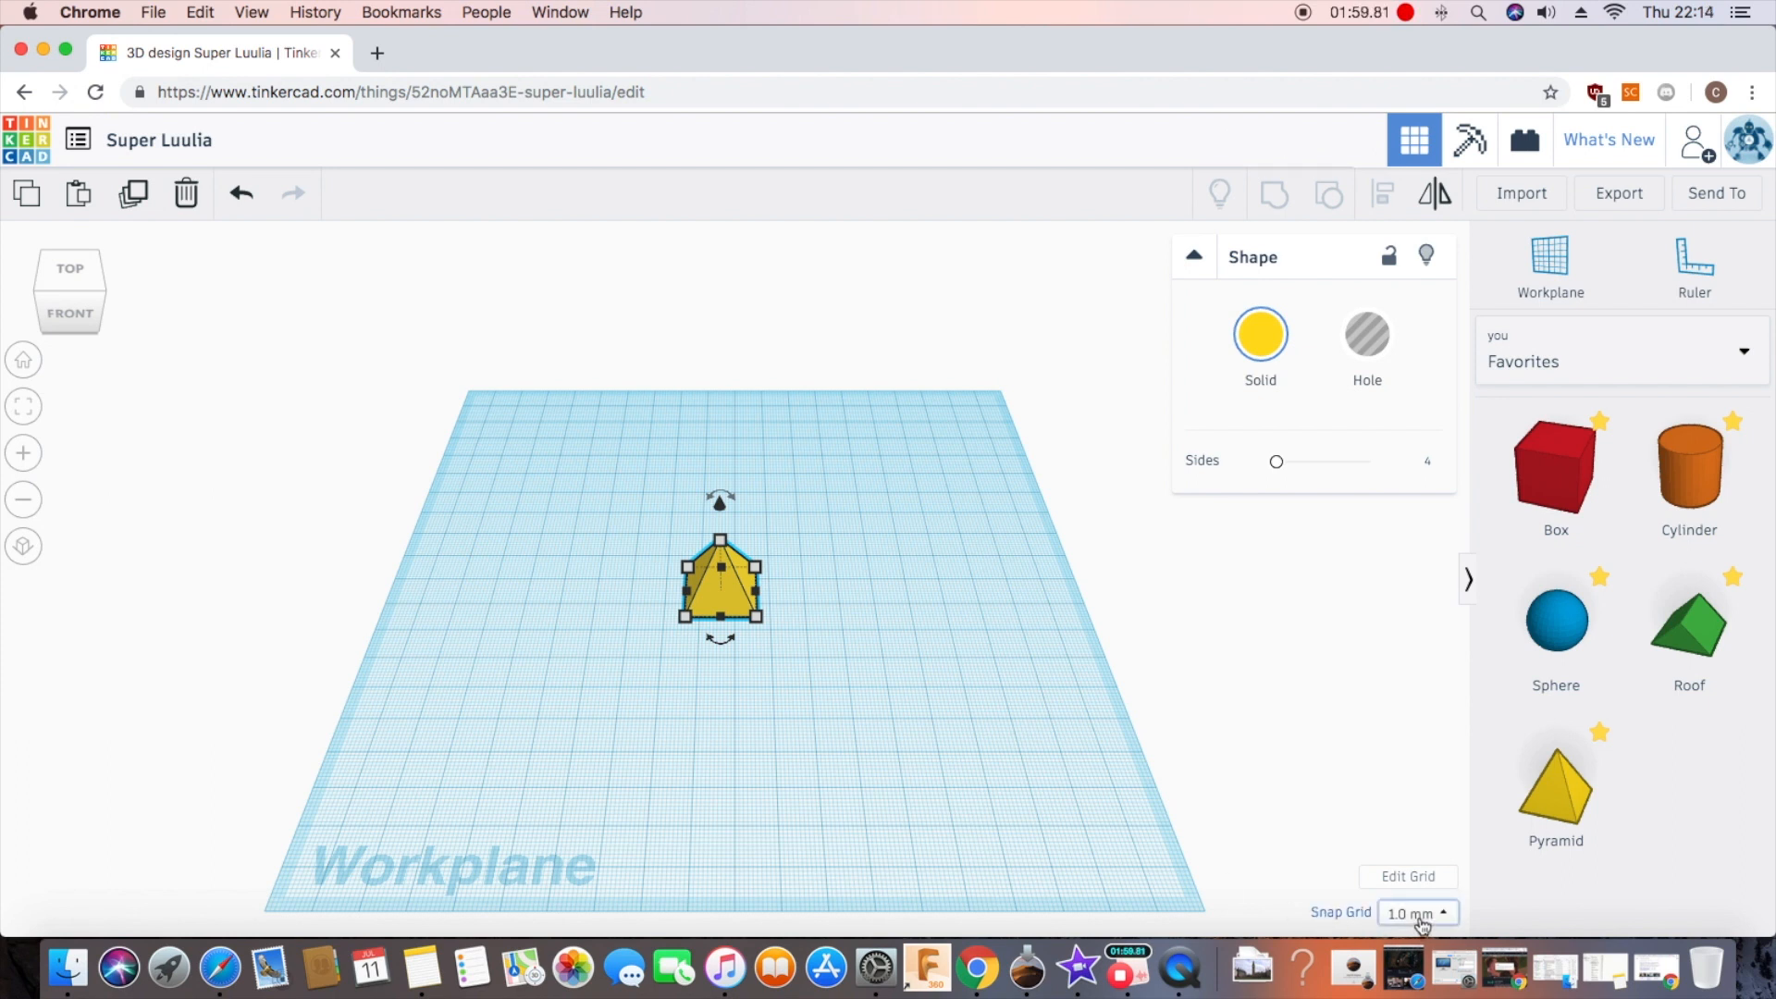
Step: Set Snap Grid to 5.0 mm, raise the pyramid 70 mm, and deselect it
click(1417, 912)
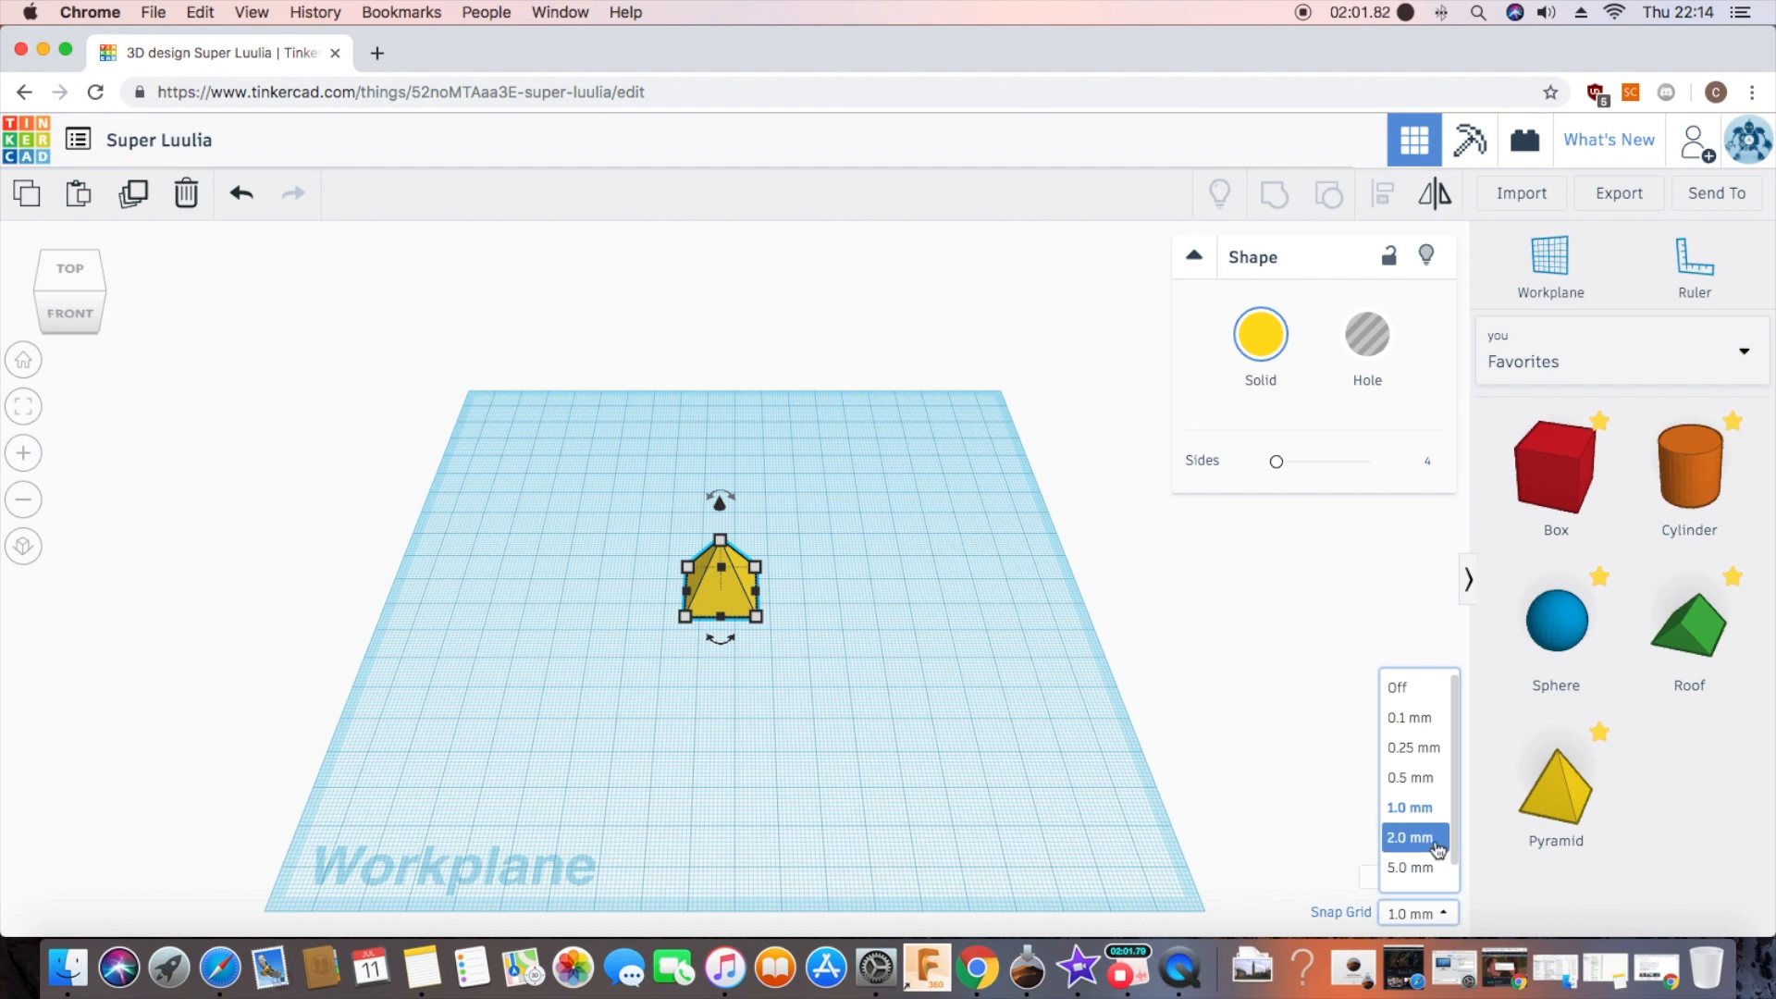
click(1409, 867)
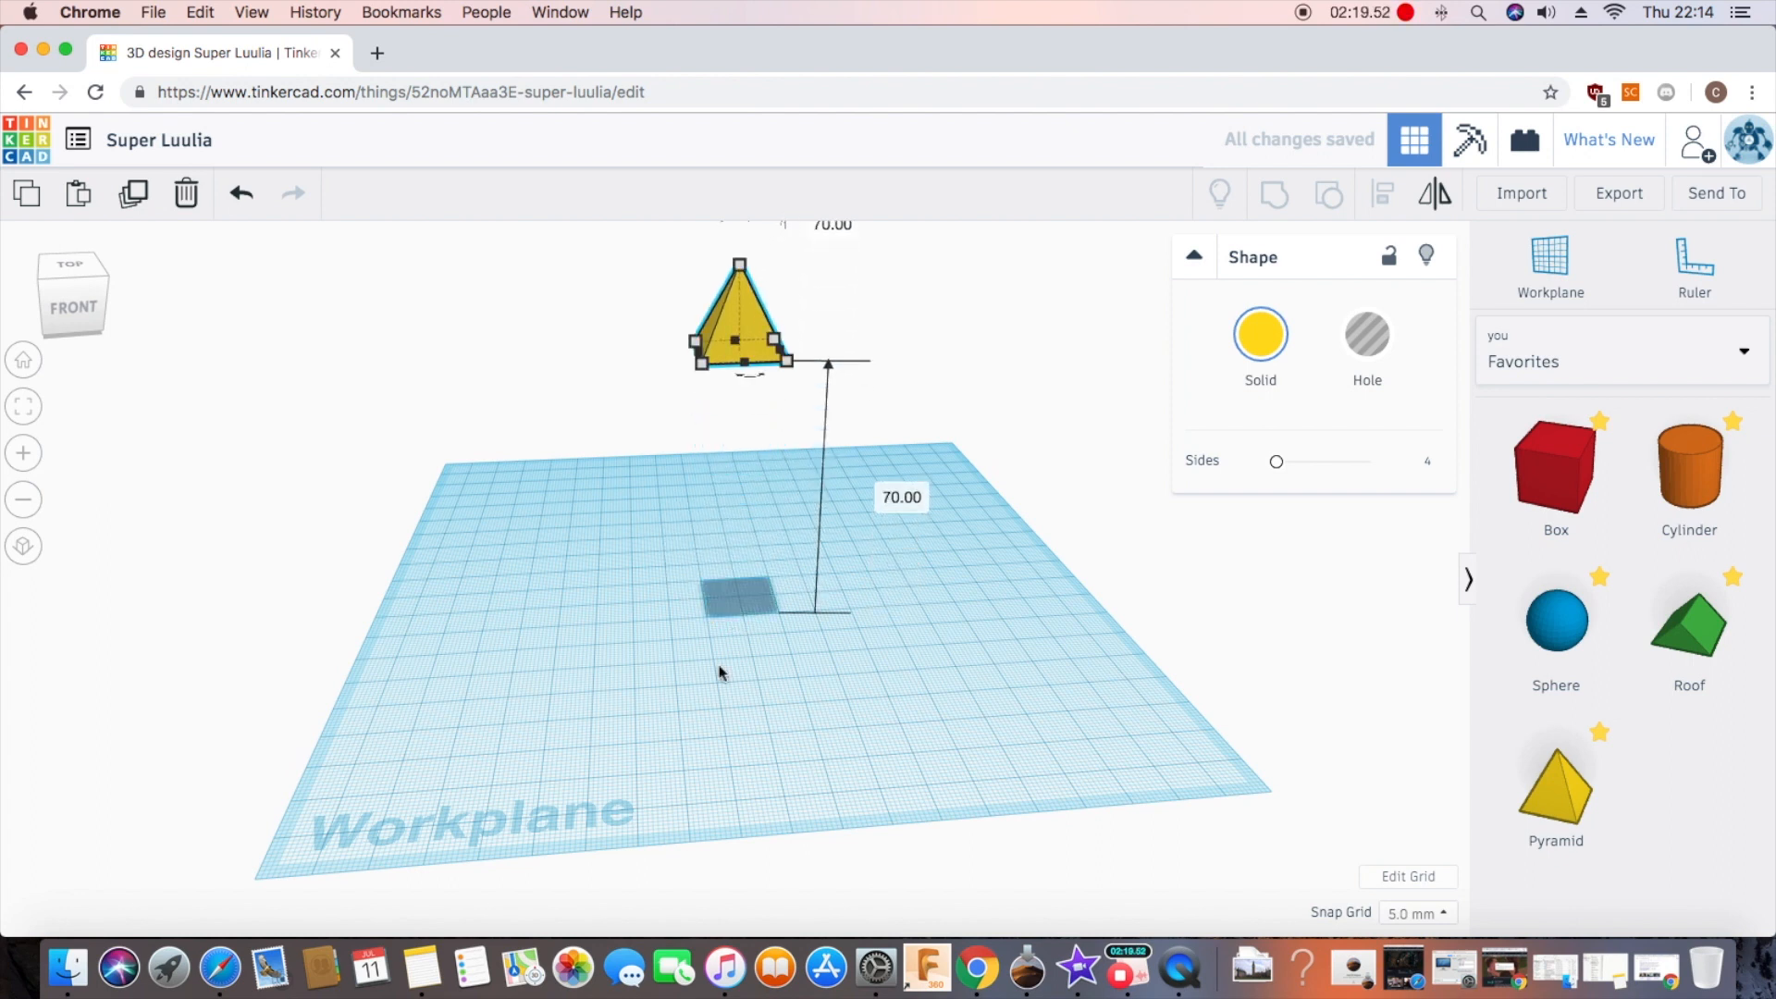
click(649, 679)
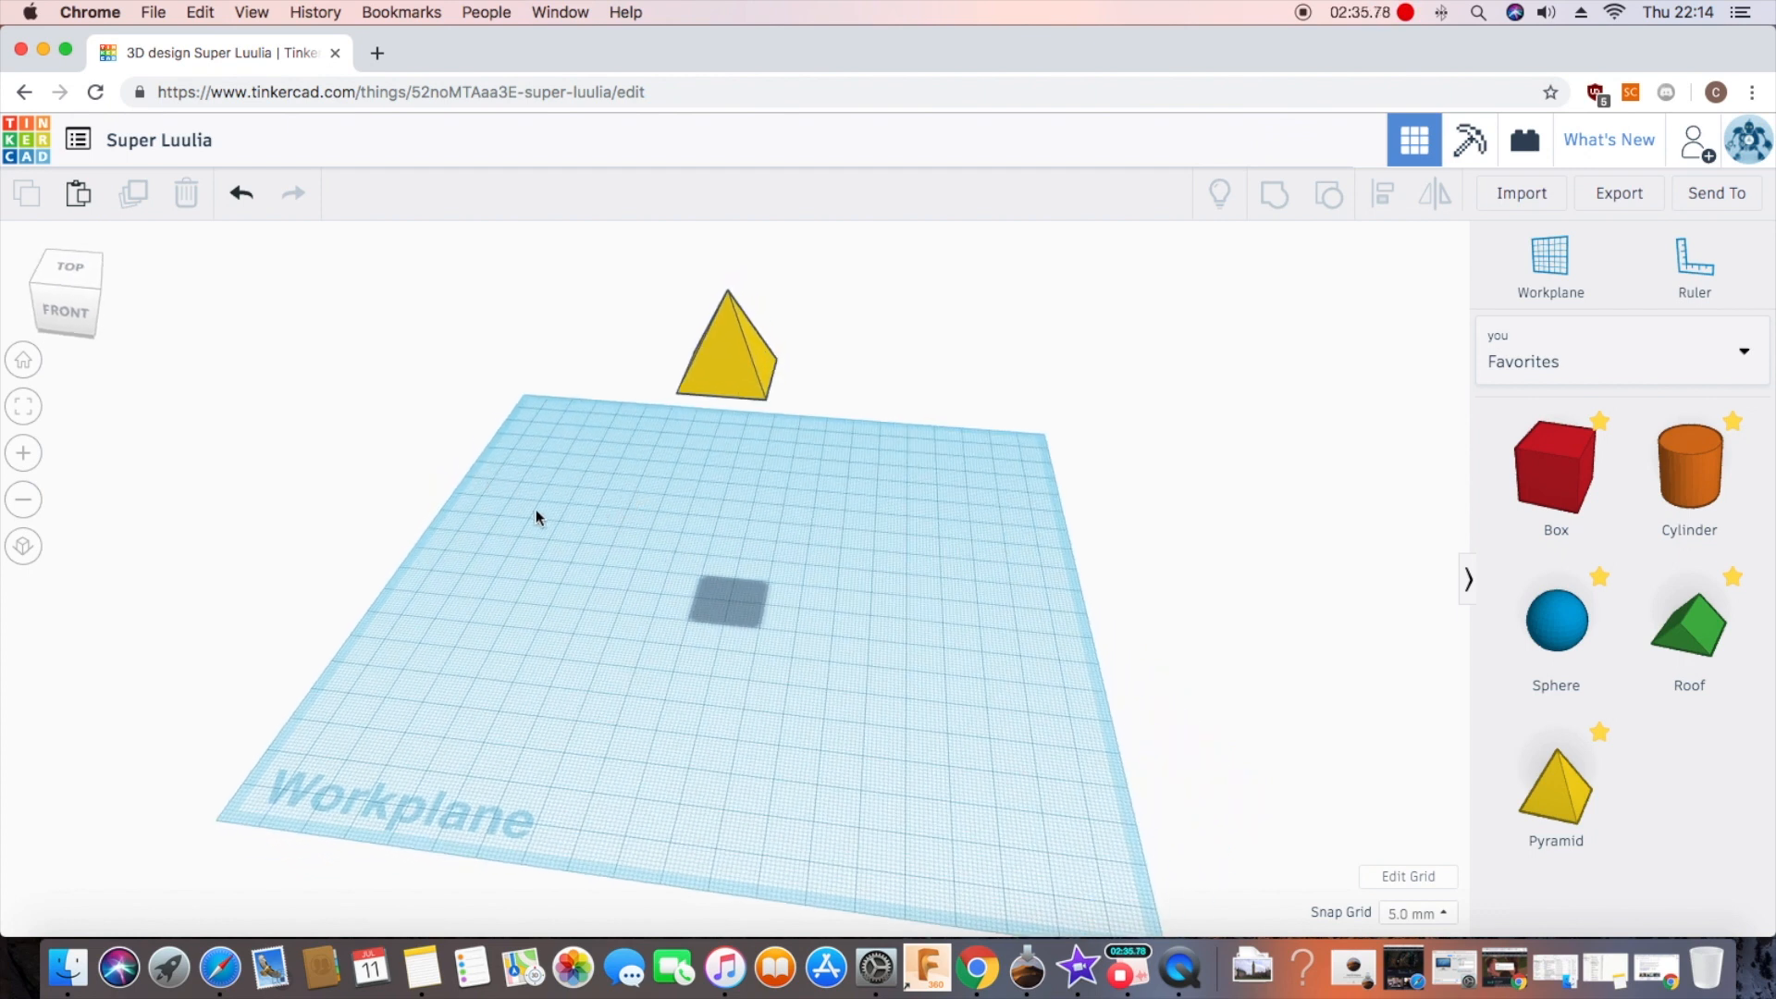
mouse_move(111, 418)
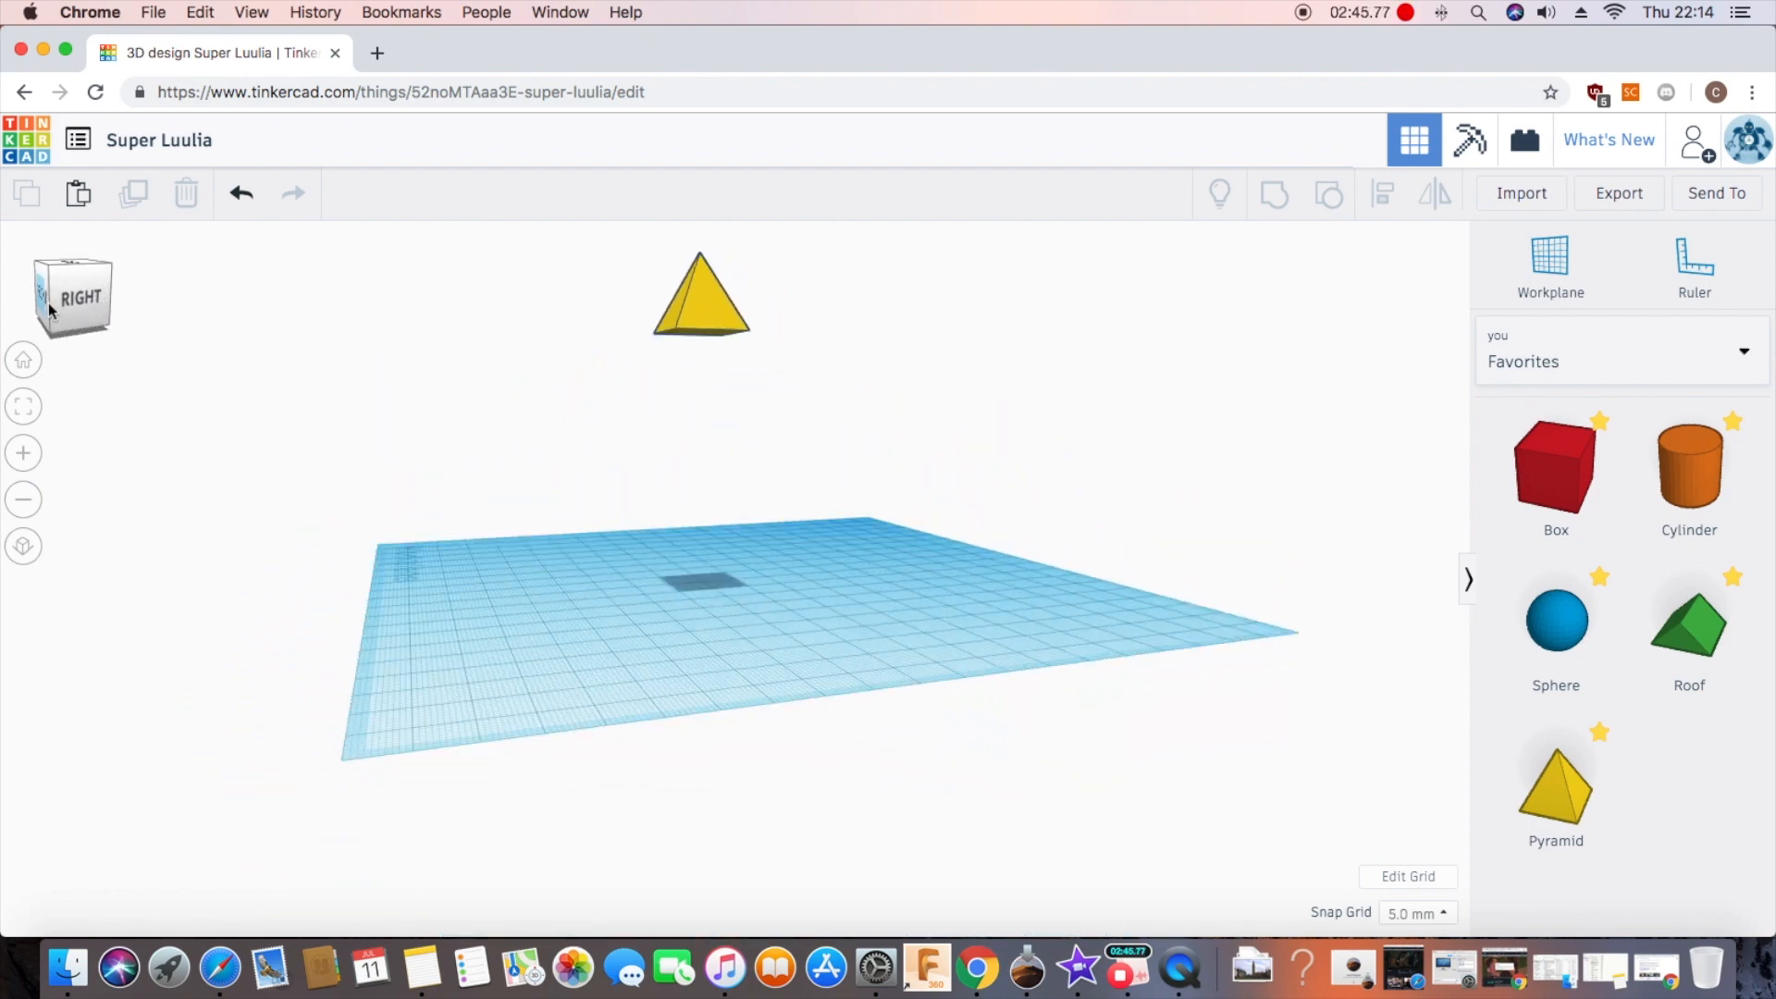
click(72, 297)
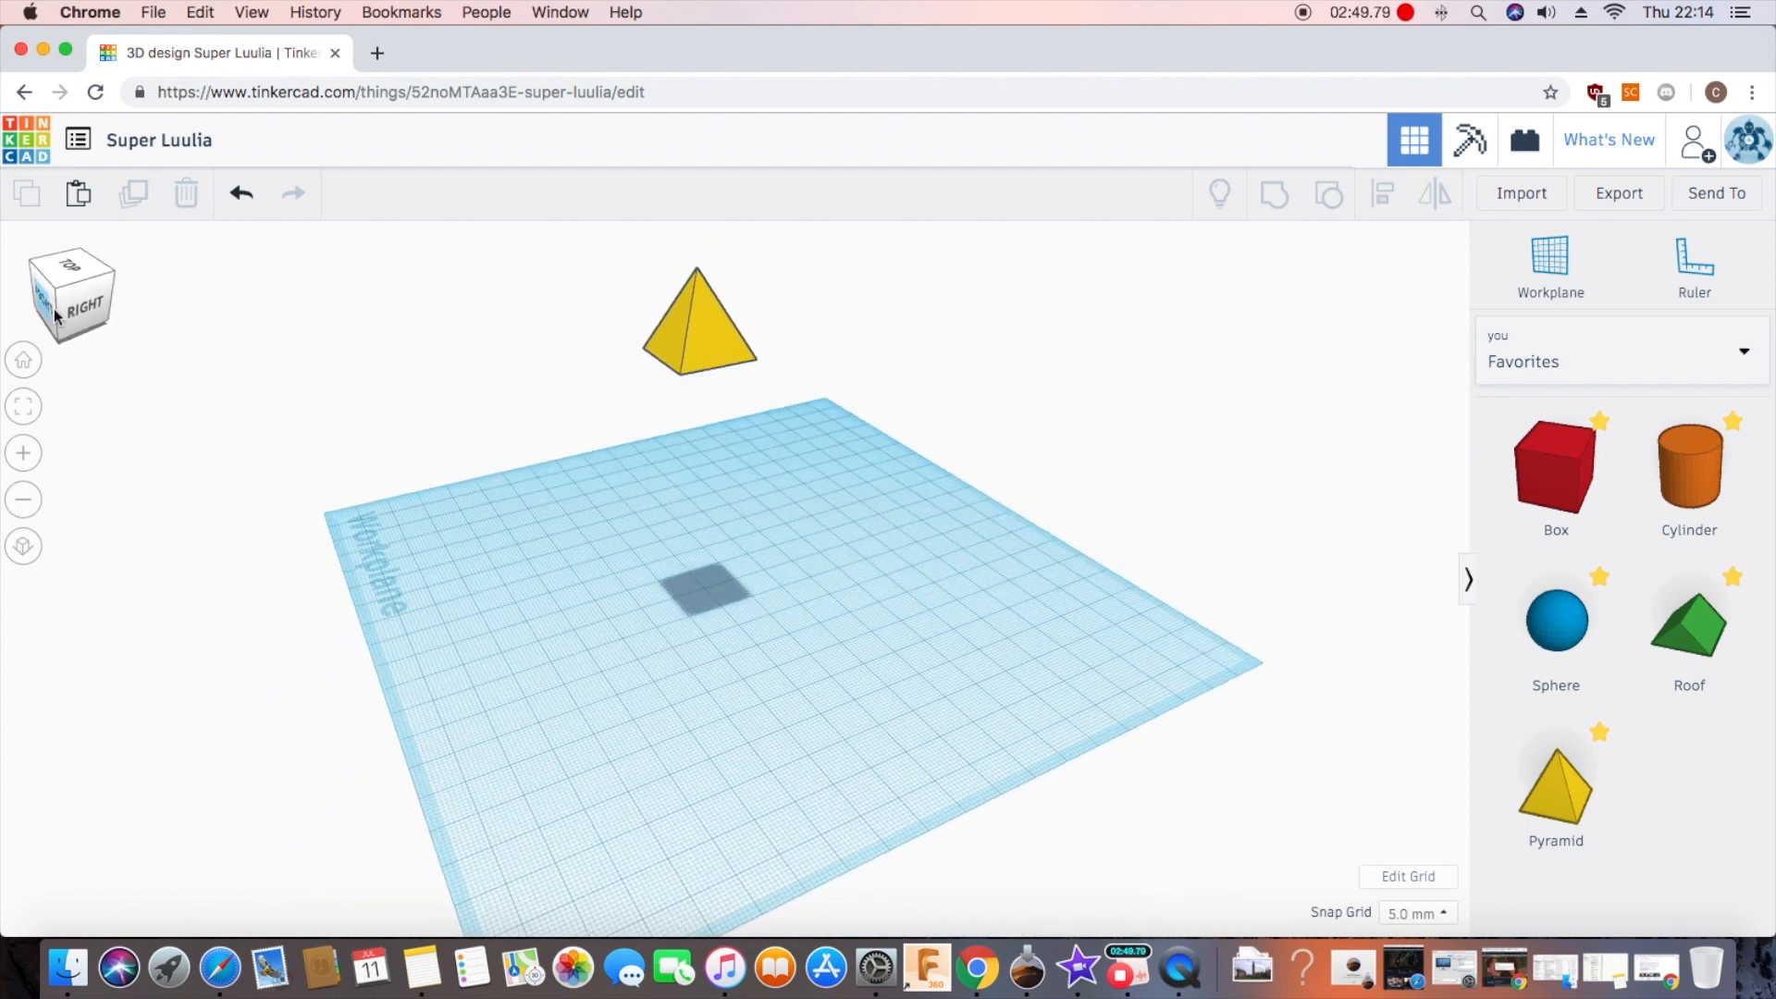
click(71, 294)
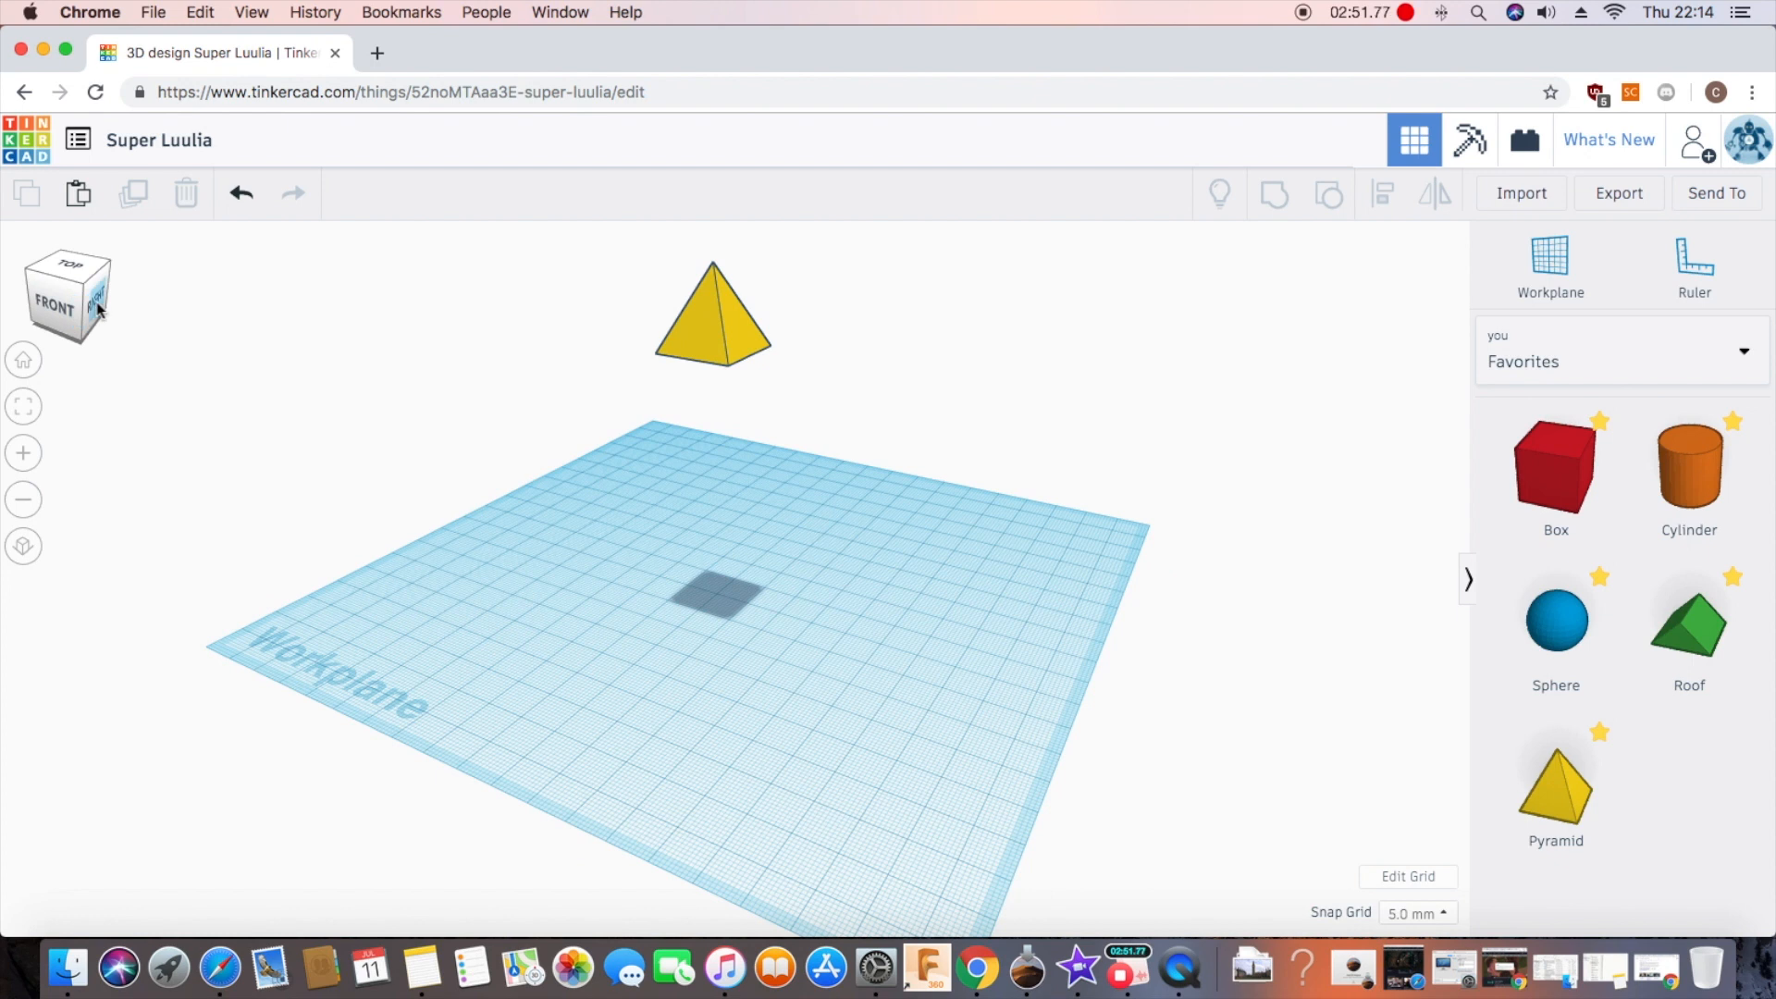
click(90, 306)
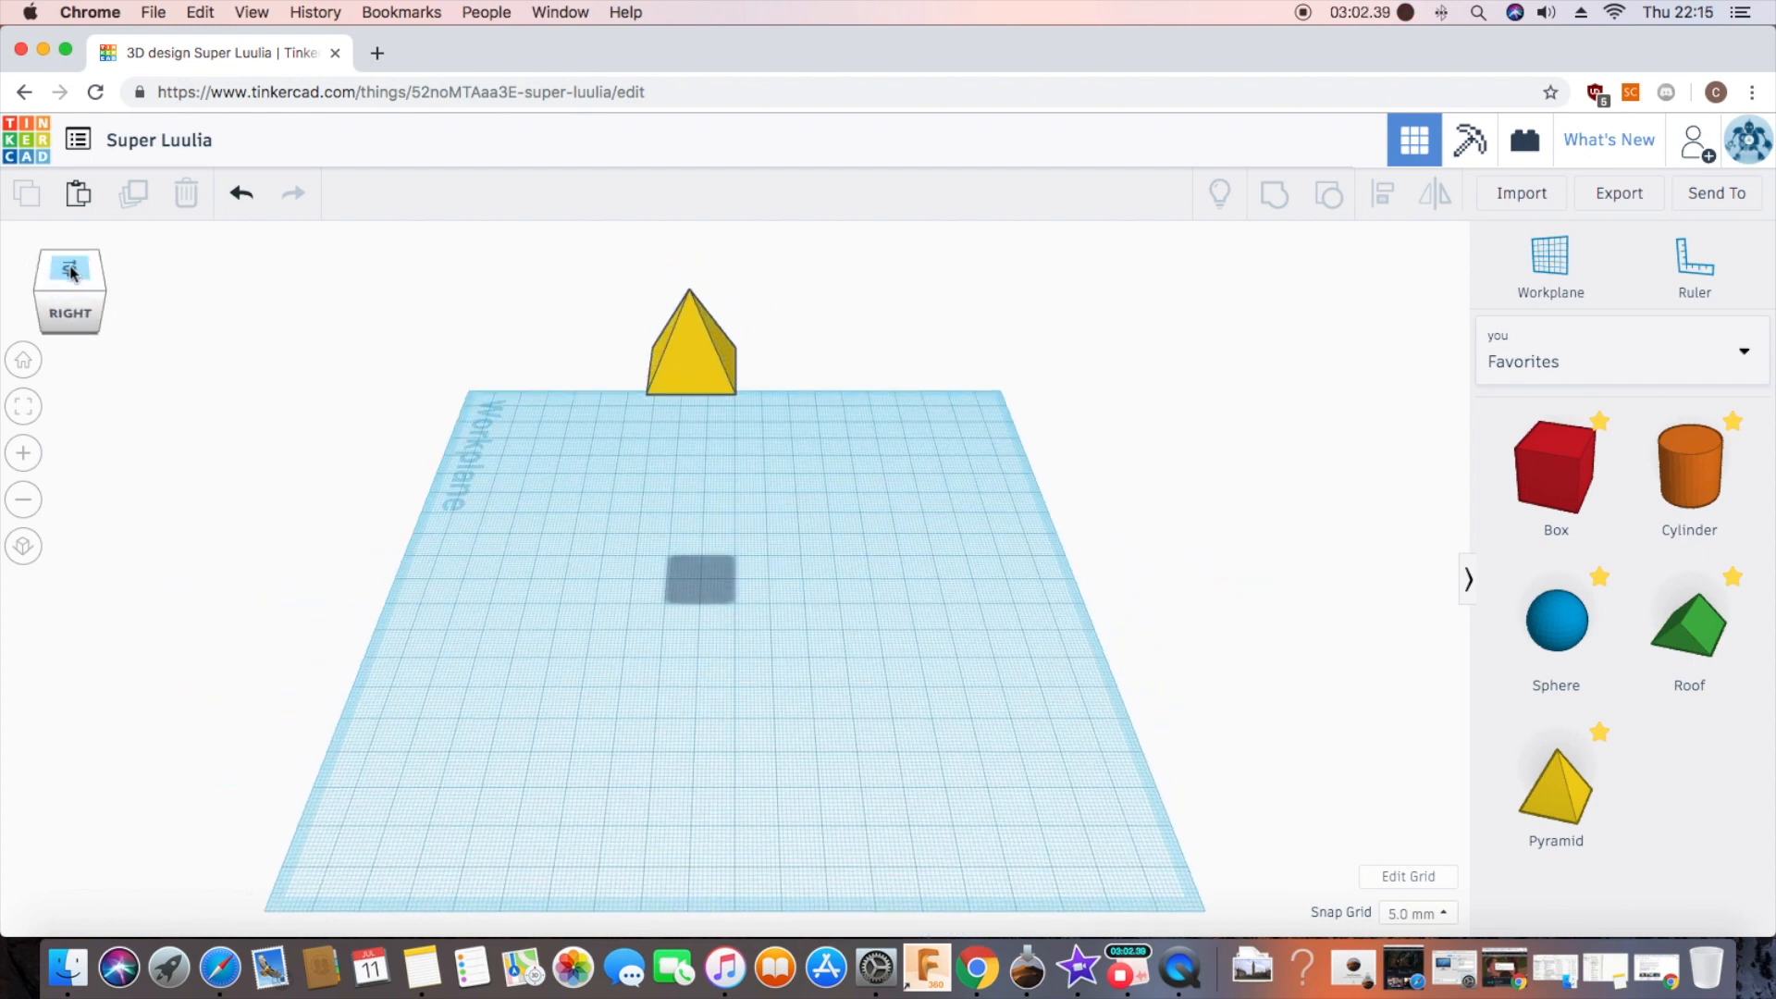
click(70, 290)
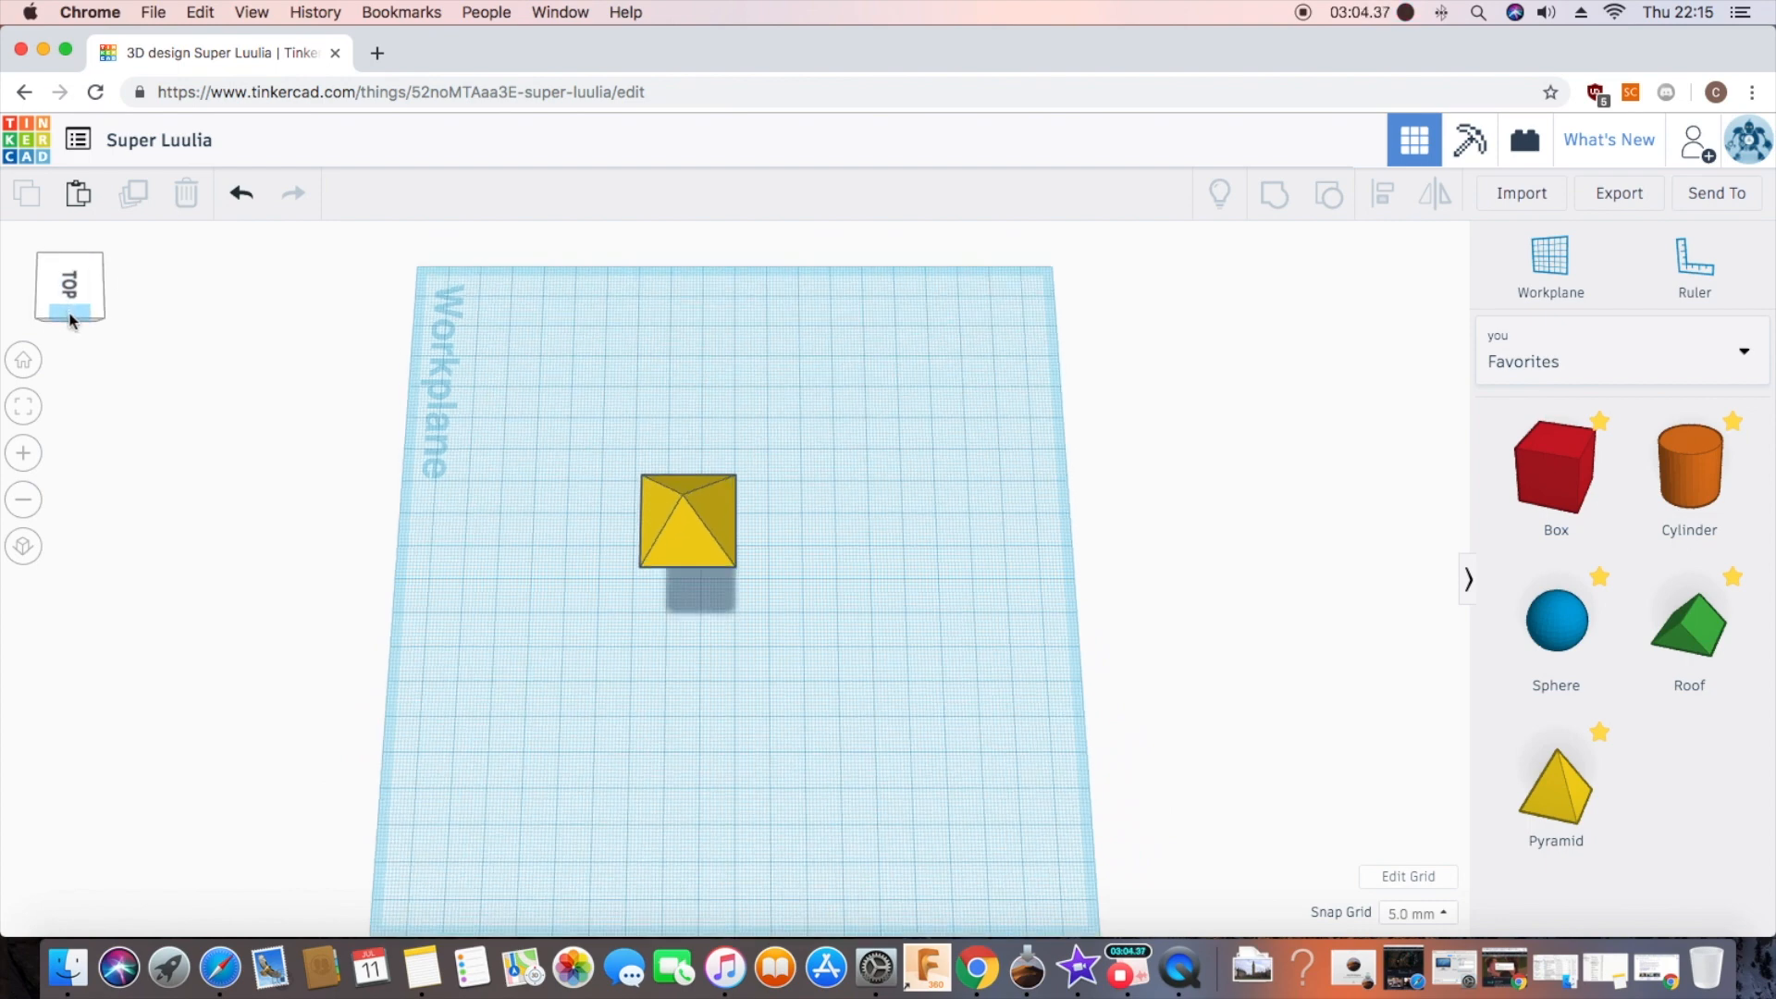
click(69, 283)
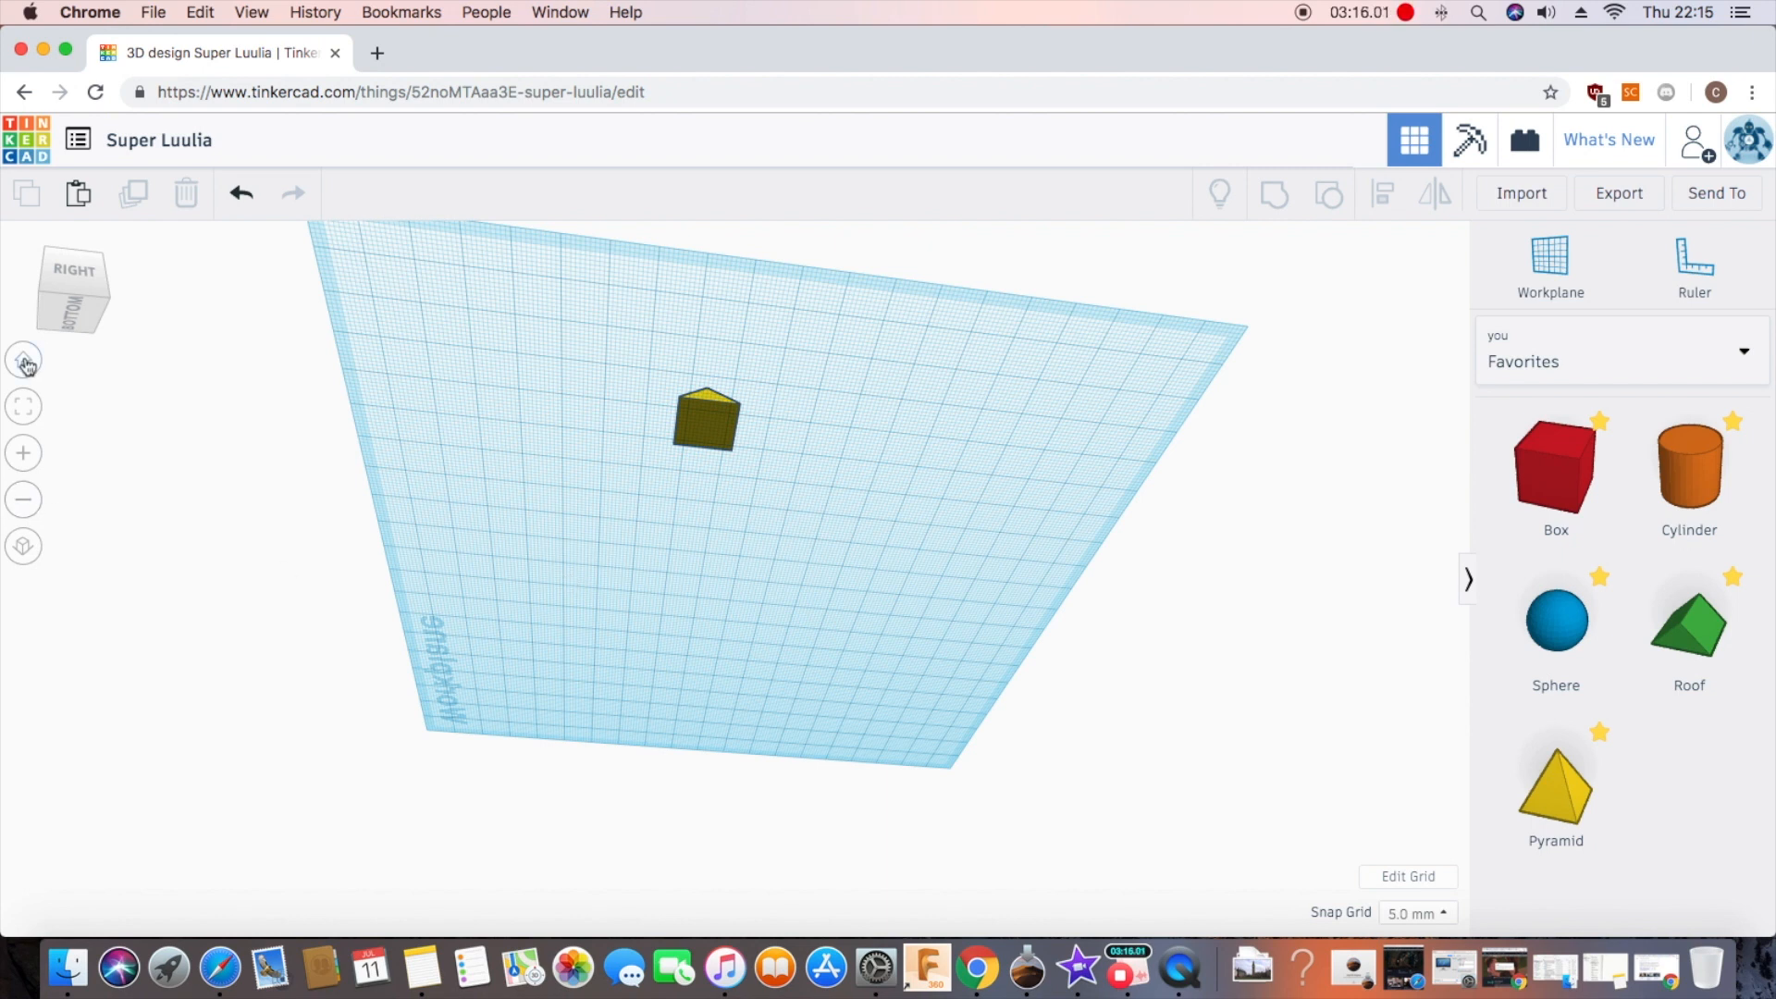
click(23, 358)
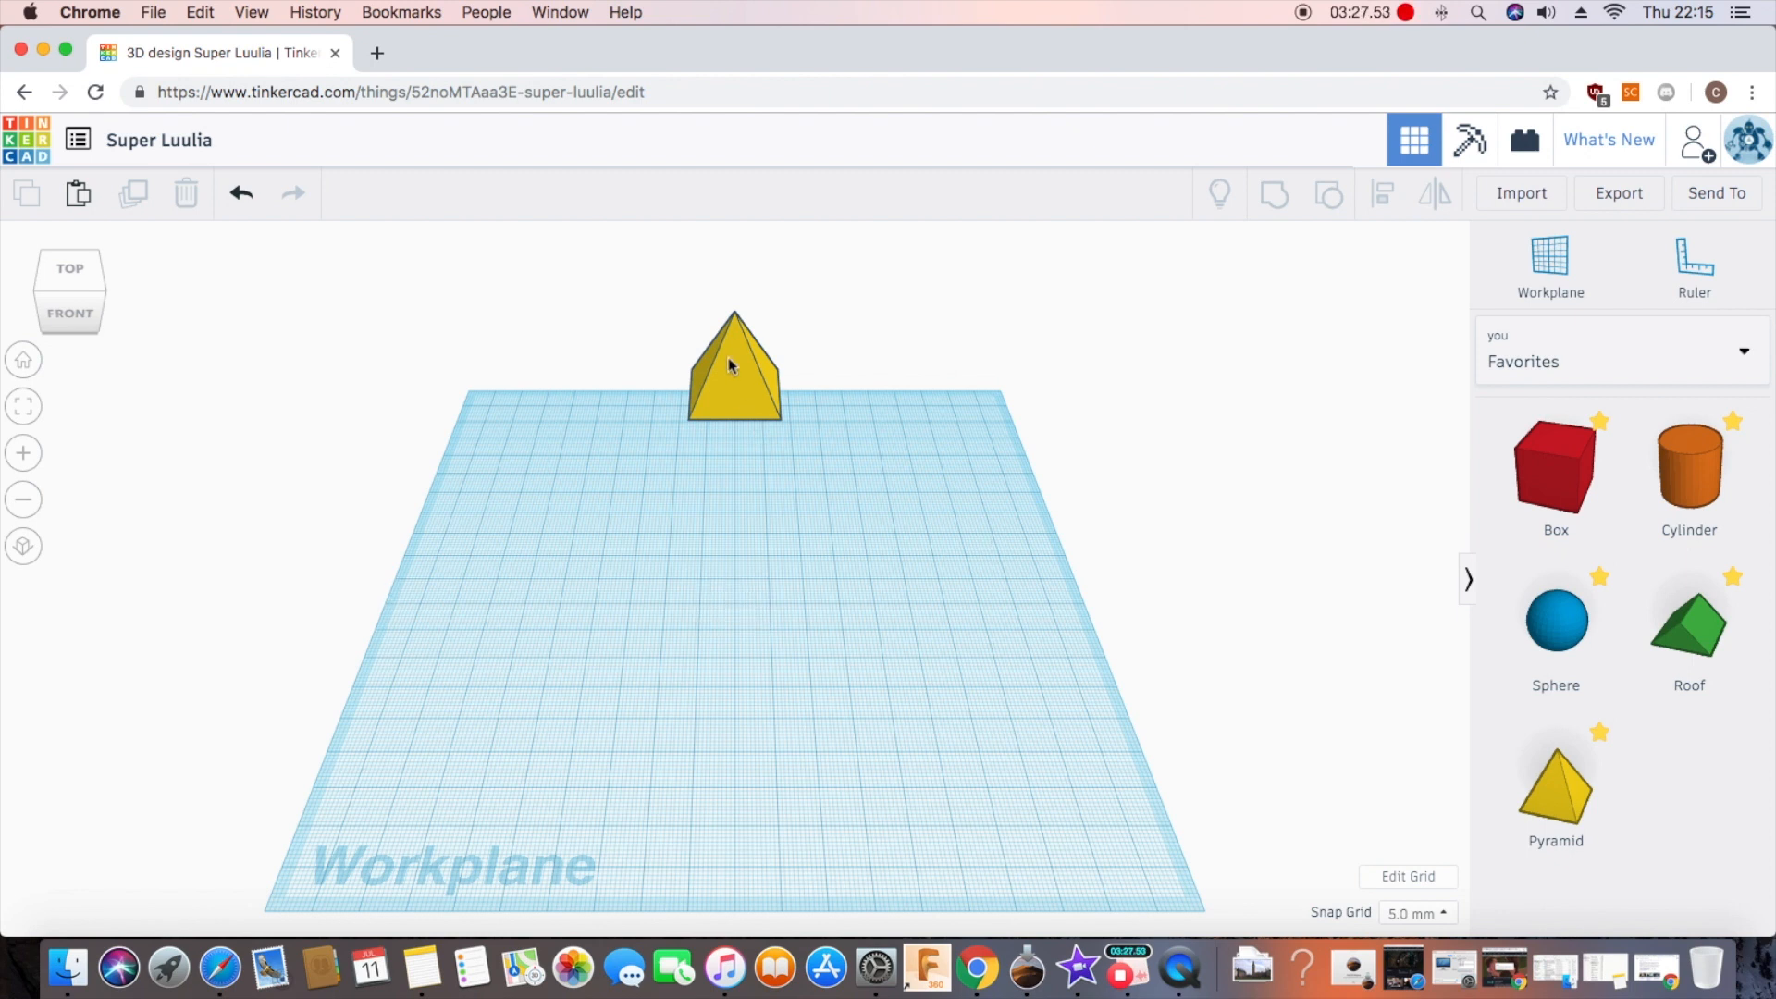
Step: Fit the view to the selected pyramid and switch to orthographic projection
click(733, 362)
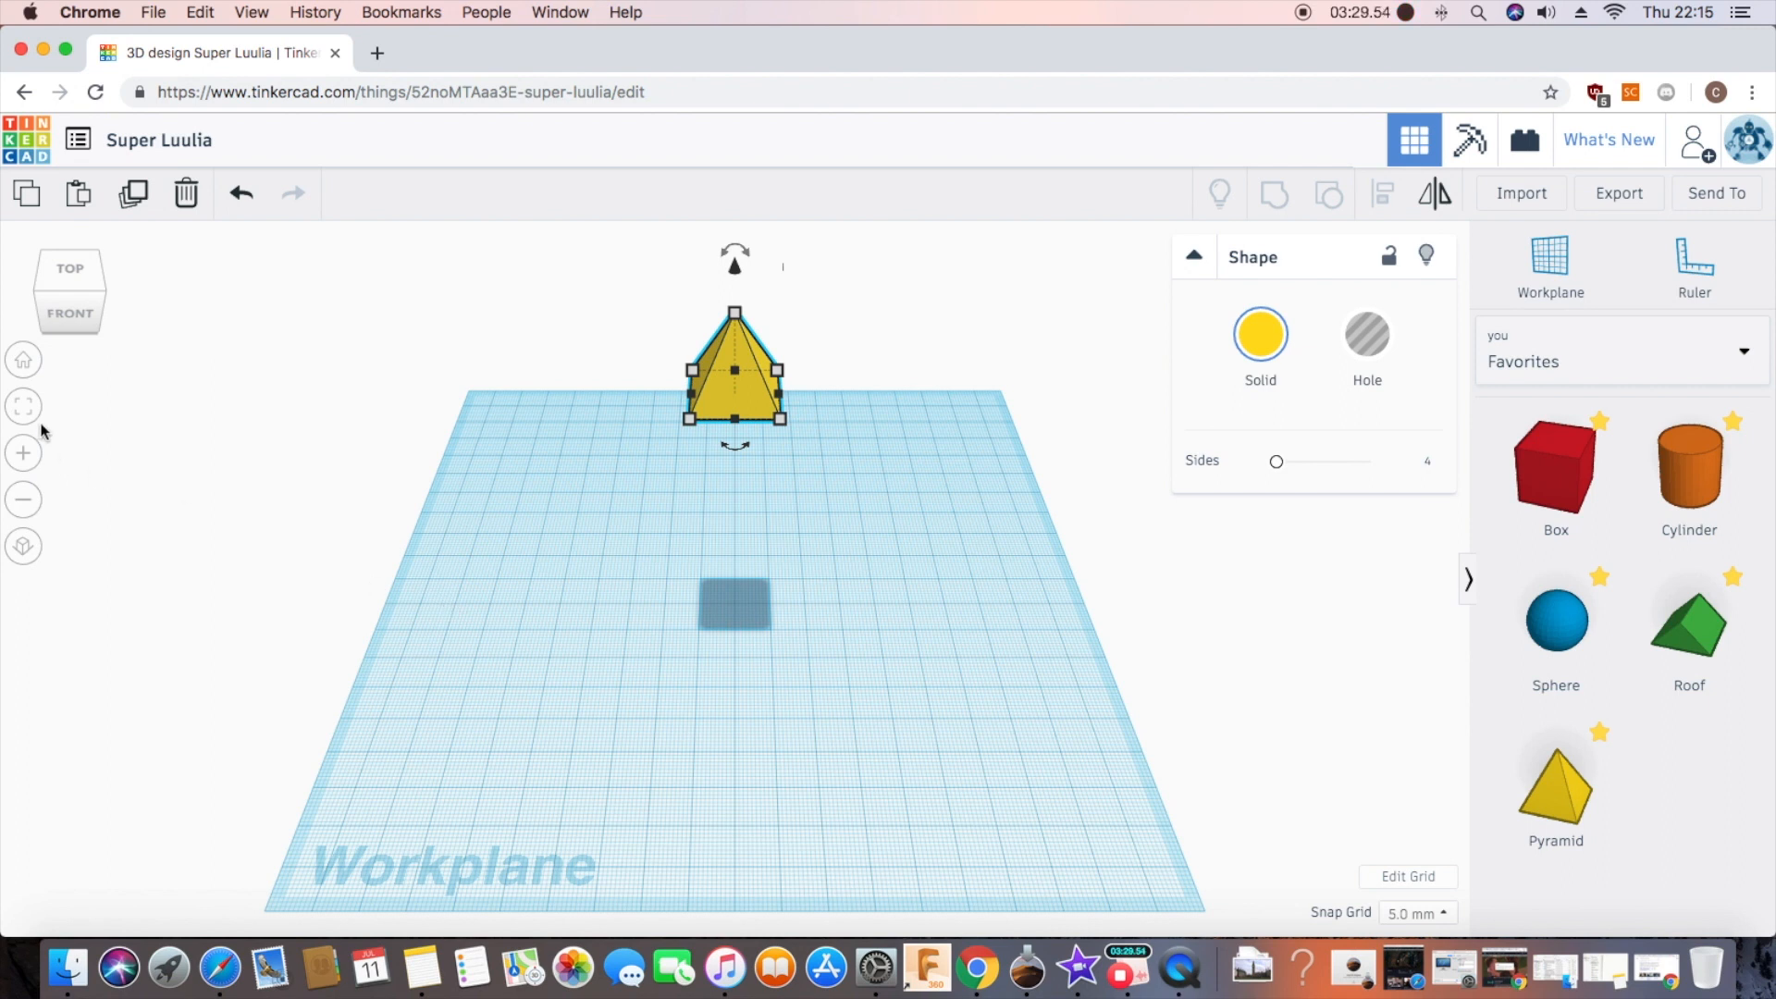
mouse_move(24, 405)
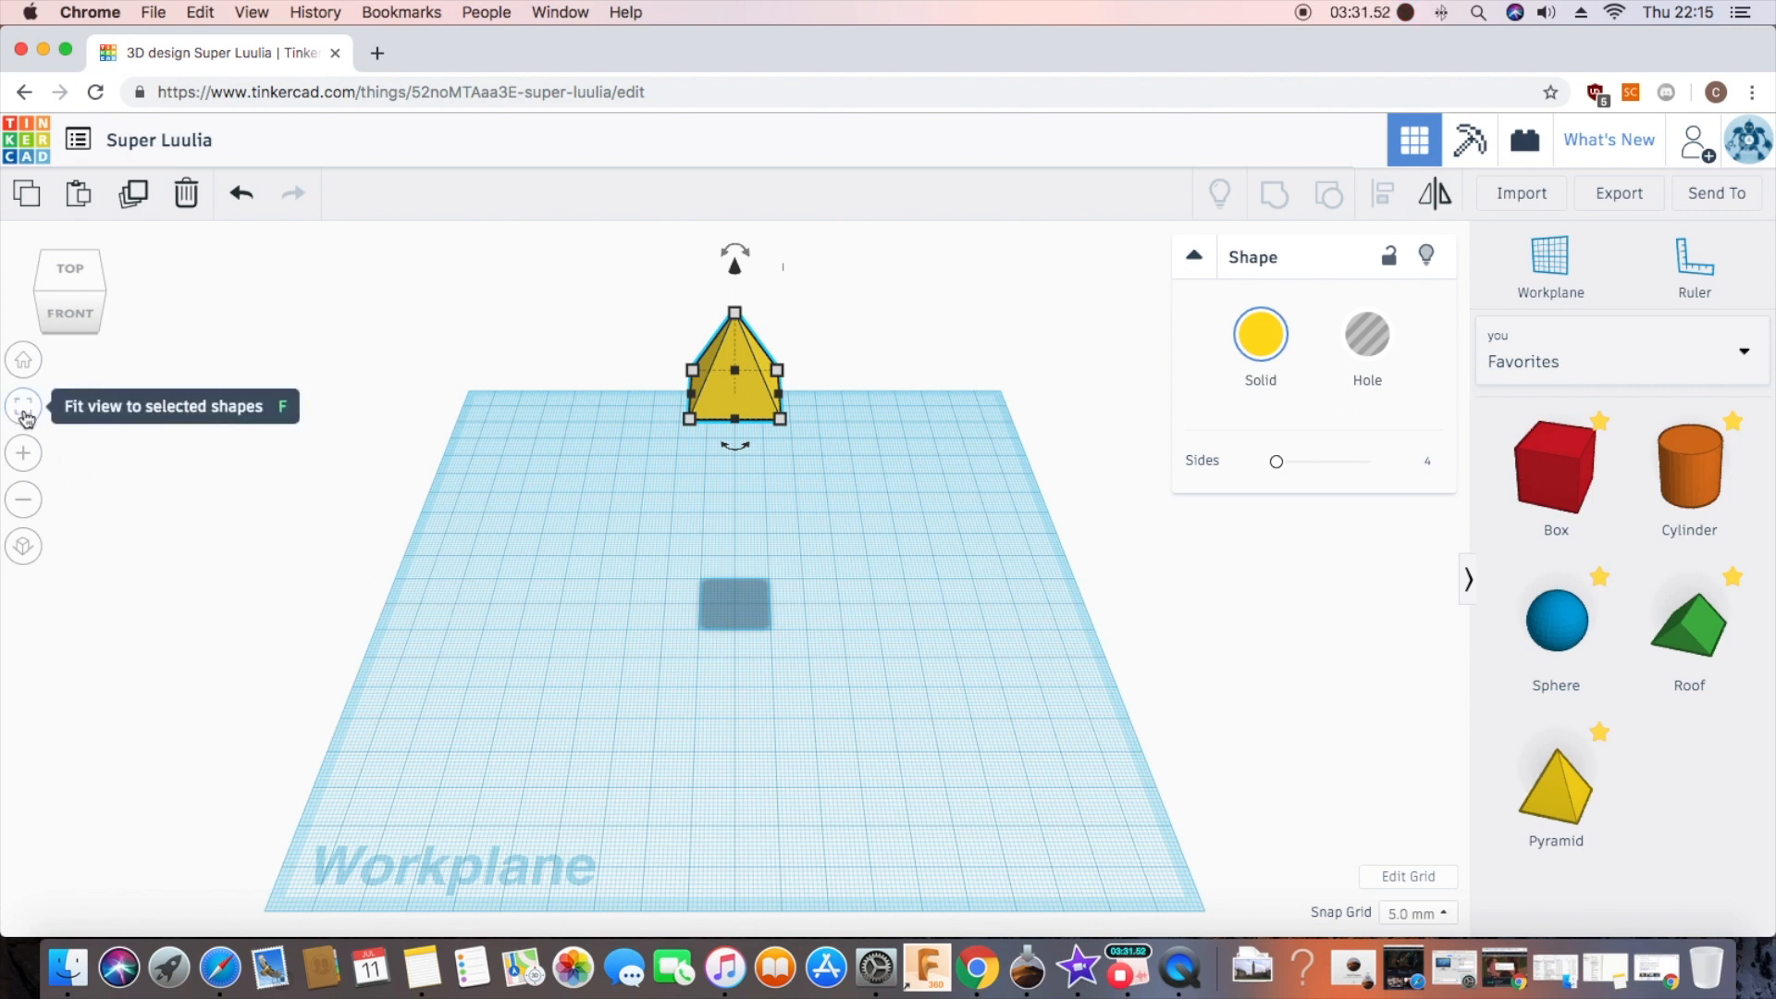
click(24, 405)
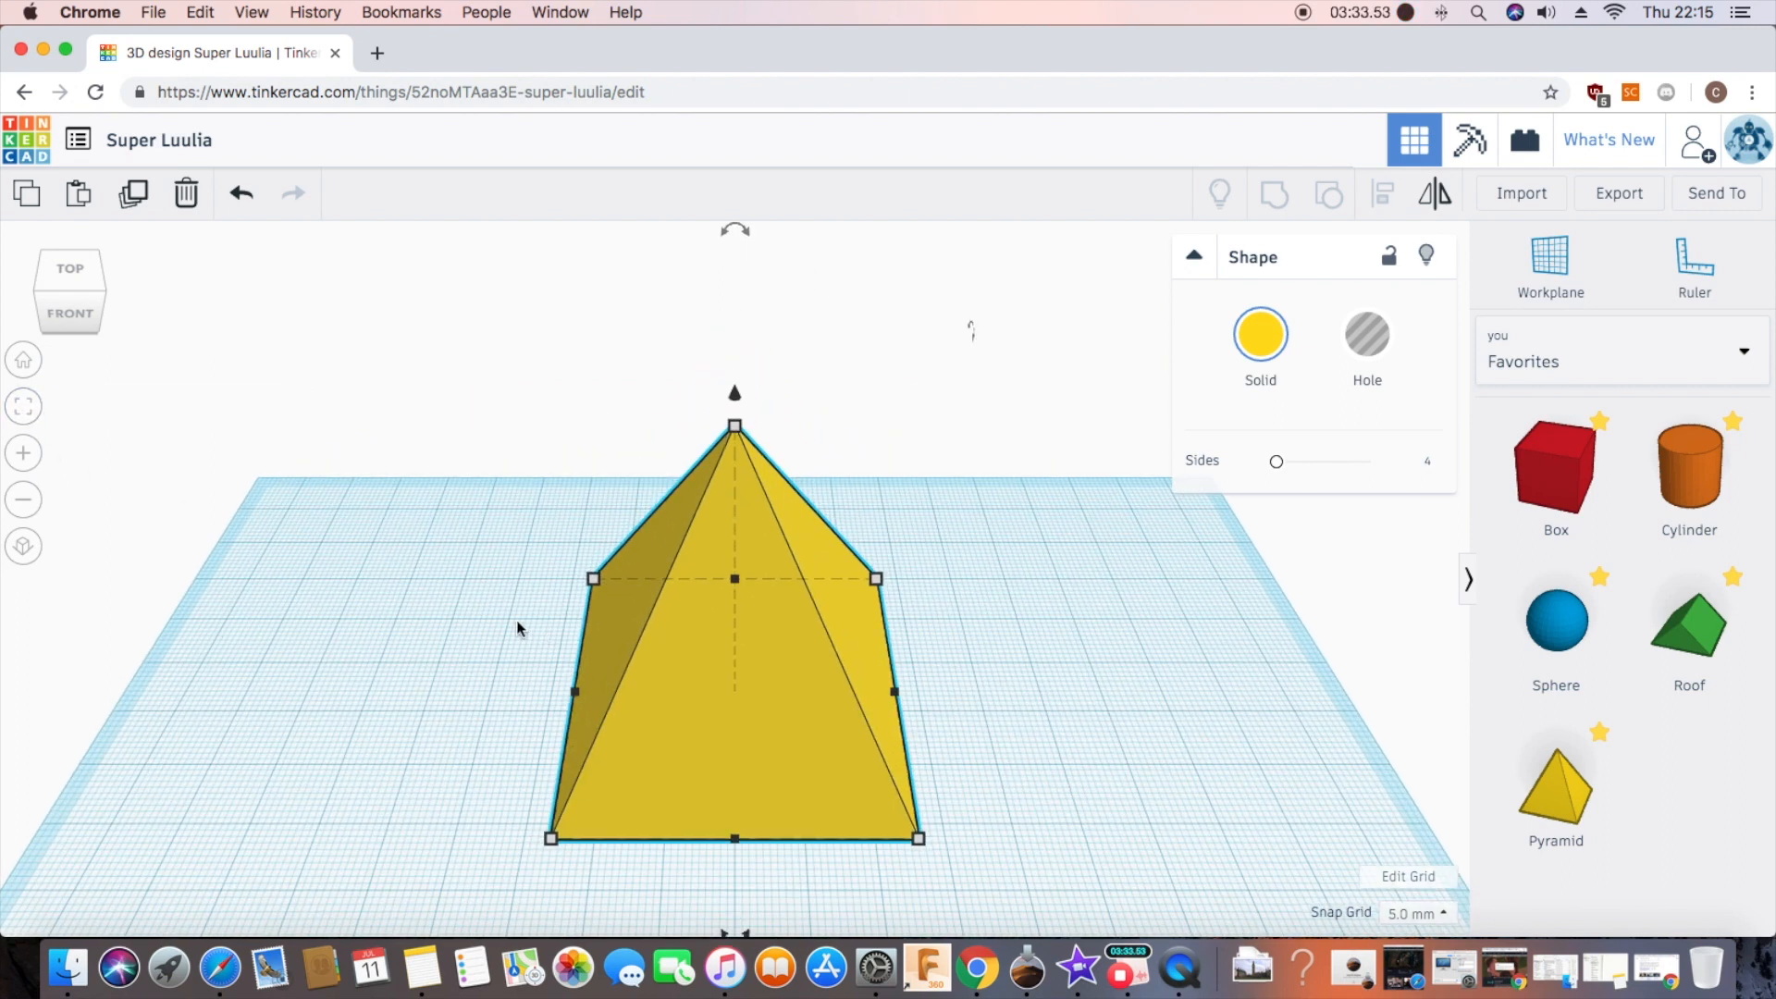
mouse_move(22, 479)
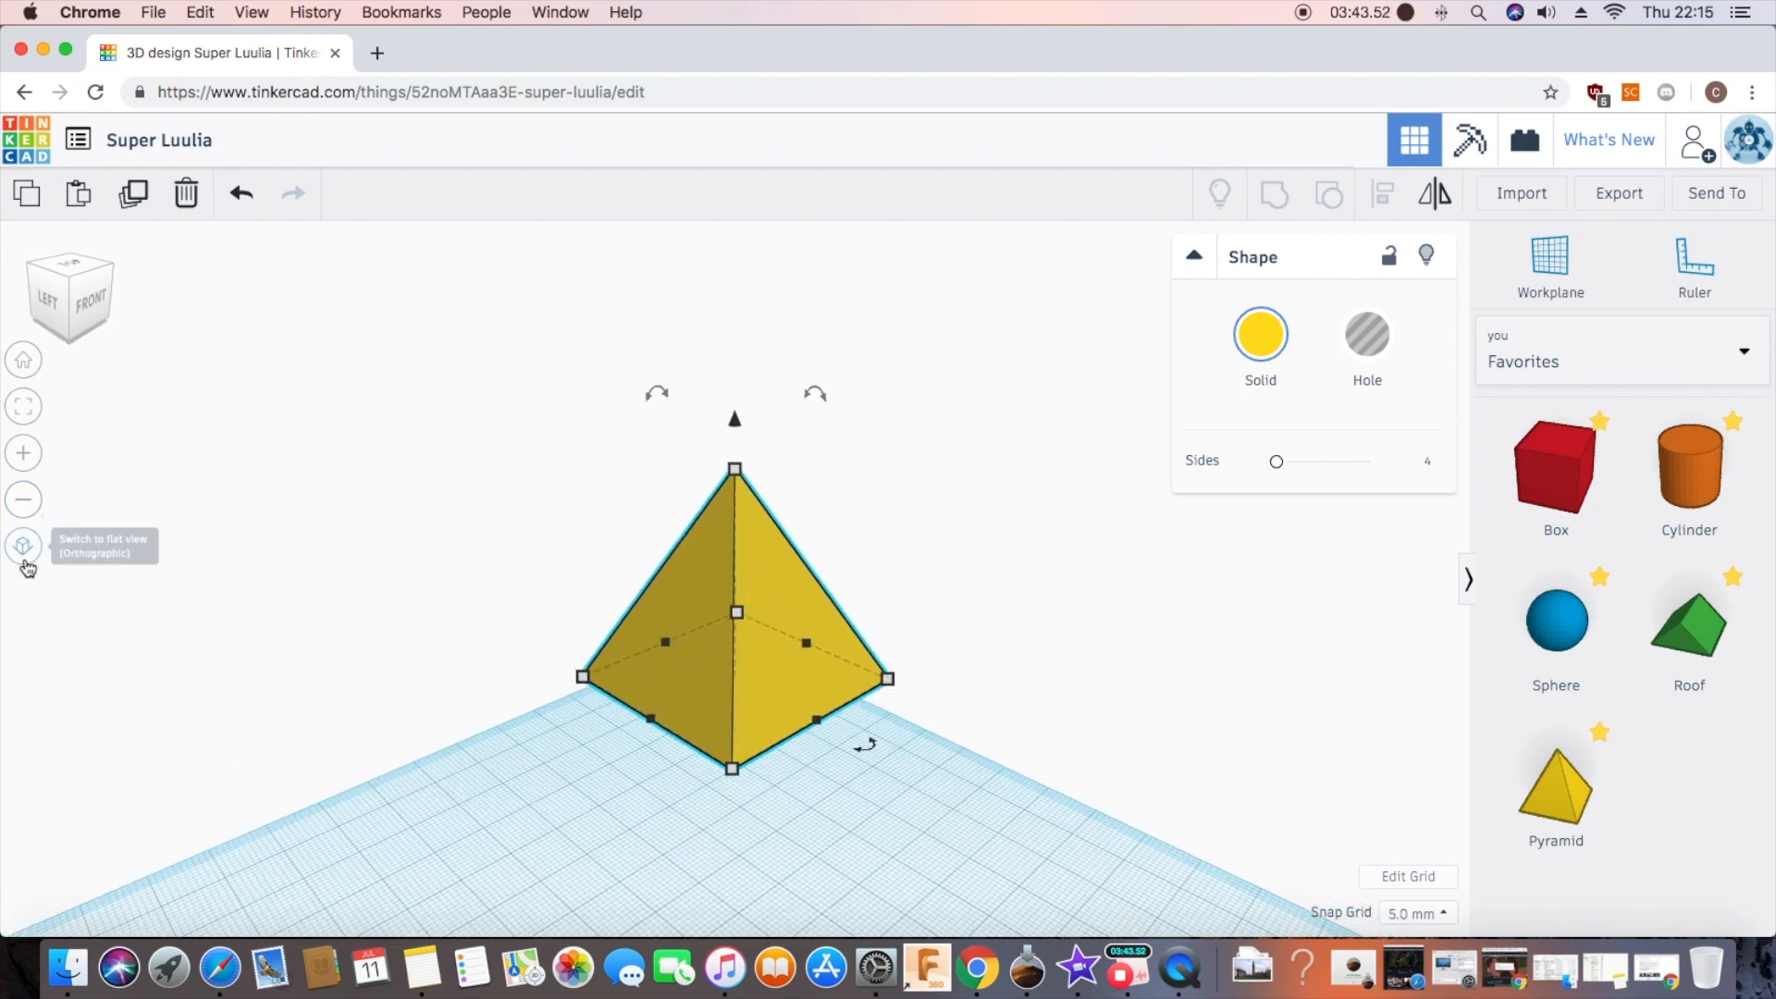
click(23, 546)
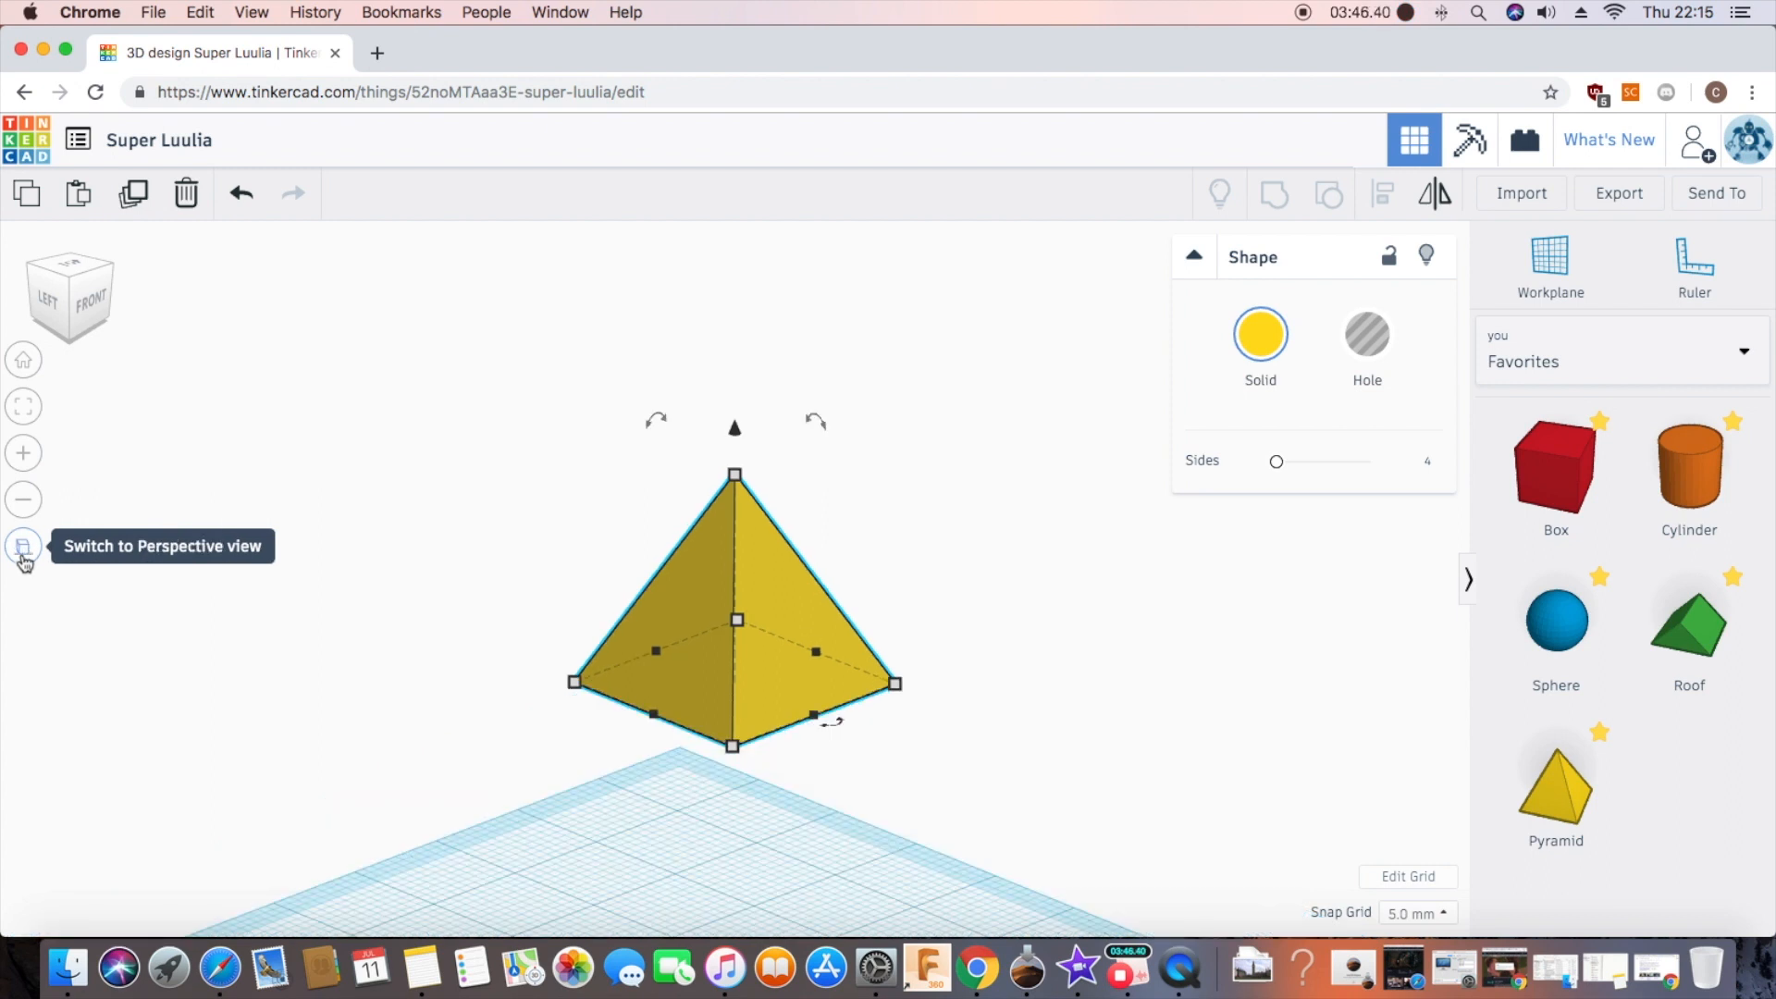
mouse_move(396, 575)
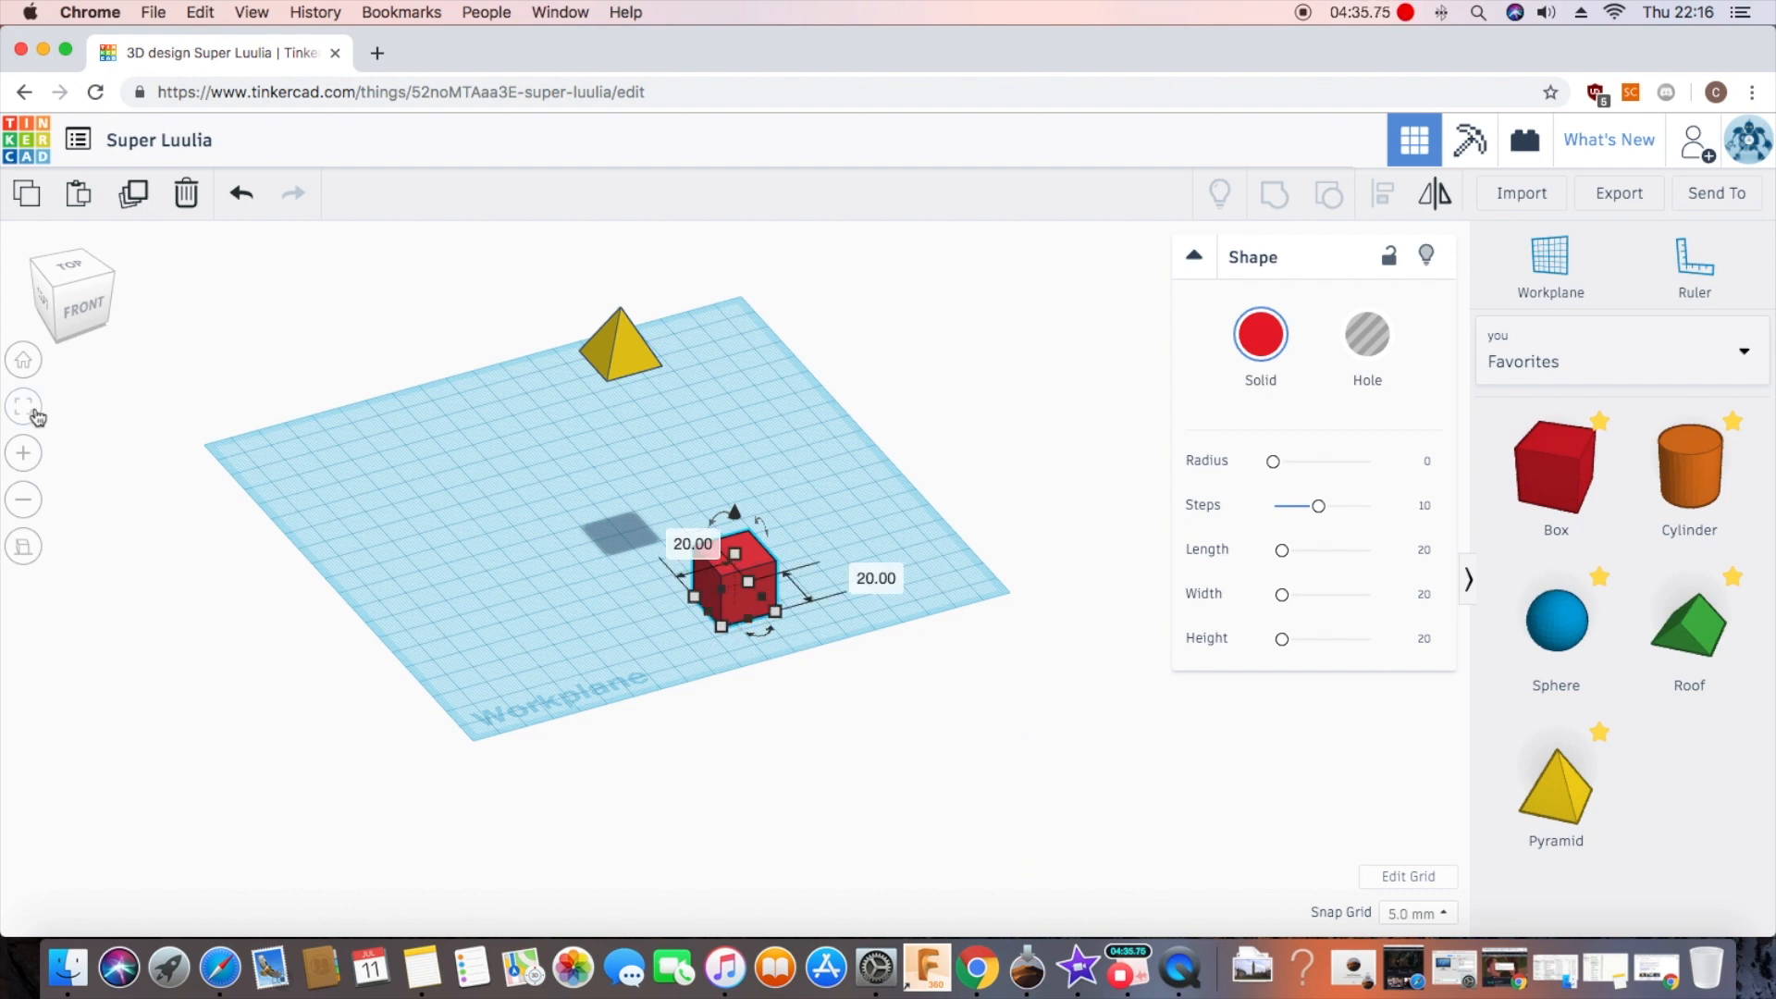
Step: Stretch the red box into a tall column capped by the yellow pyramid
click(24, 405)
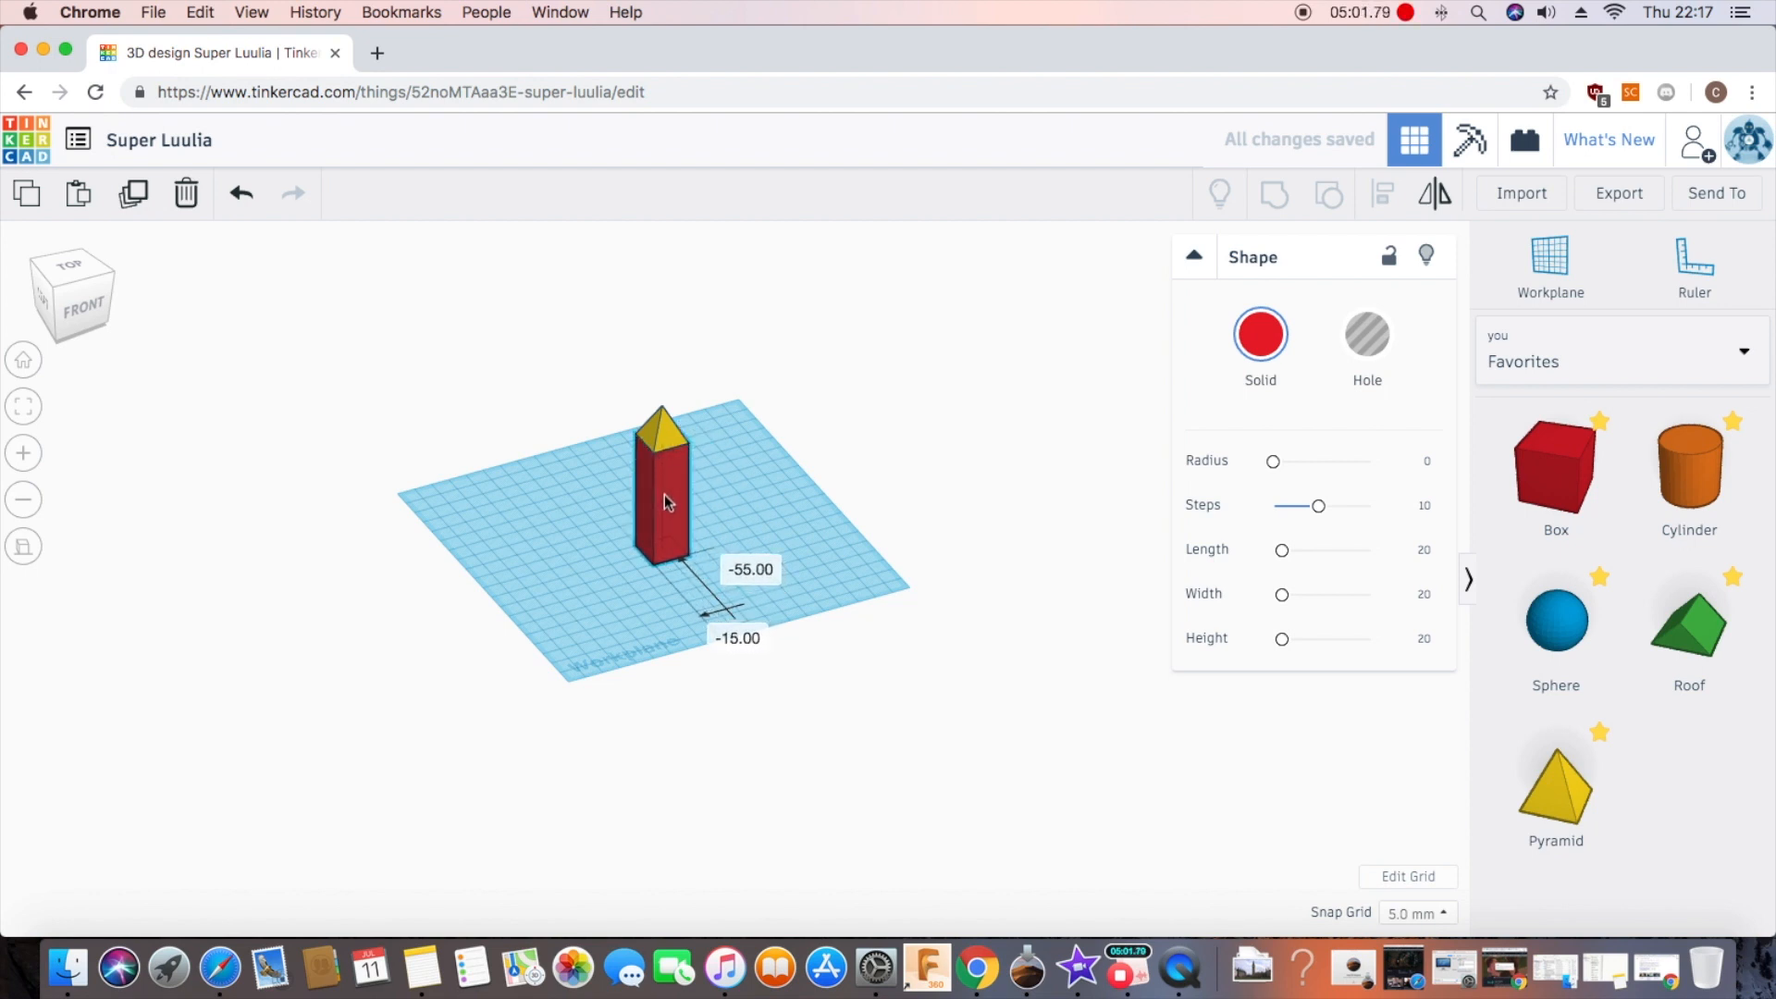
click(804, 526)
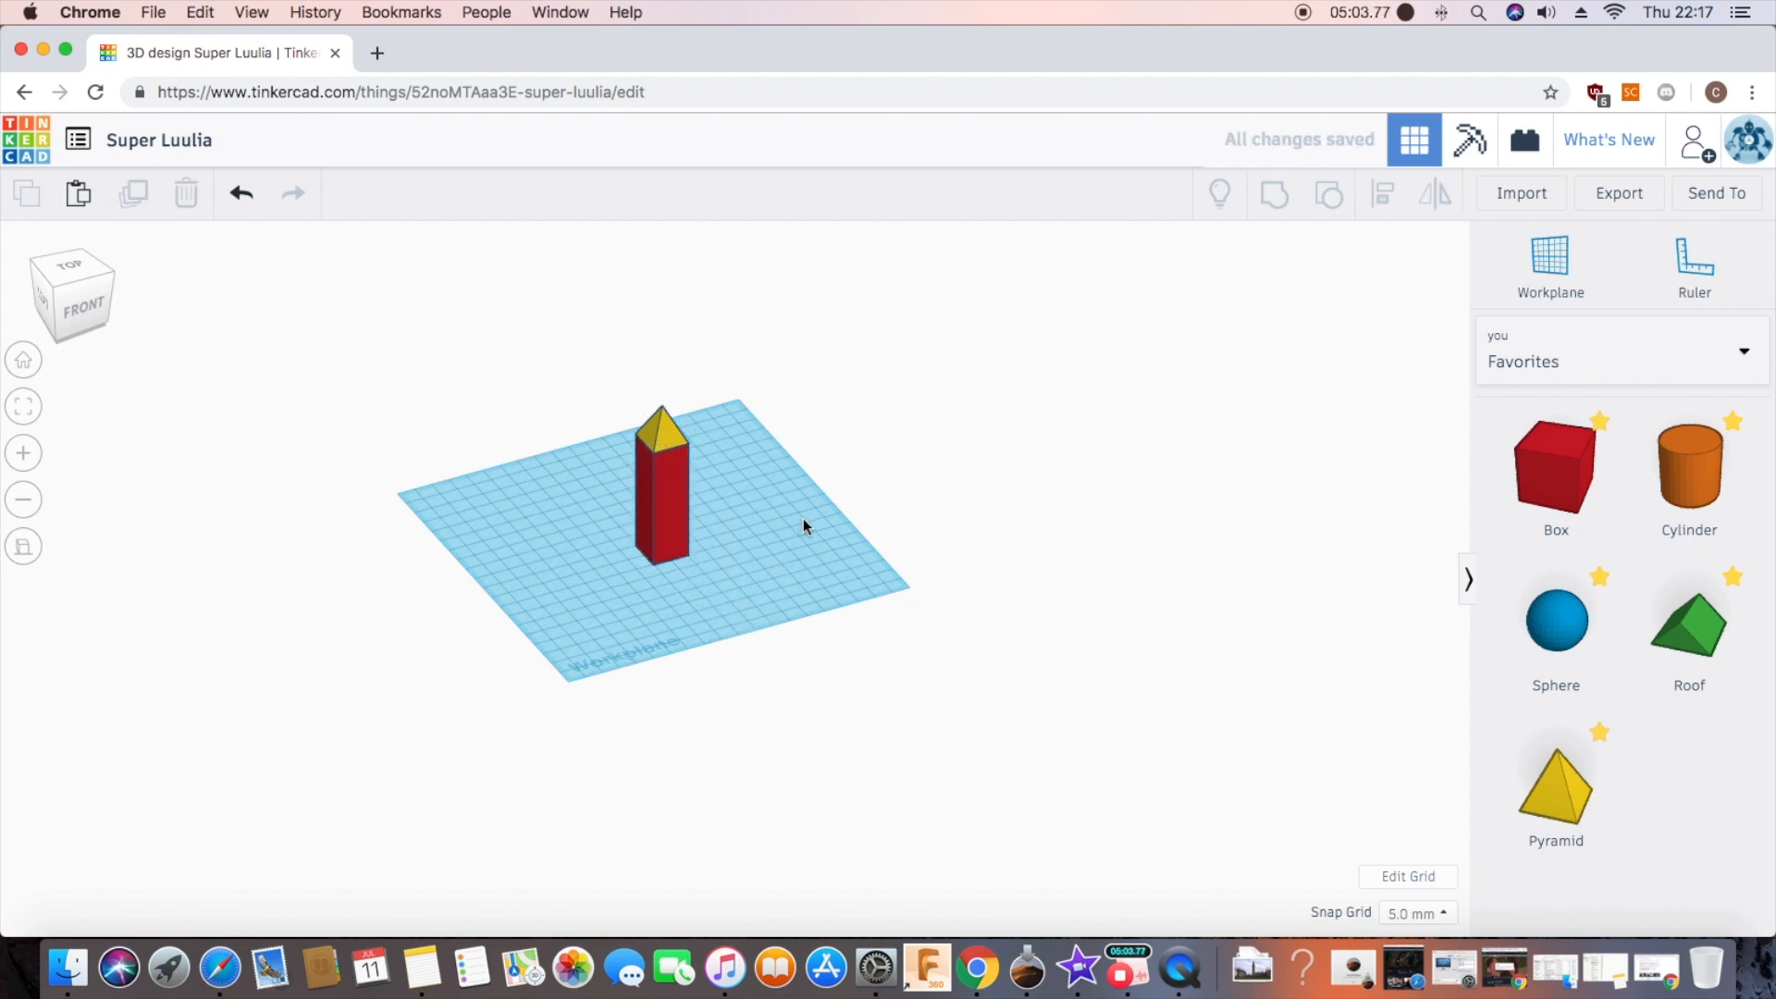
mouse_move(818, 524)
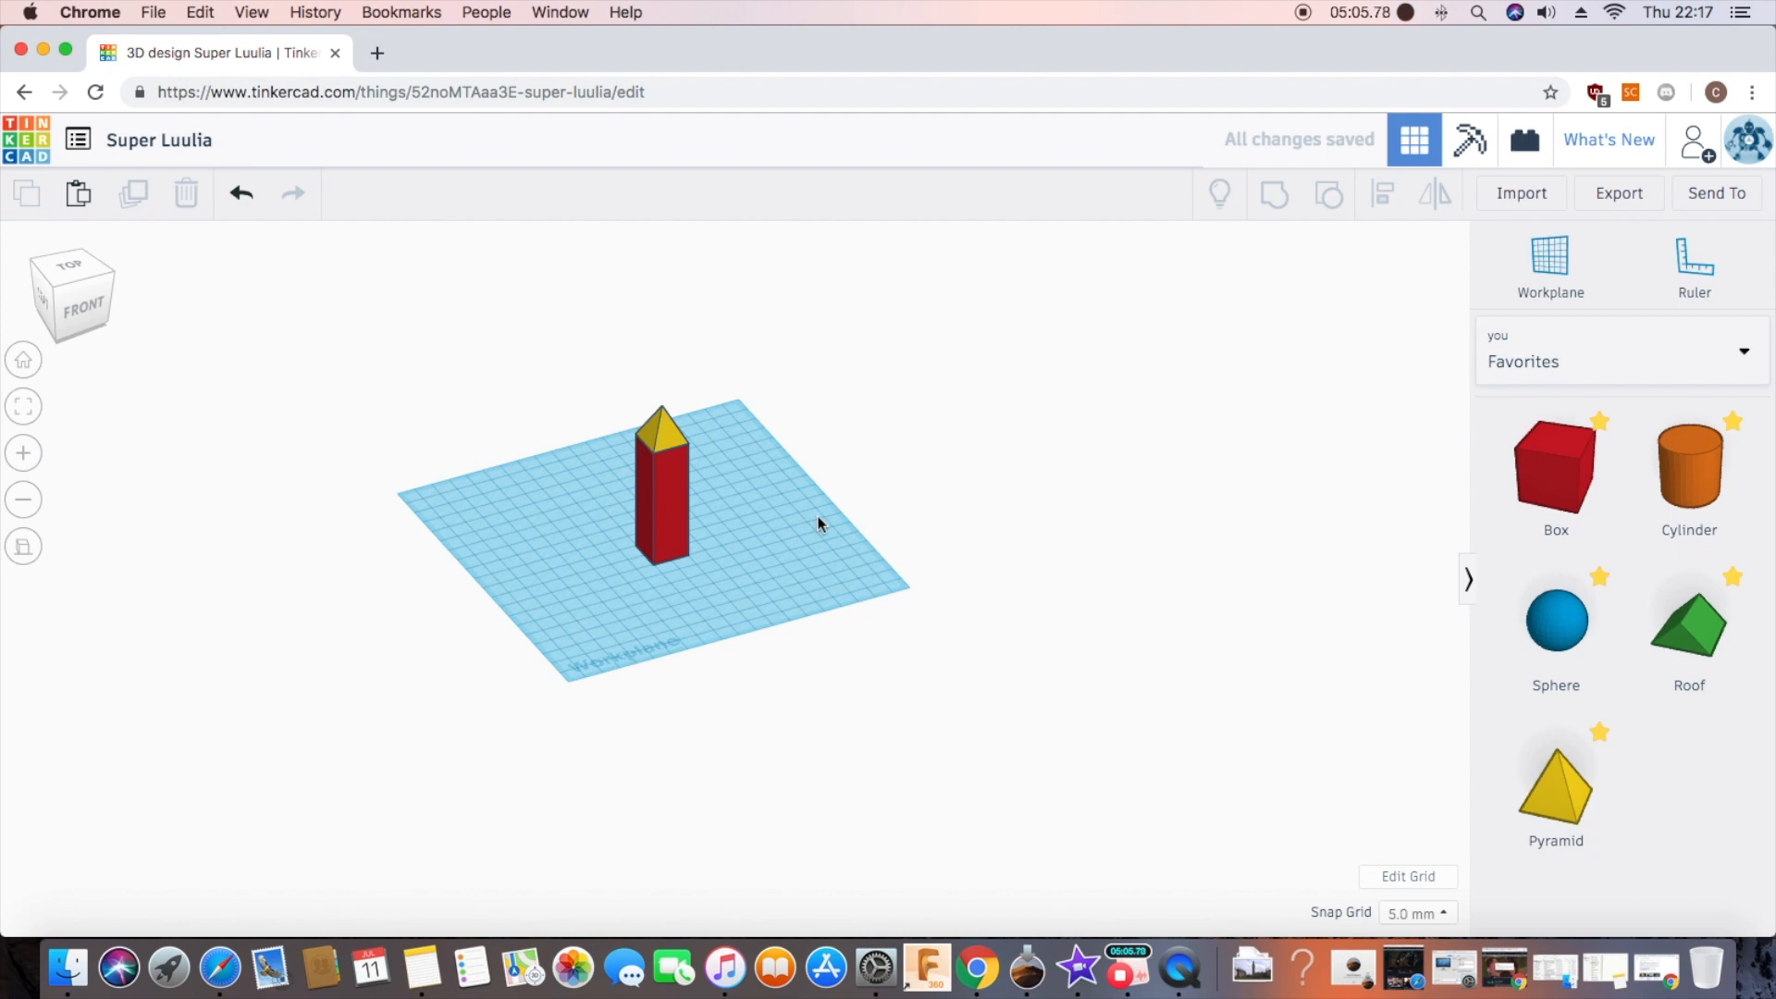
mouse_move(710, 592)
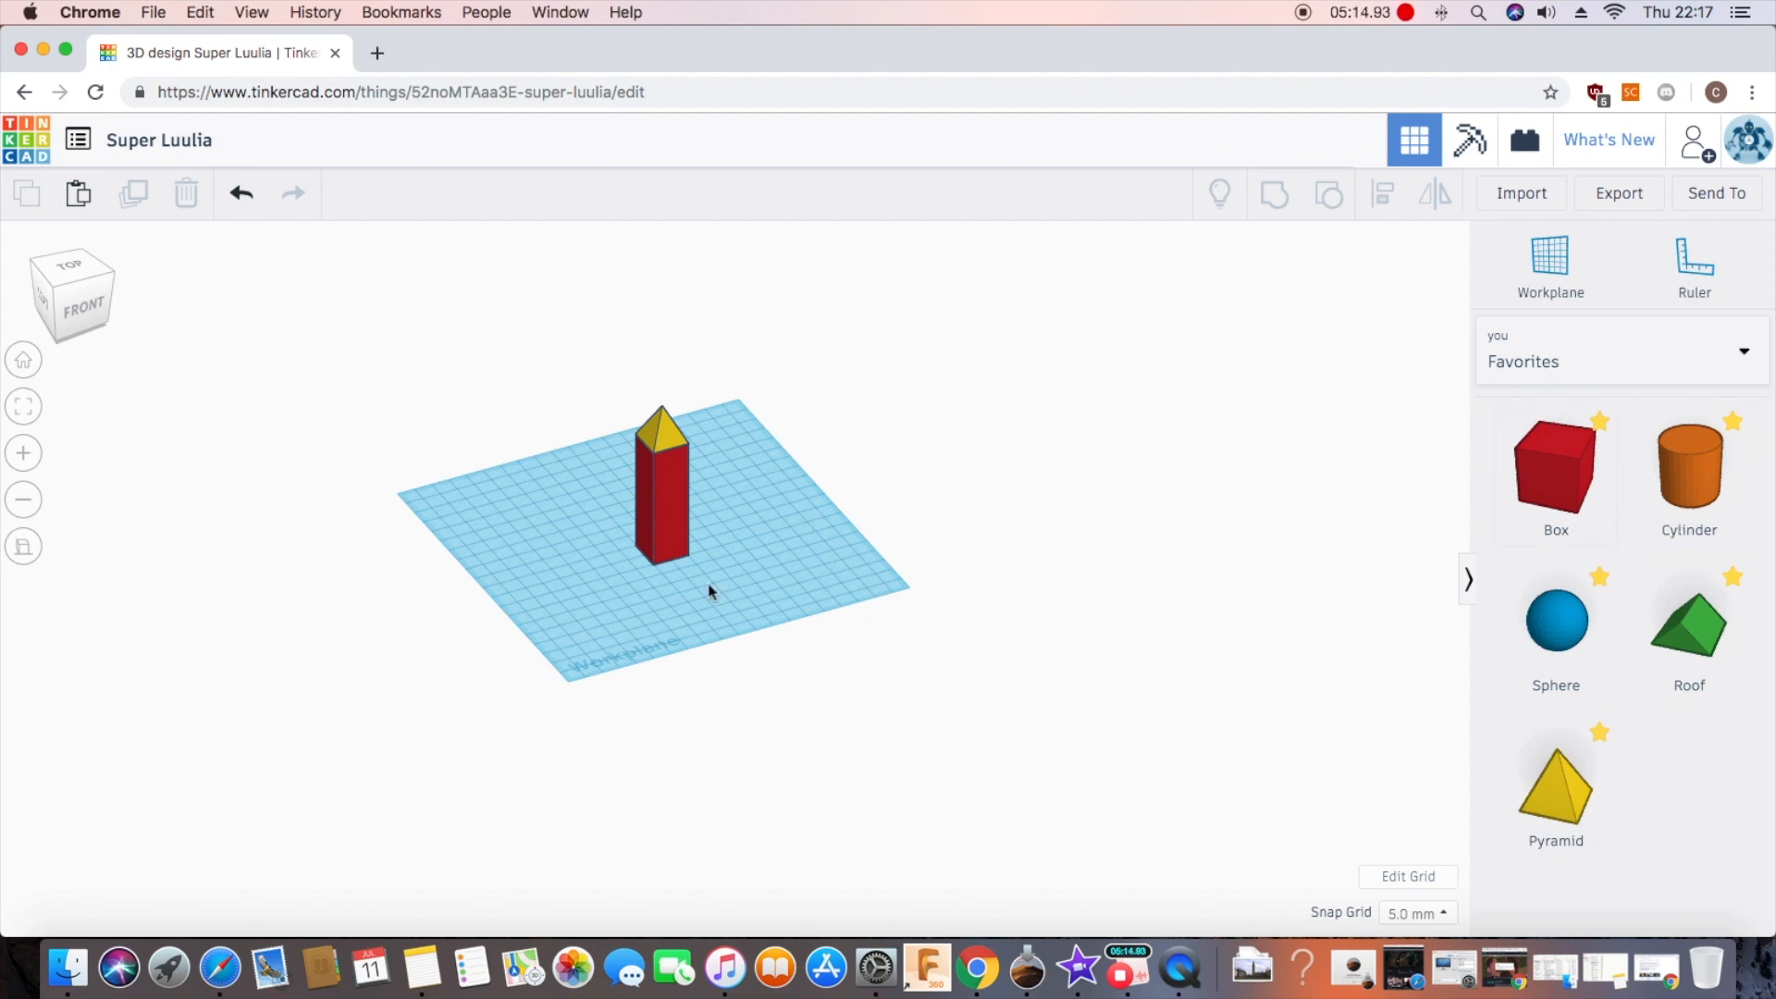
mouse_move(666, 530)
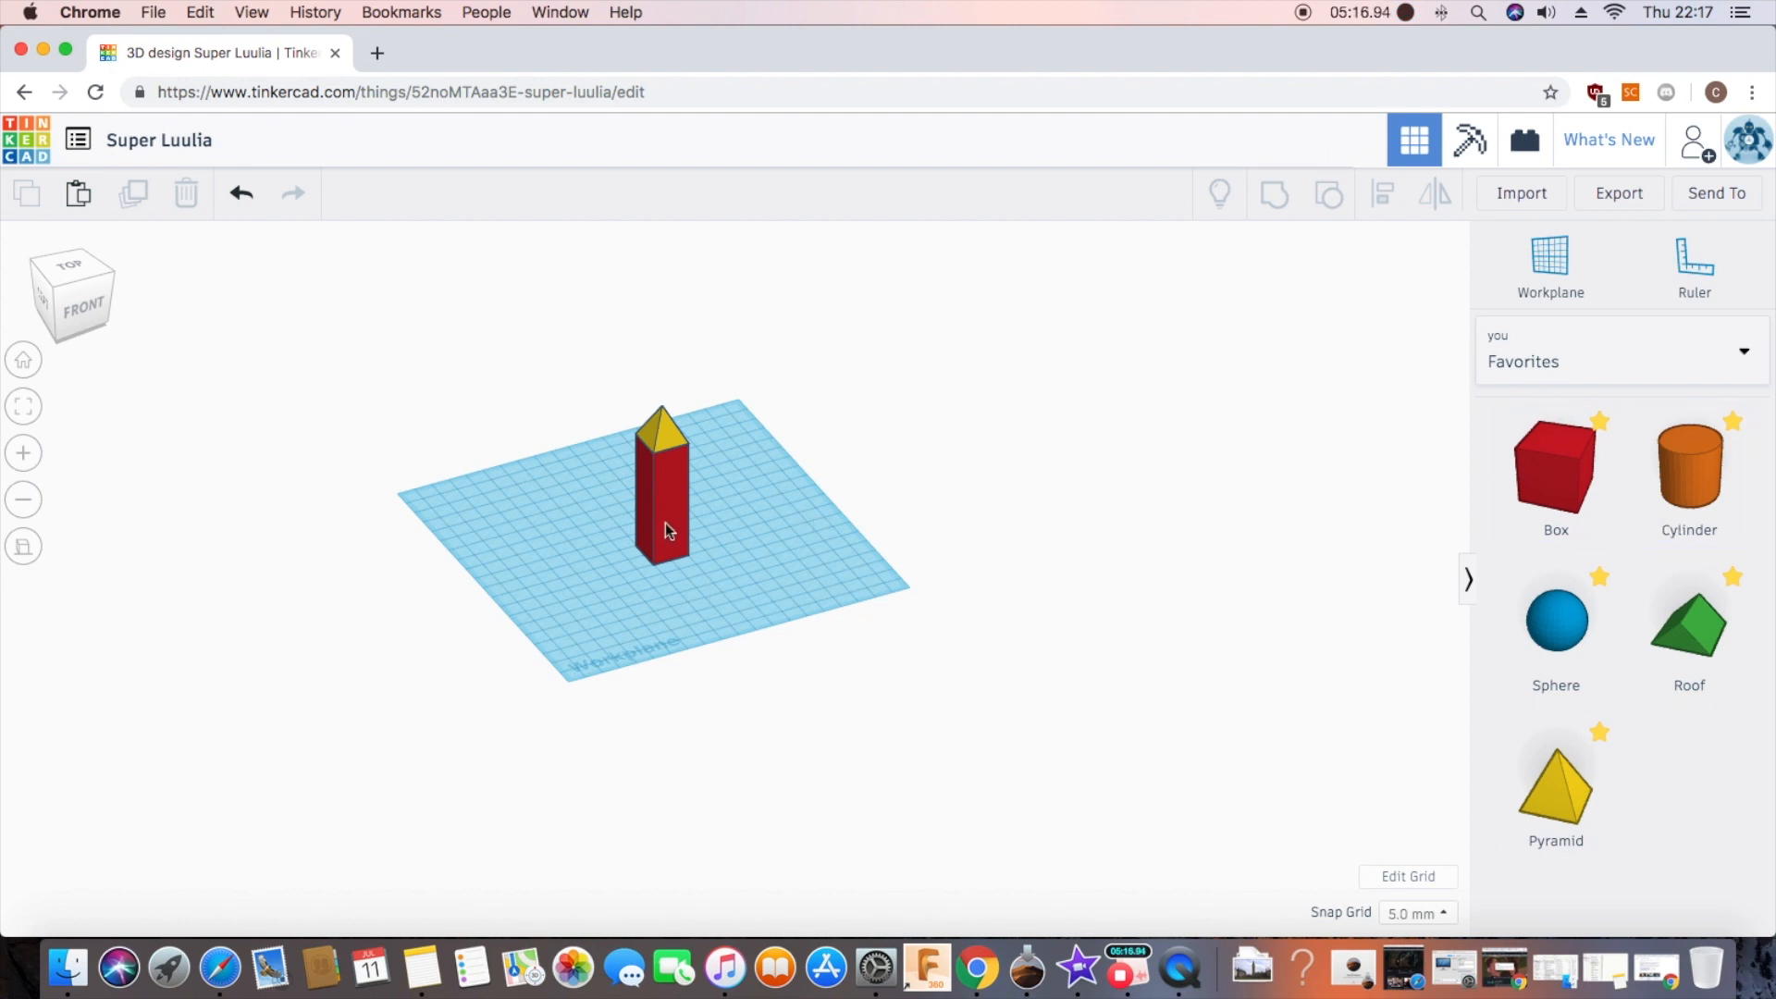
Step: Duplicate the red column and set the copy's height to 20 for the head
click(662, 510)
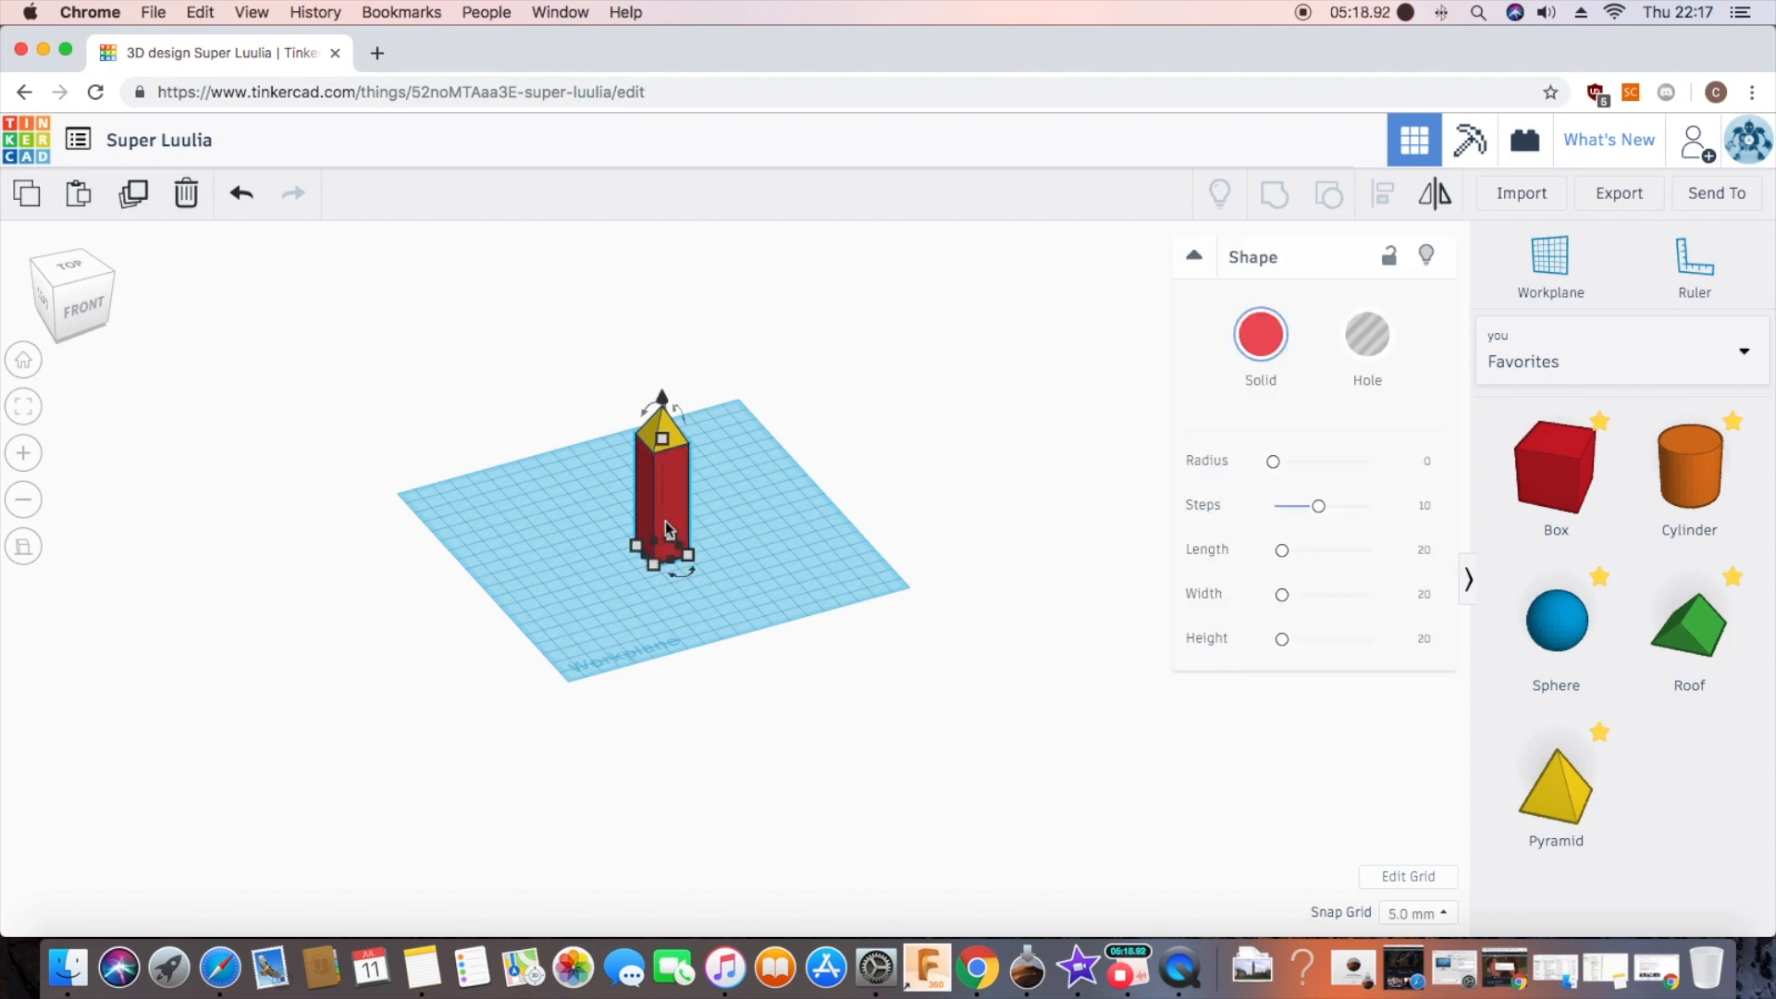
mouse_move(133, 193)
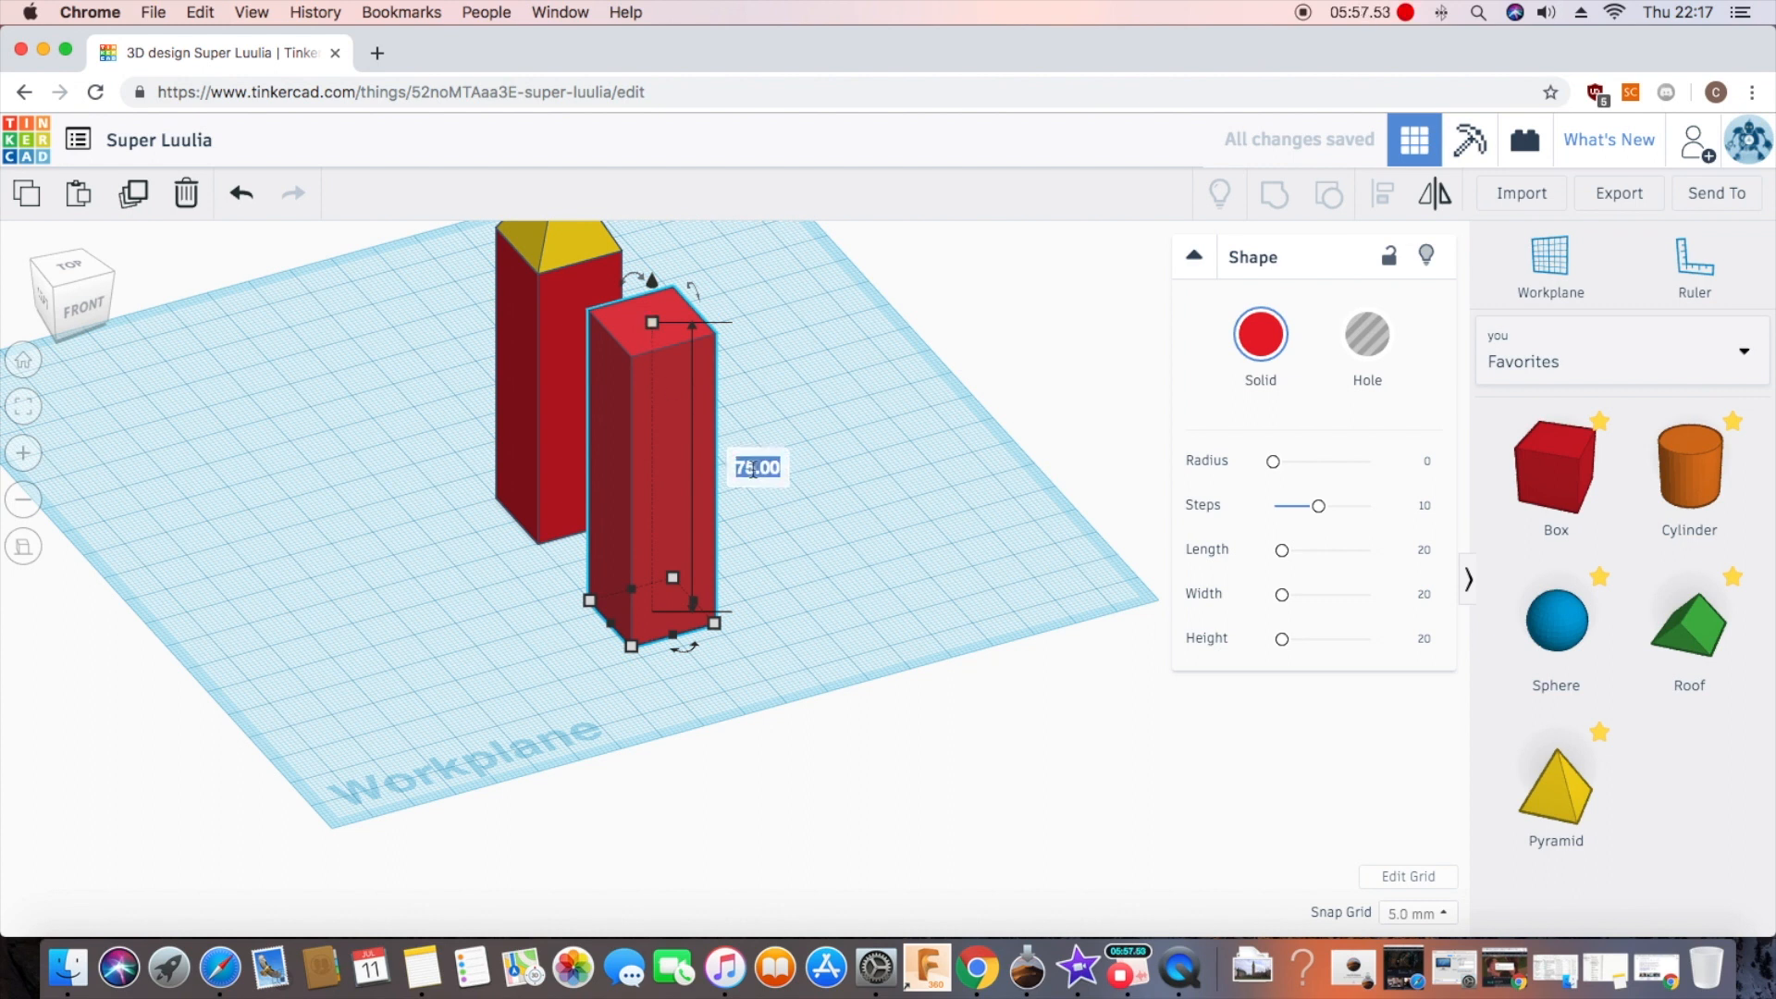
text(20)
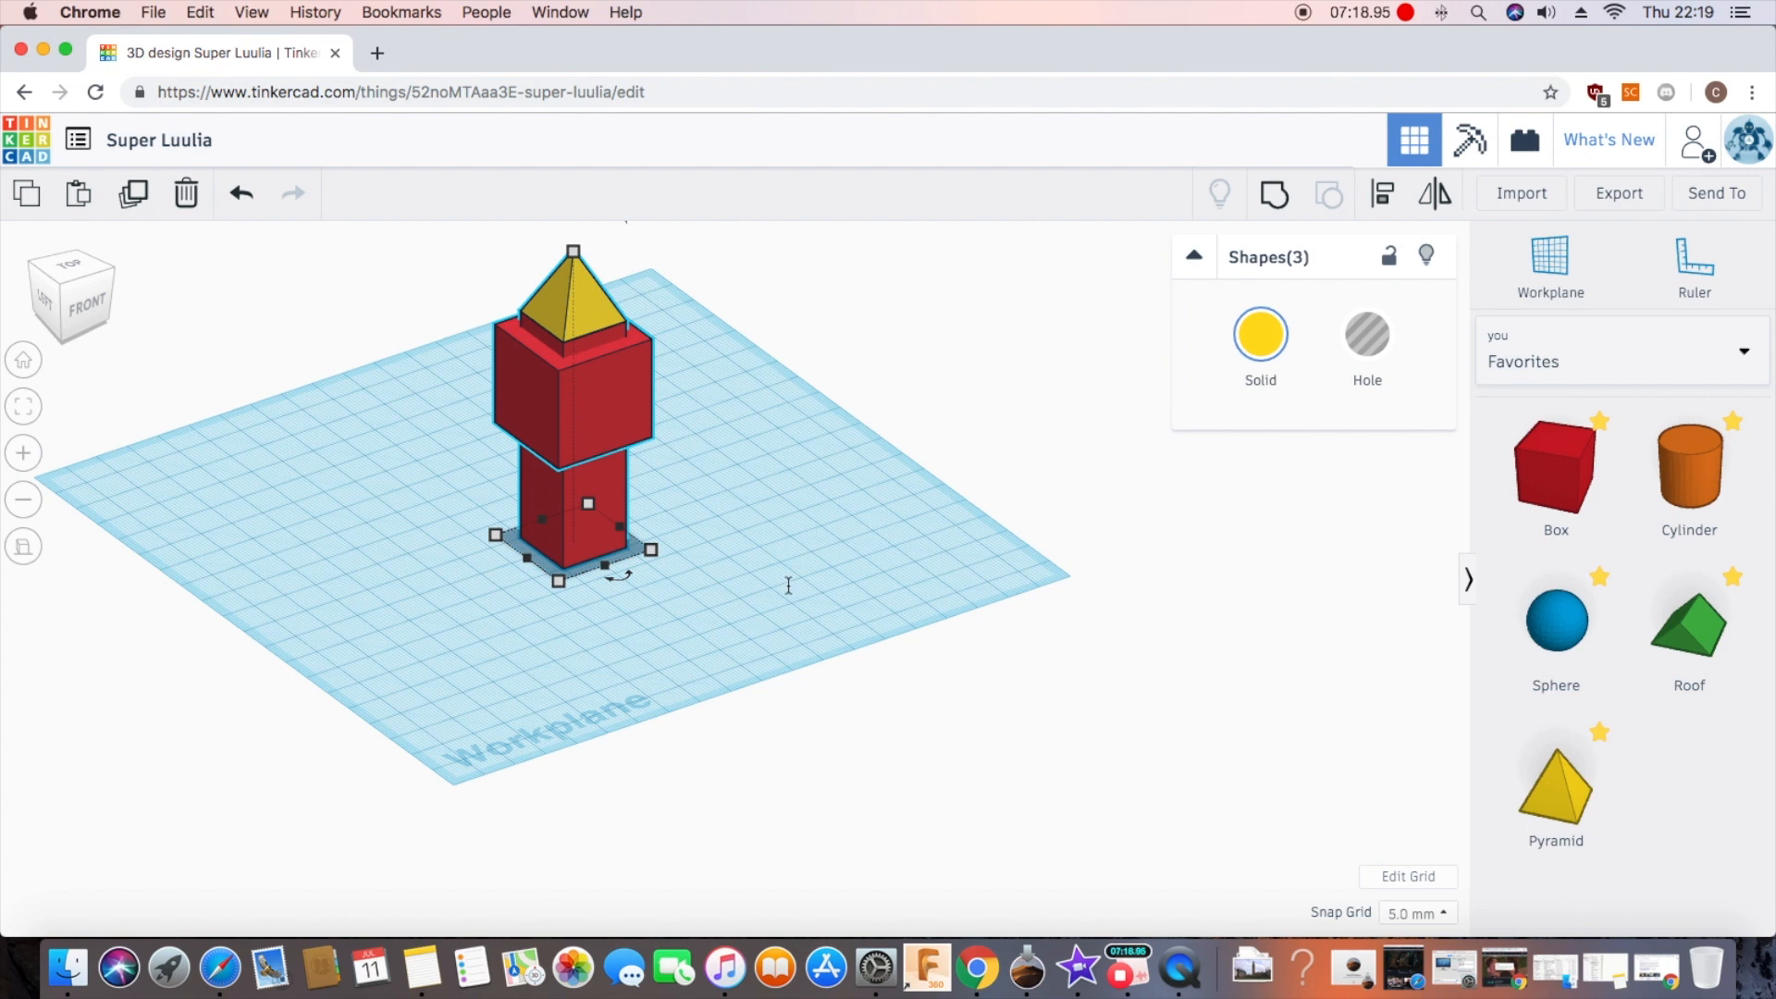
mouse_move(1272, 193)
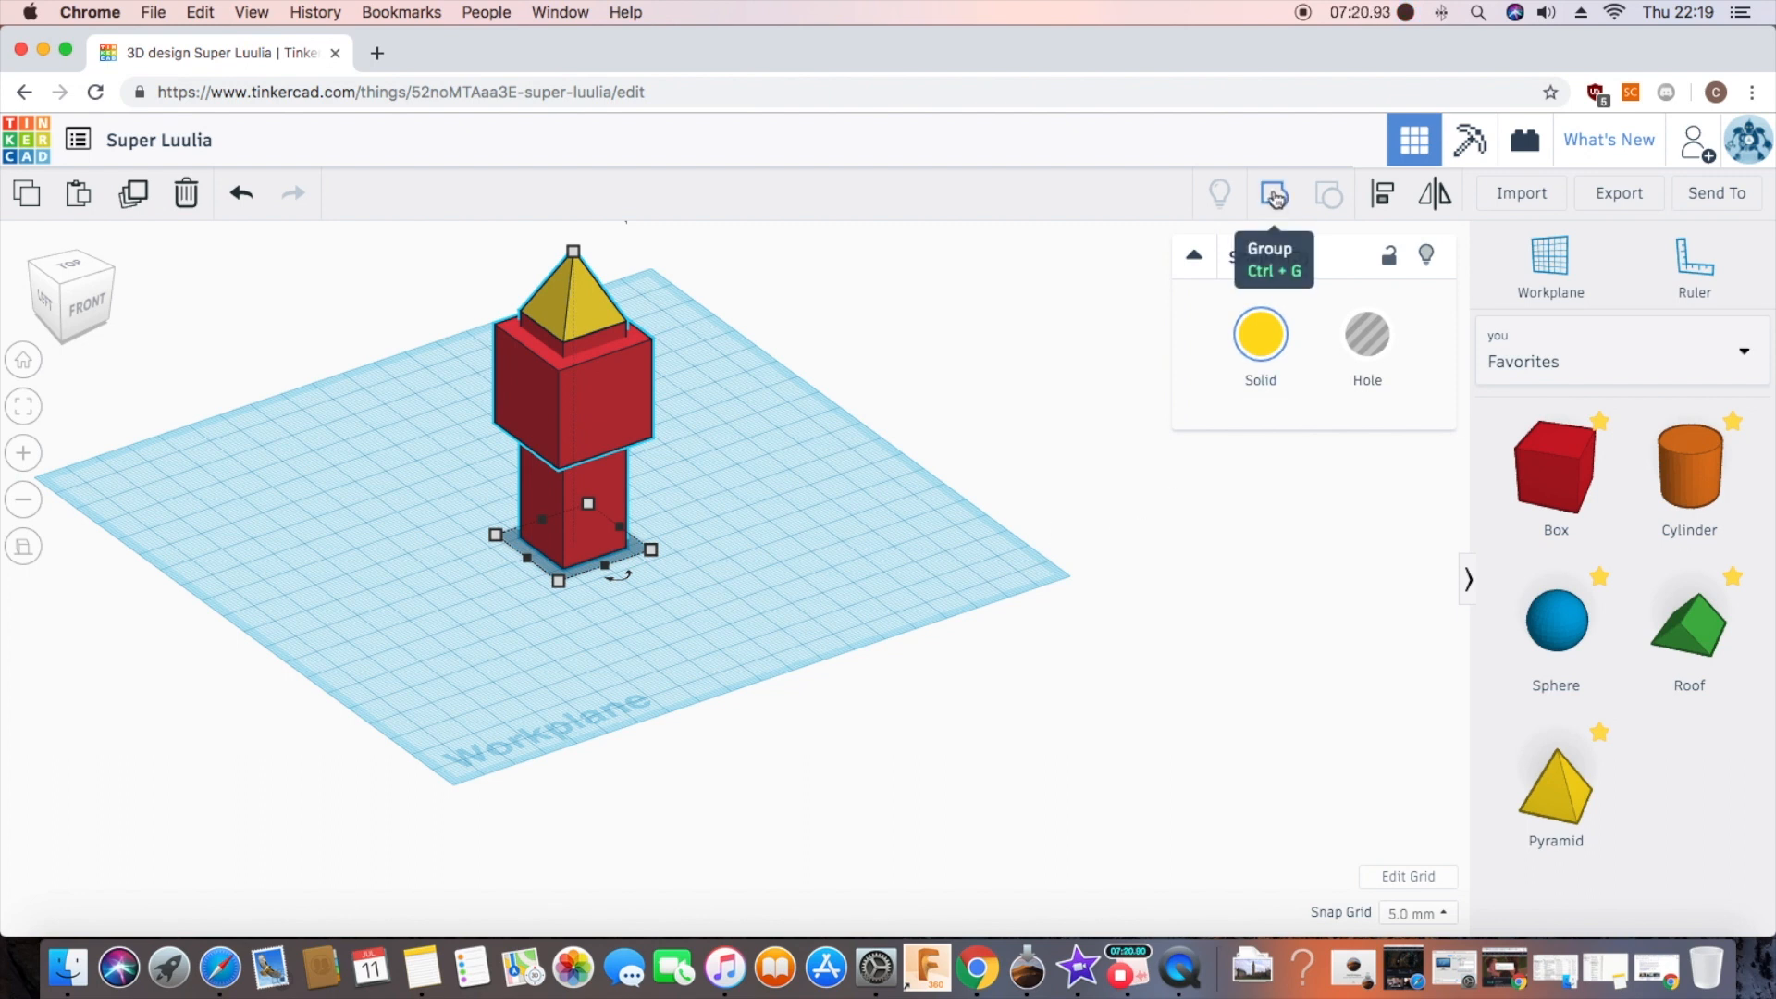
Step: Color column, head and pyramid yellow and group them into one tower
click(1272, 193)
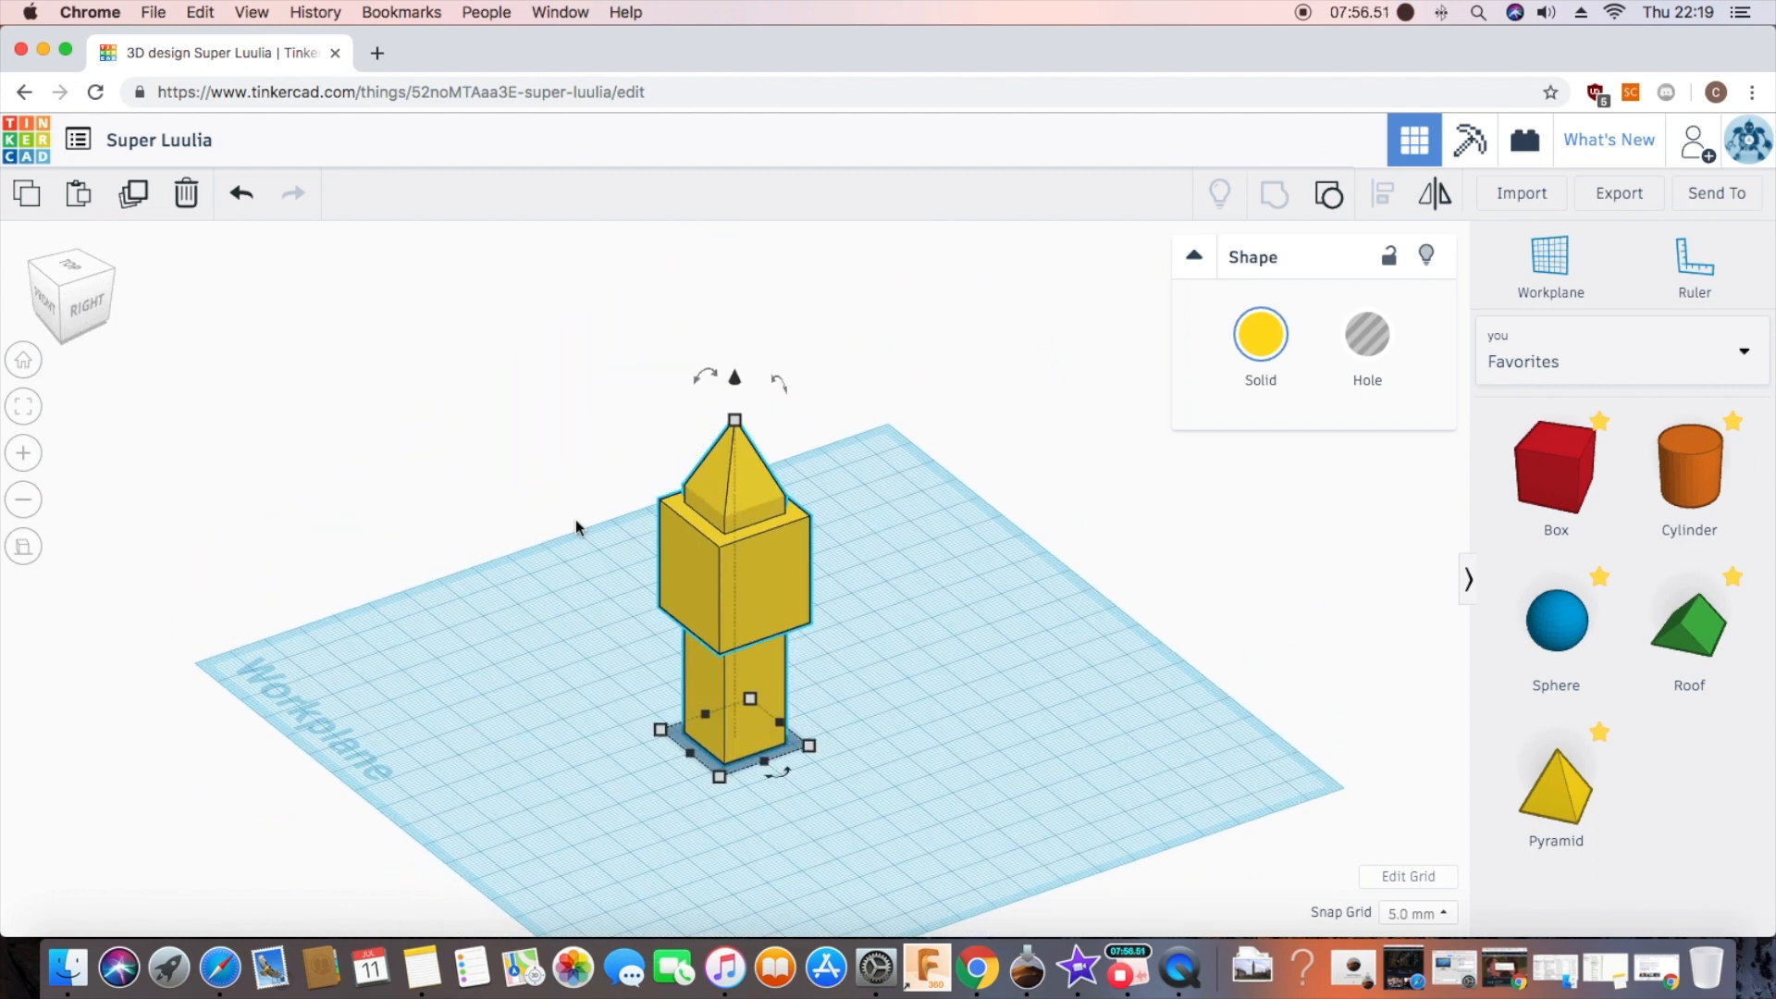
mouse_move(987, 659)
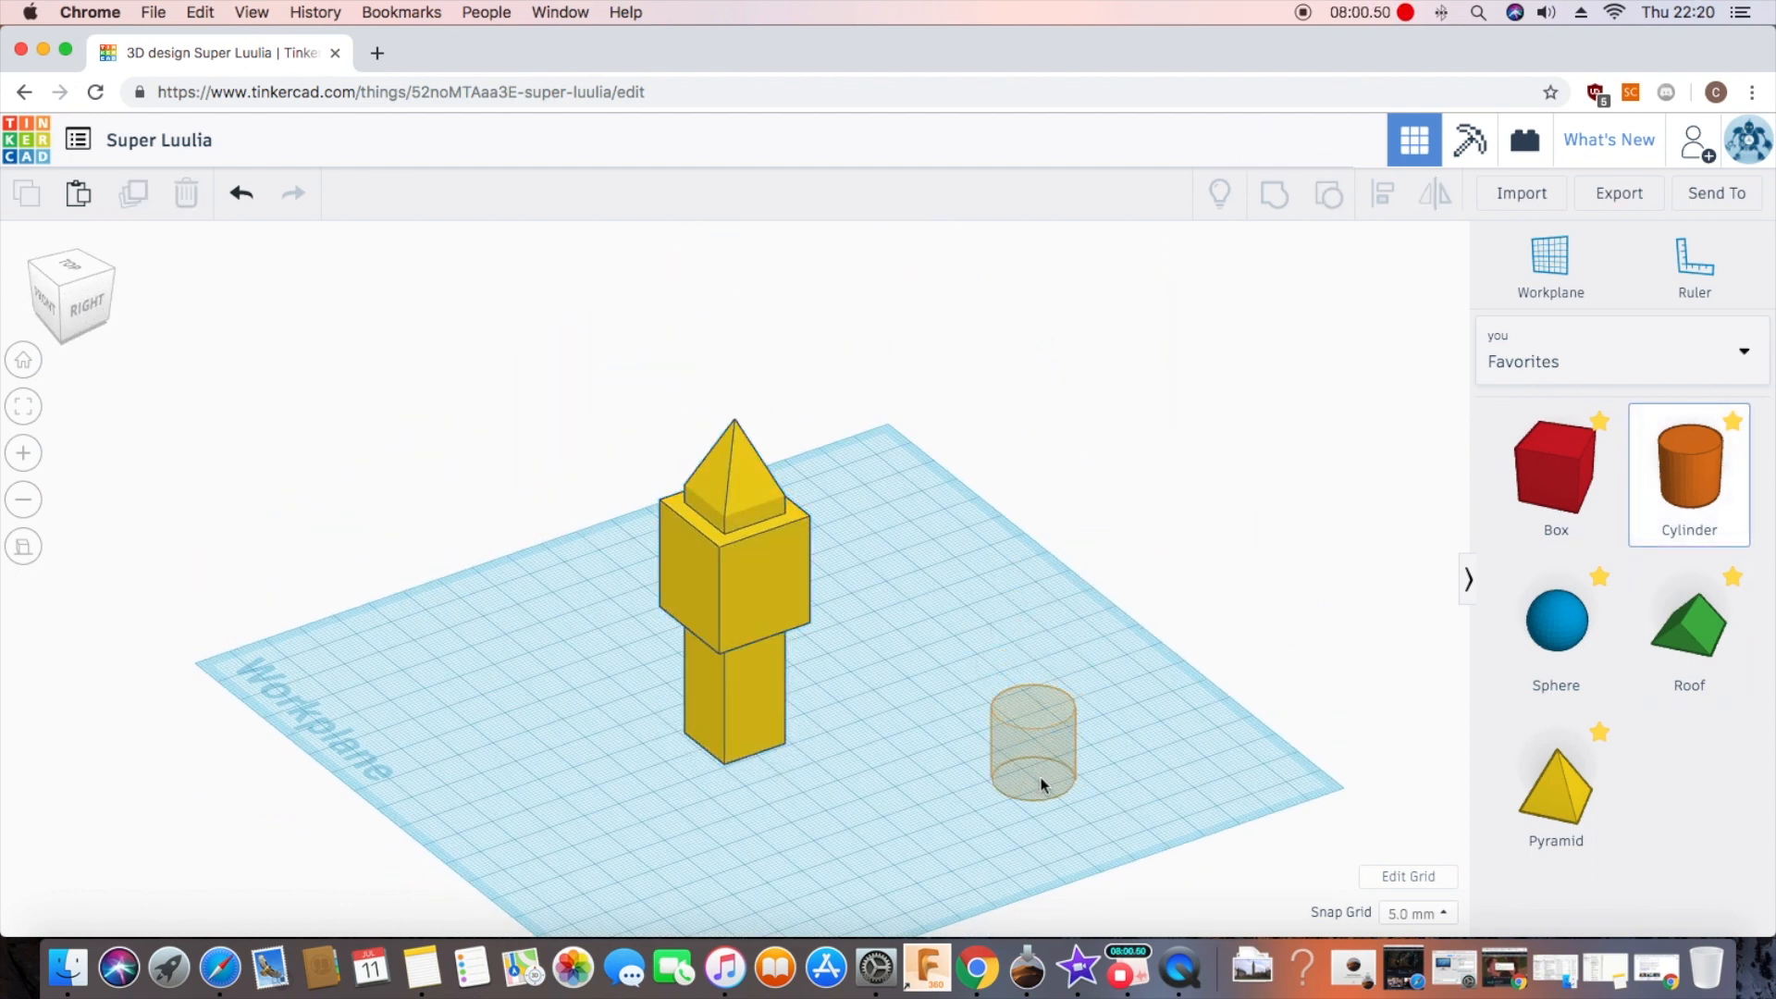
Step: Place an orange cylinder beside the tower and rotate it 90° onto its side
click(1030, 742)
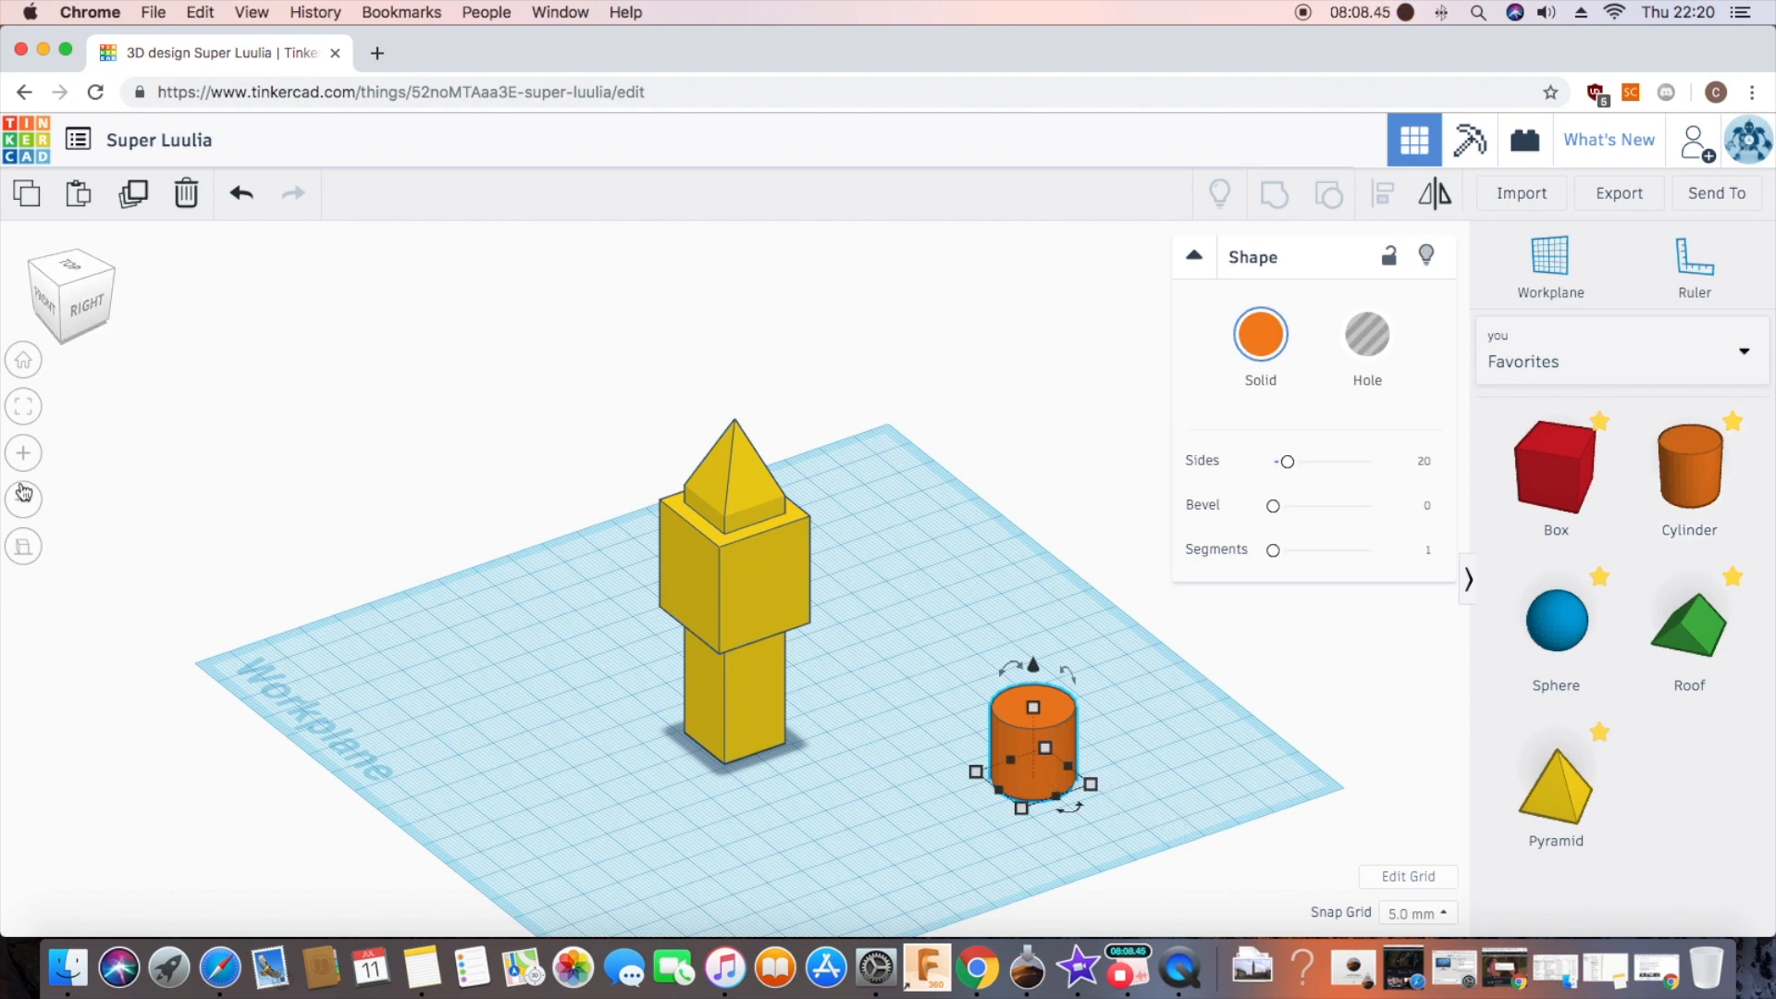
click(23, 407)
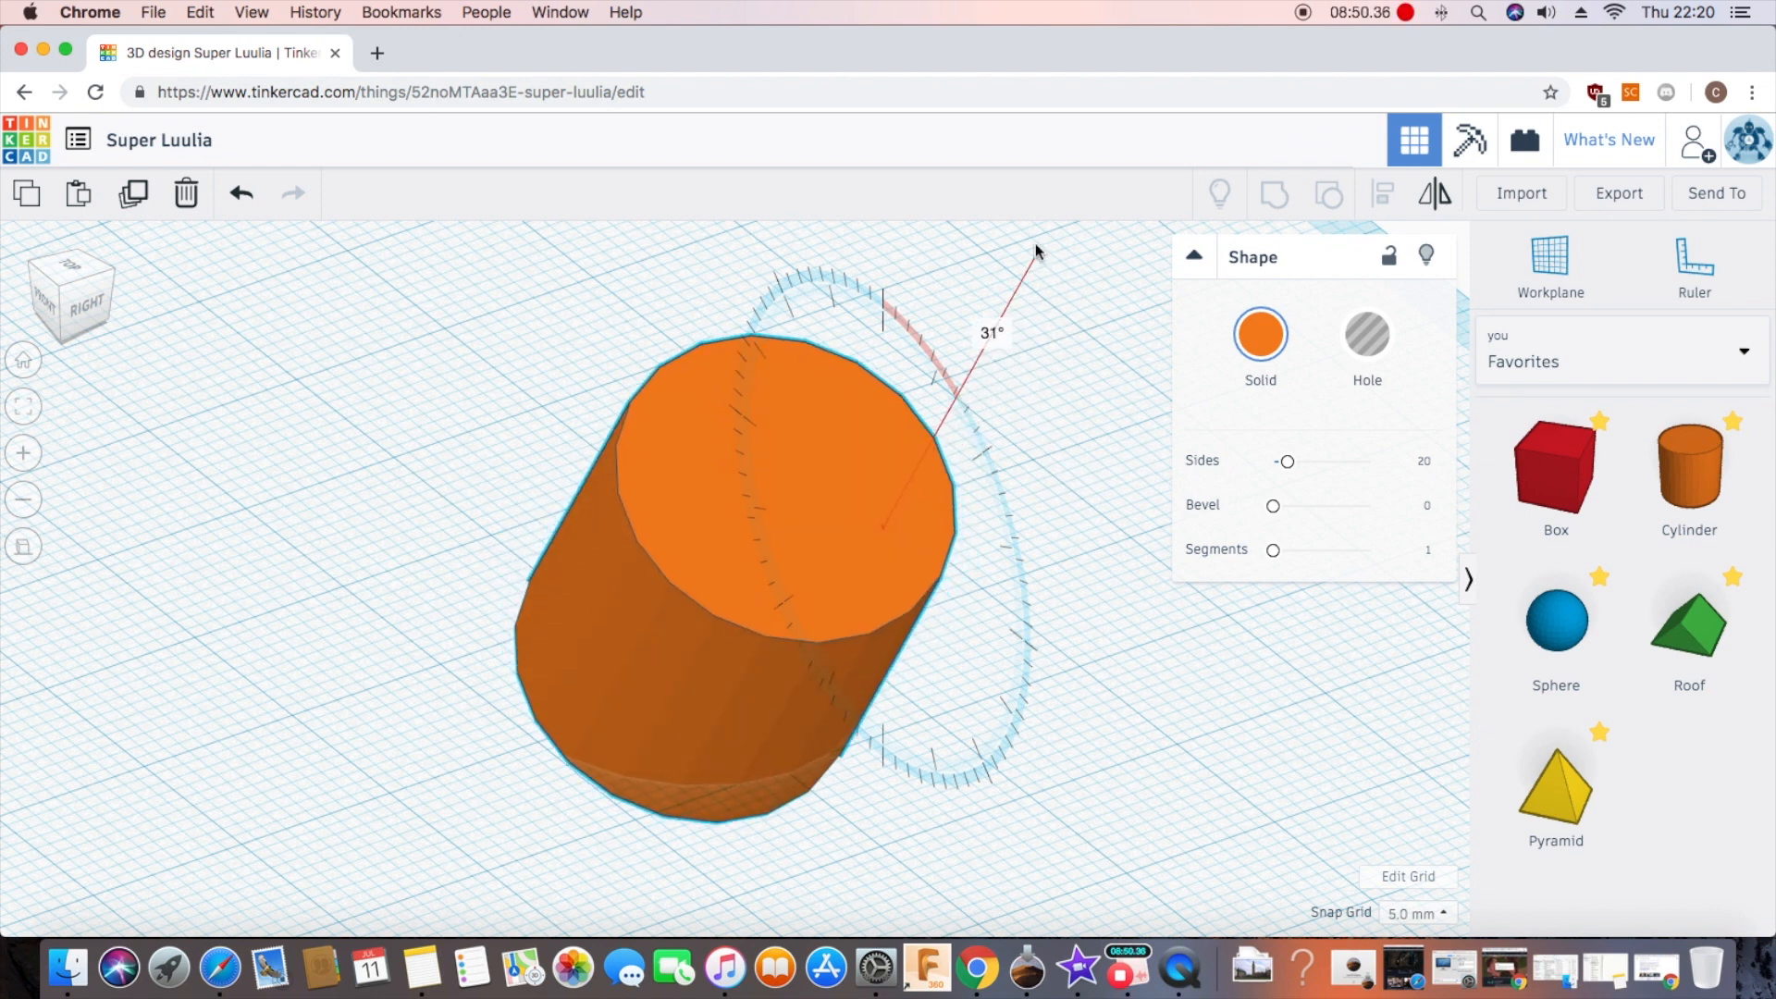
click(726, 510)
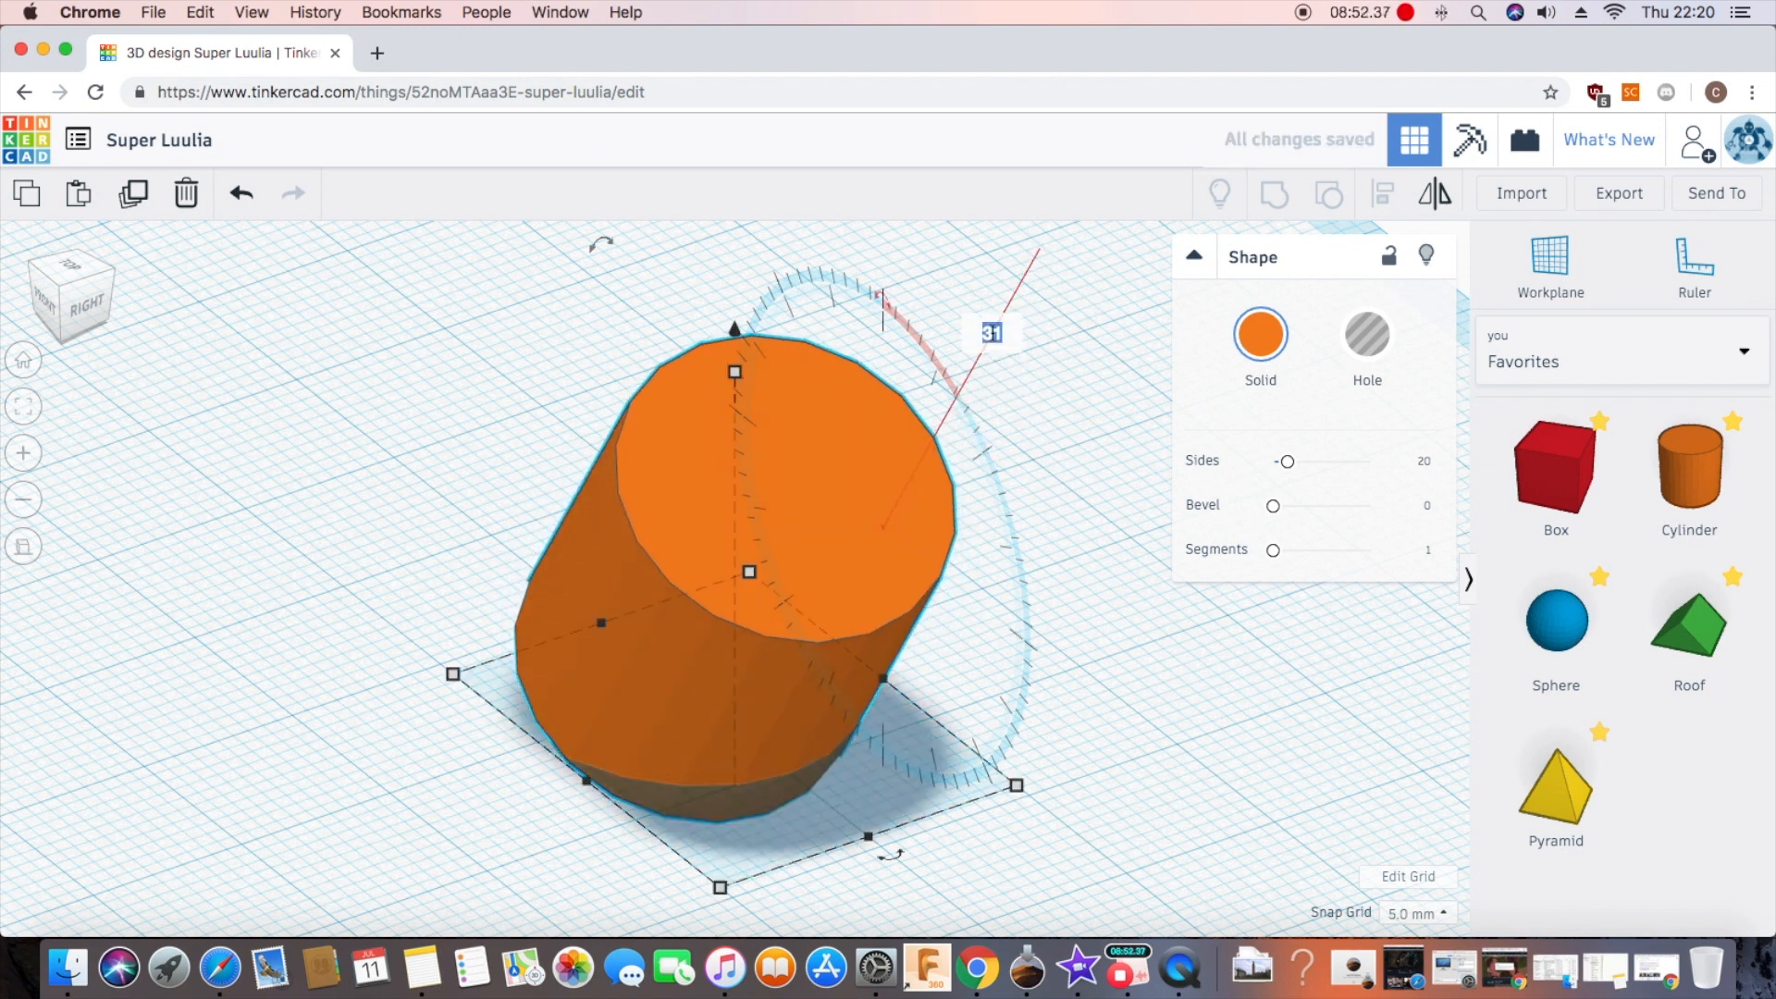
drag(883, 294, 1030, 622)
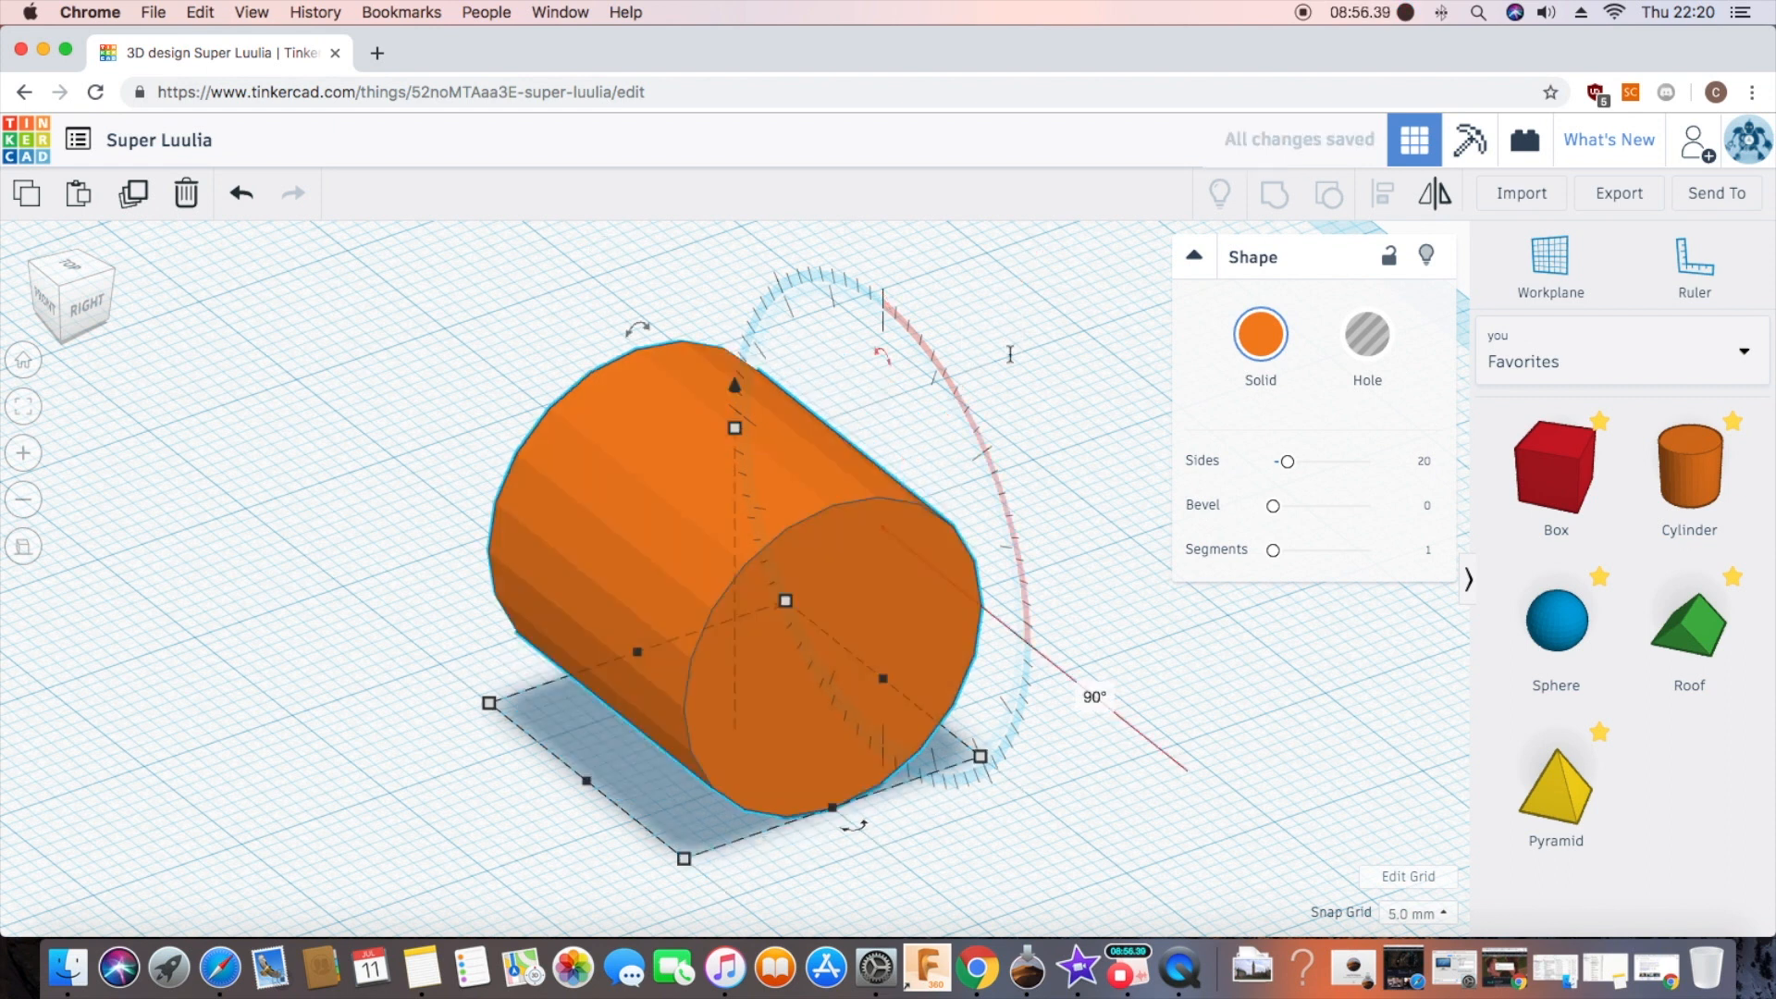
click(1416, 913)
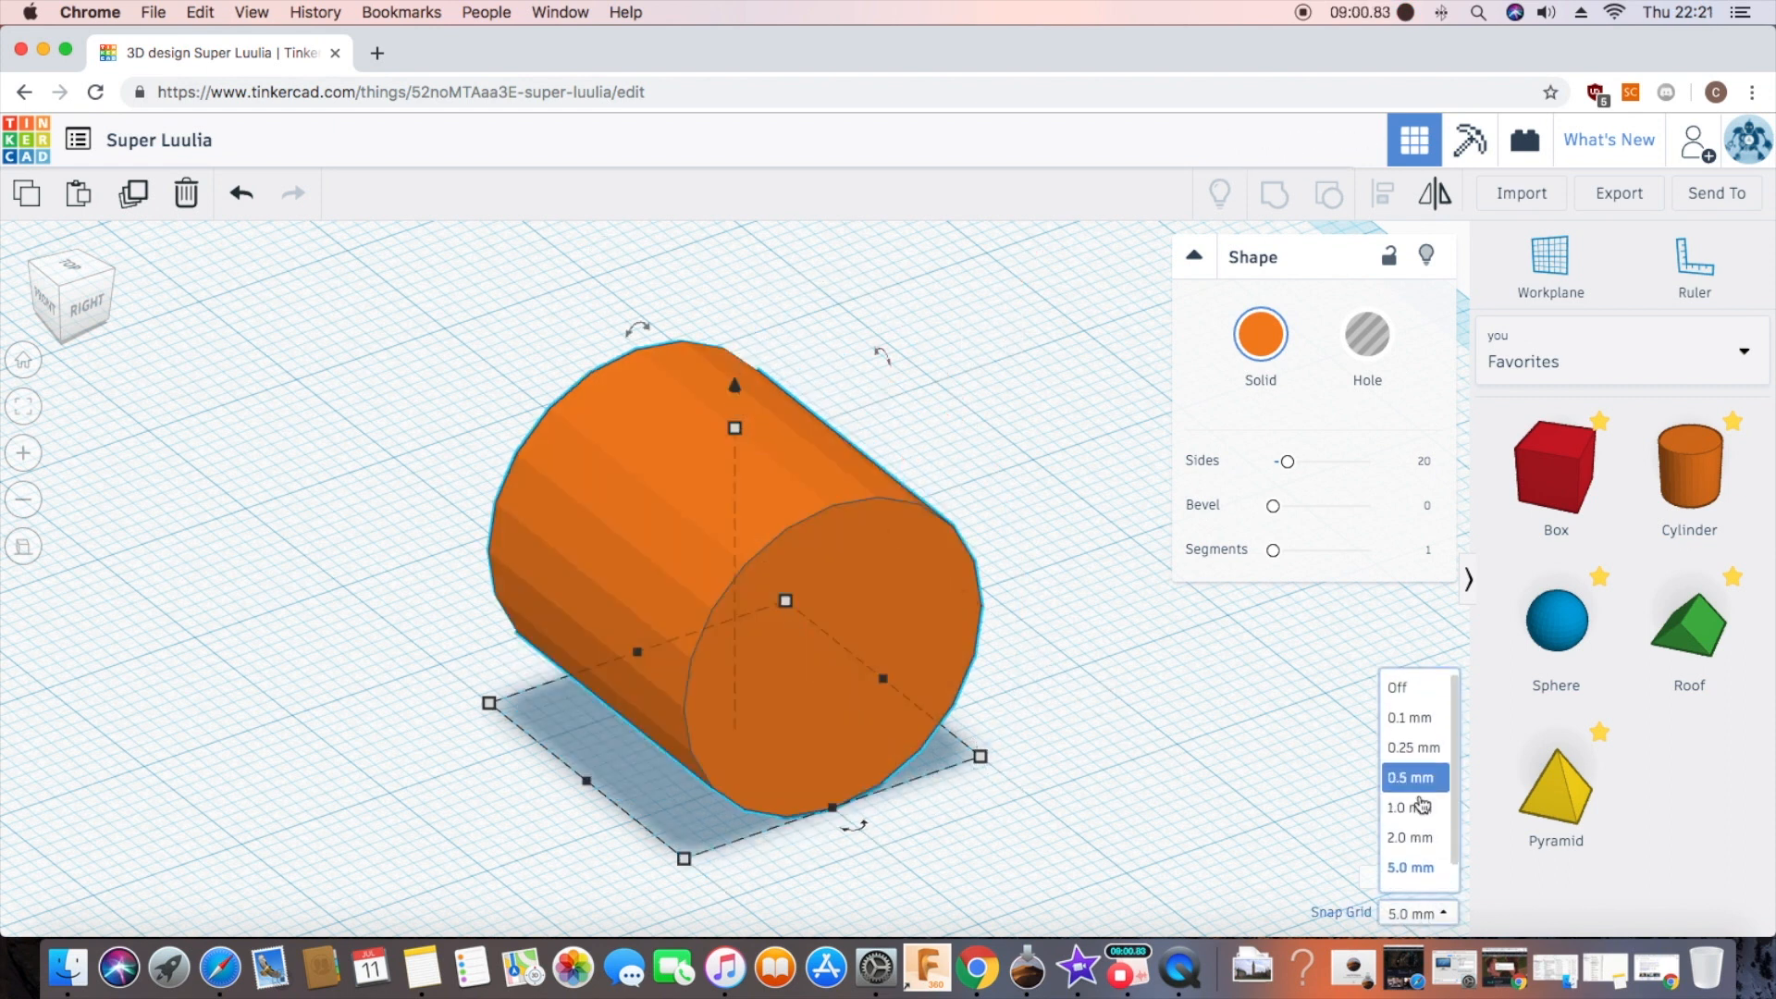
Step: Set Snap Grid to 1.0 mm and fit the orange disc against the head's front
click(1408, 806)
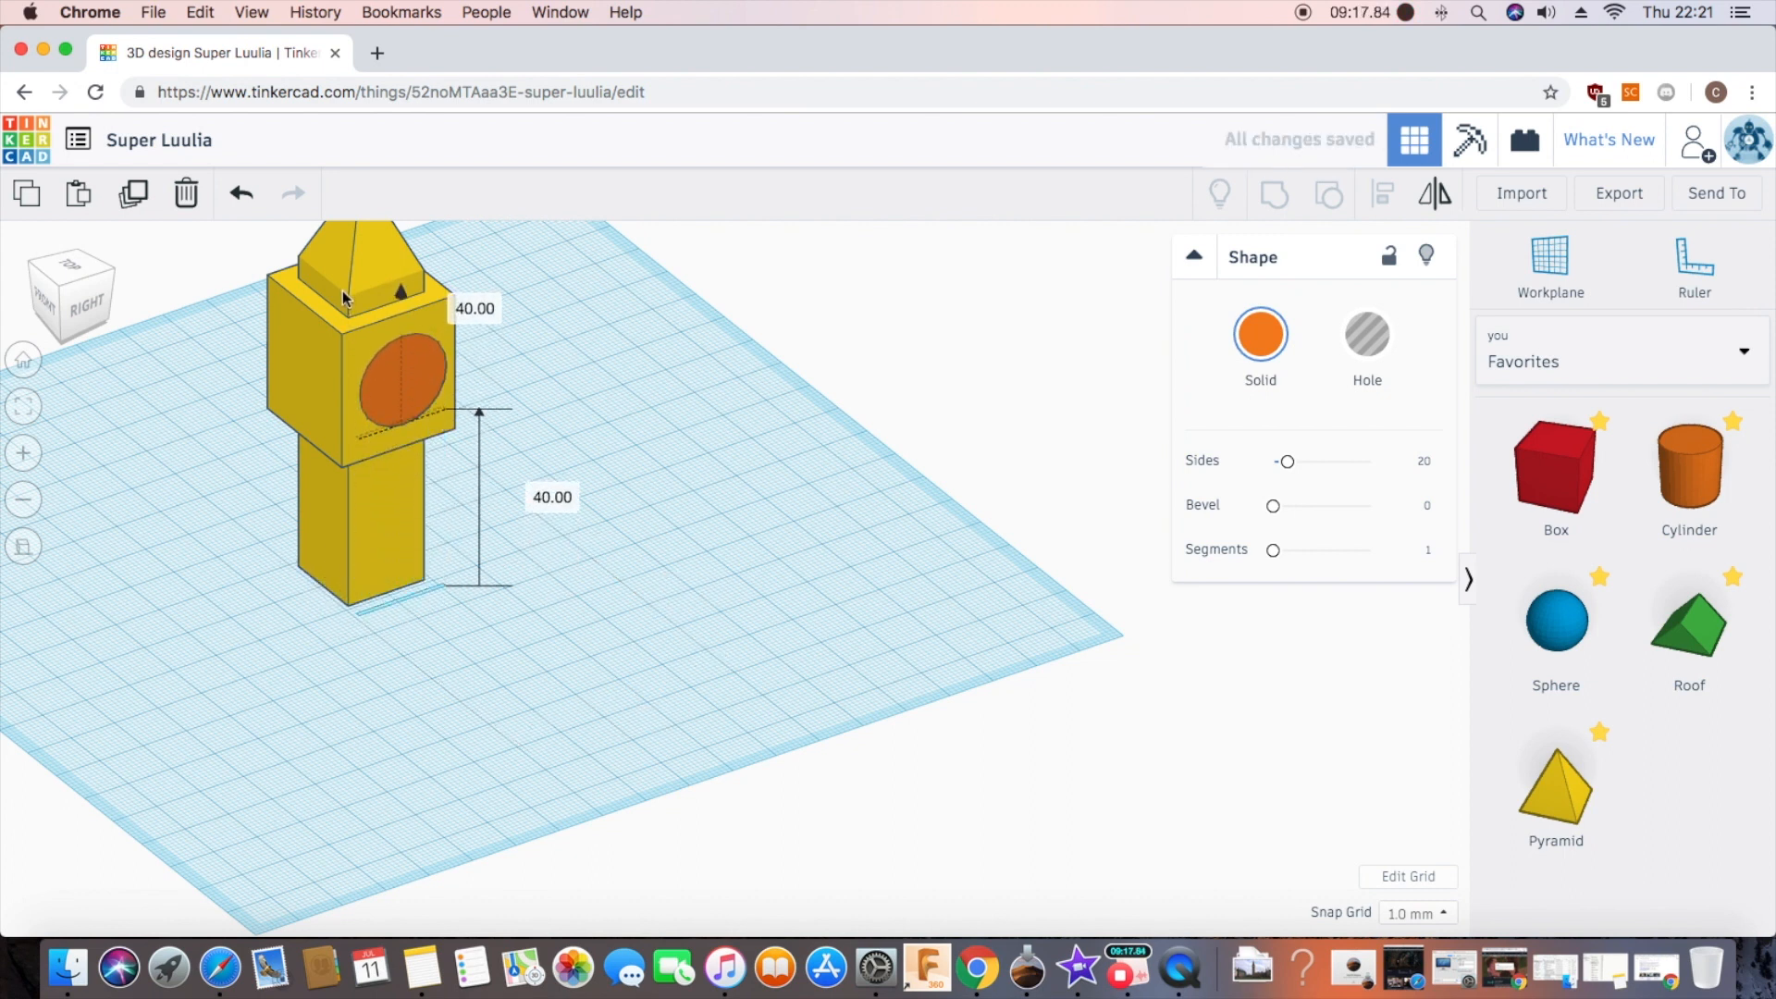
click(24, 407)
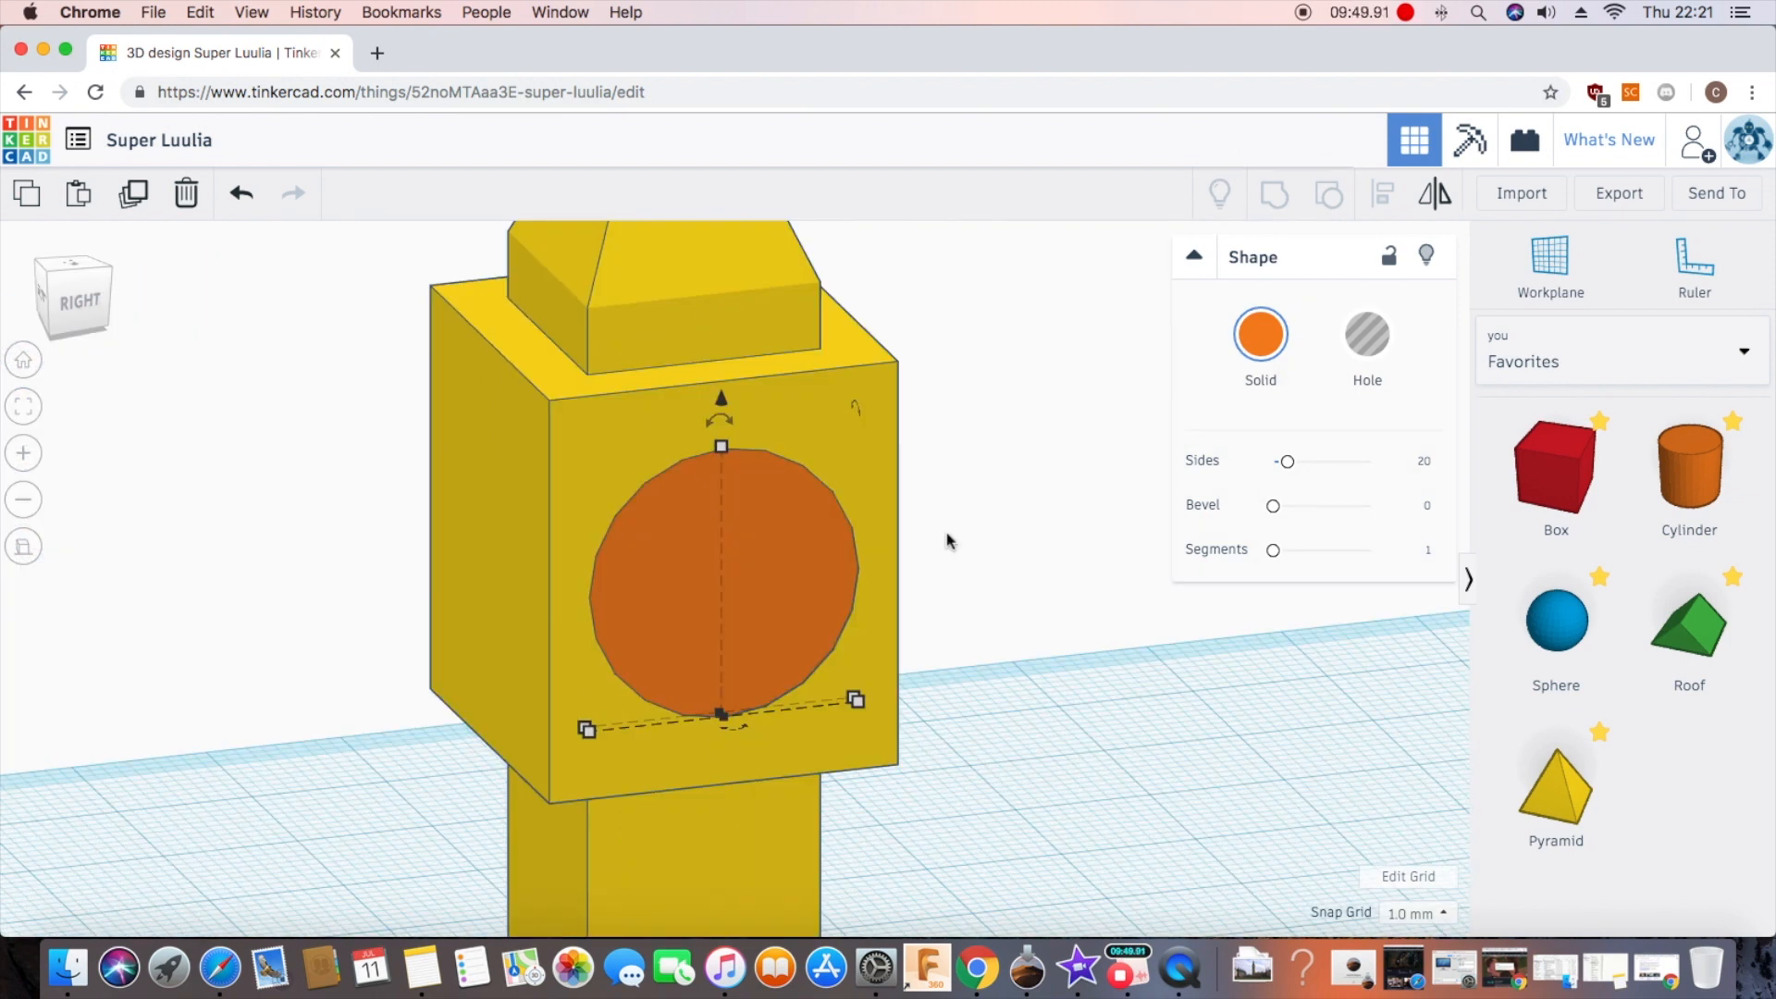
mouse_move(976, 509)
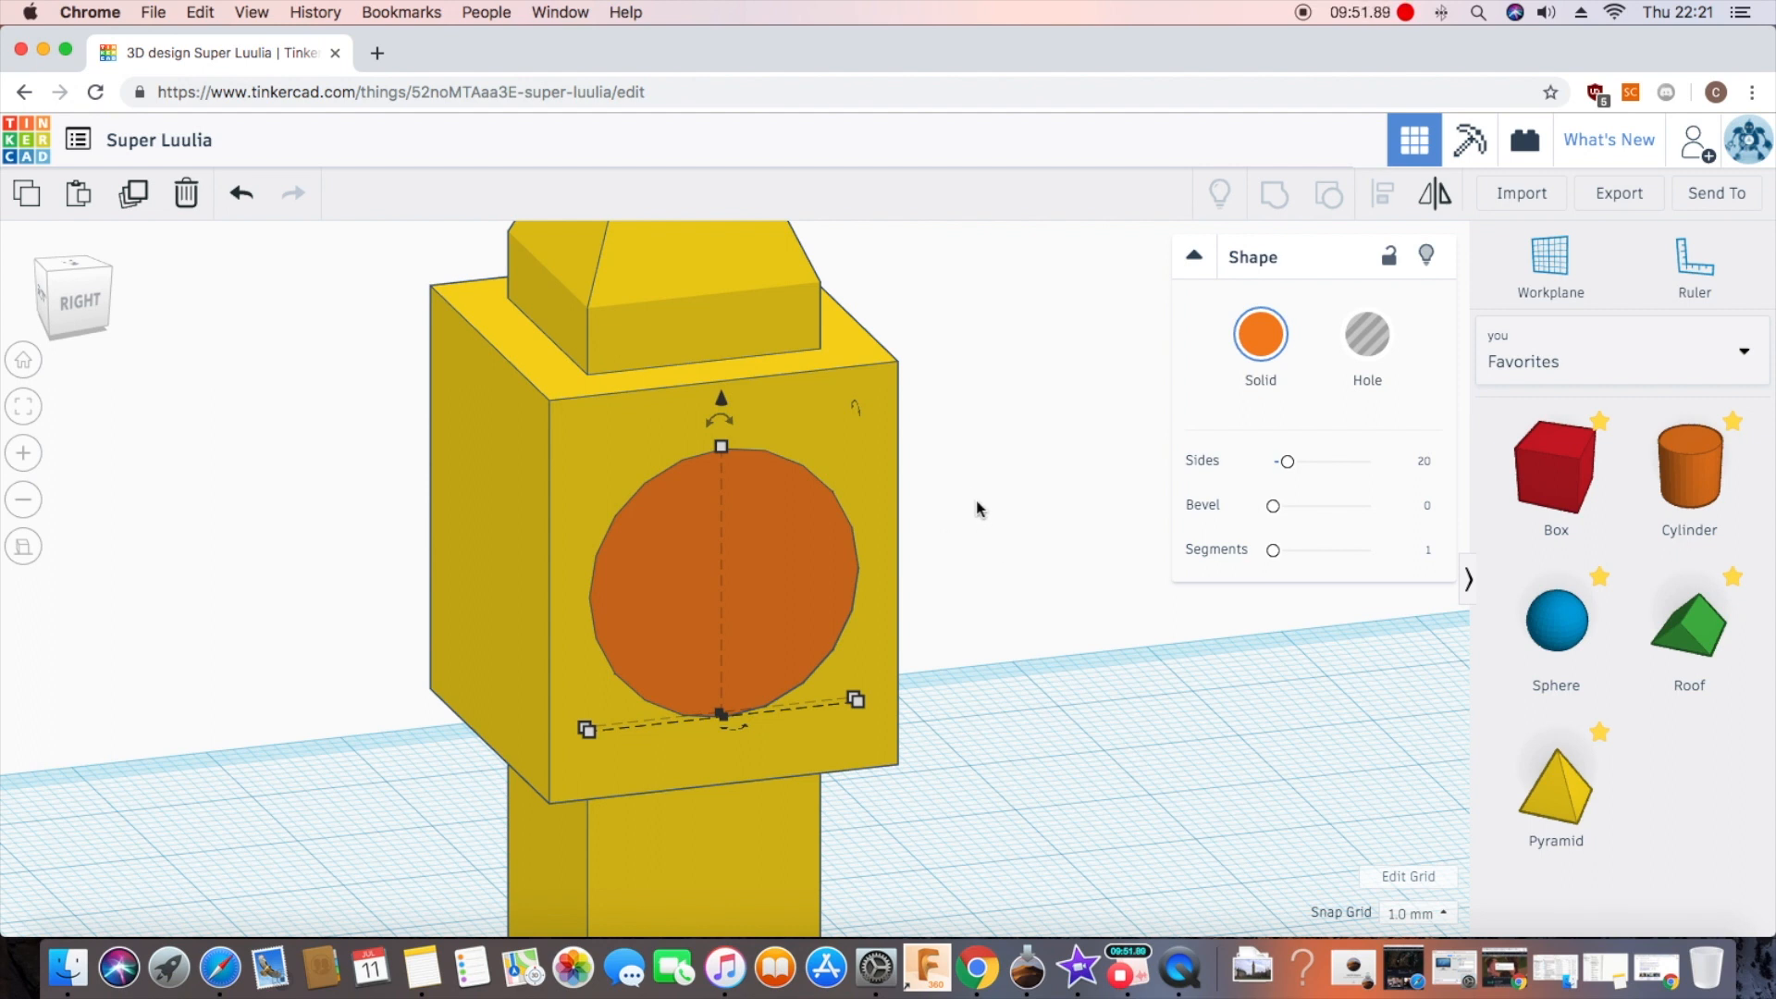
Step: Turn the orange disc into a hole and group it with the tower to carve a round clock face
click(1365, 340)
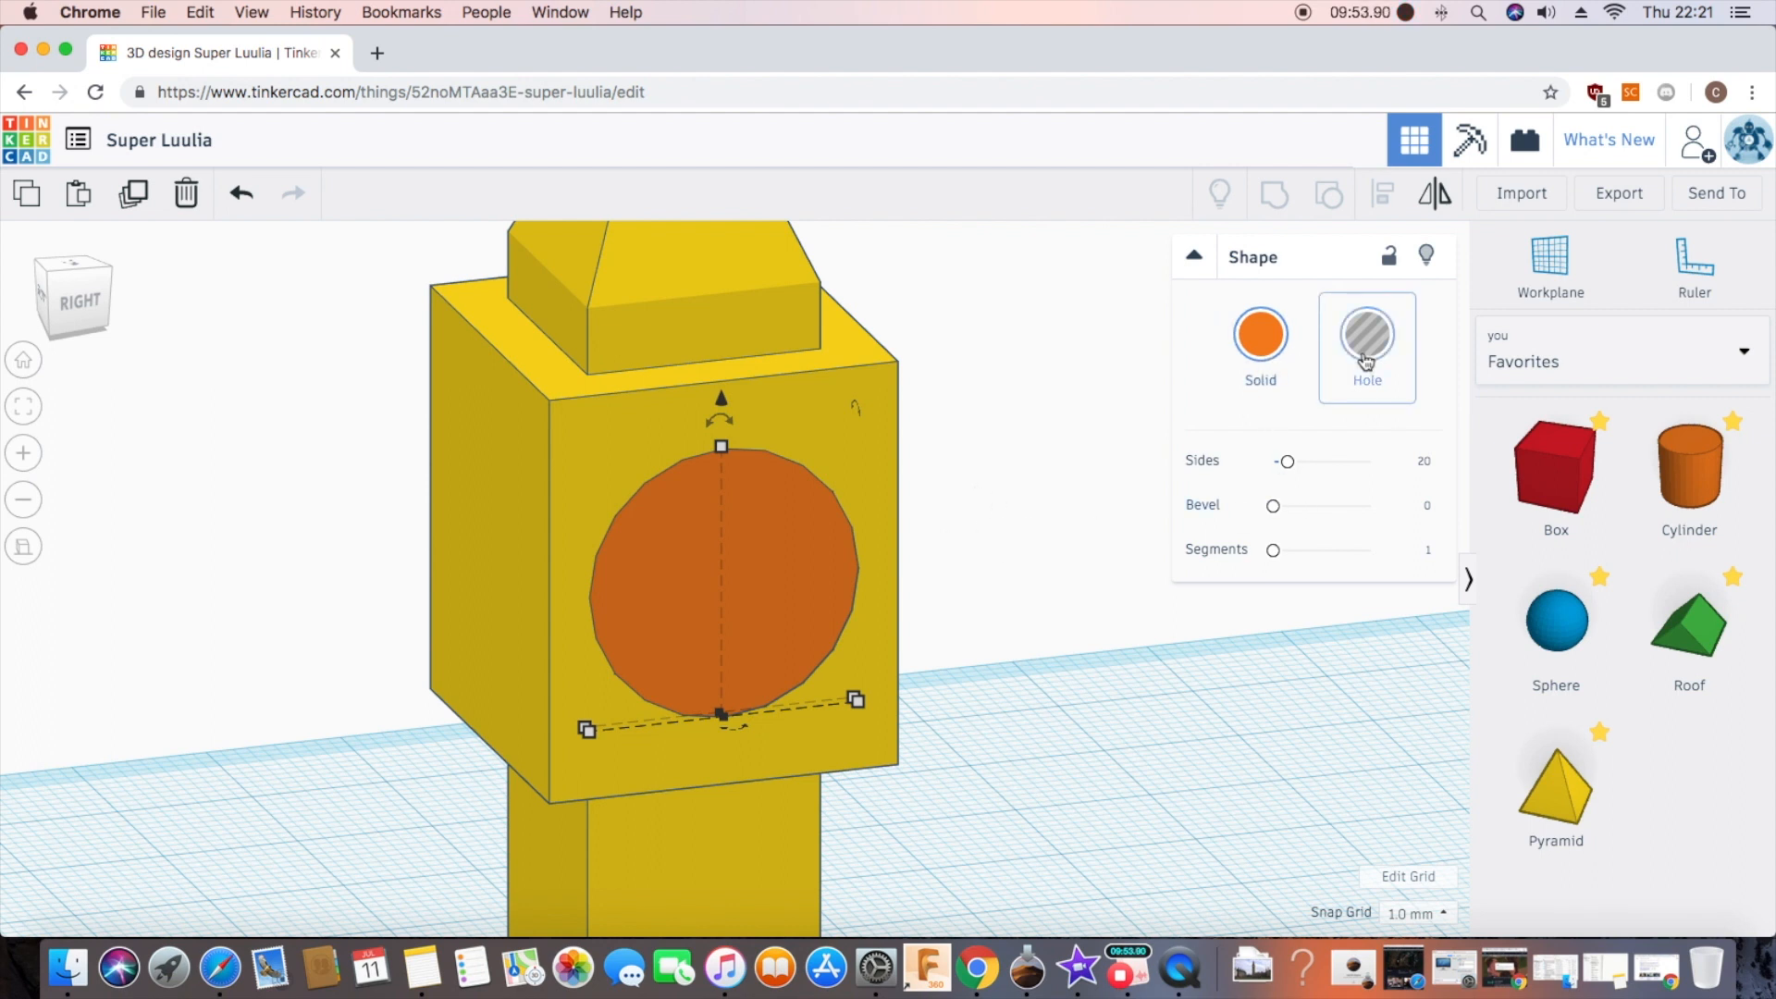
click(1366, 339)
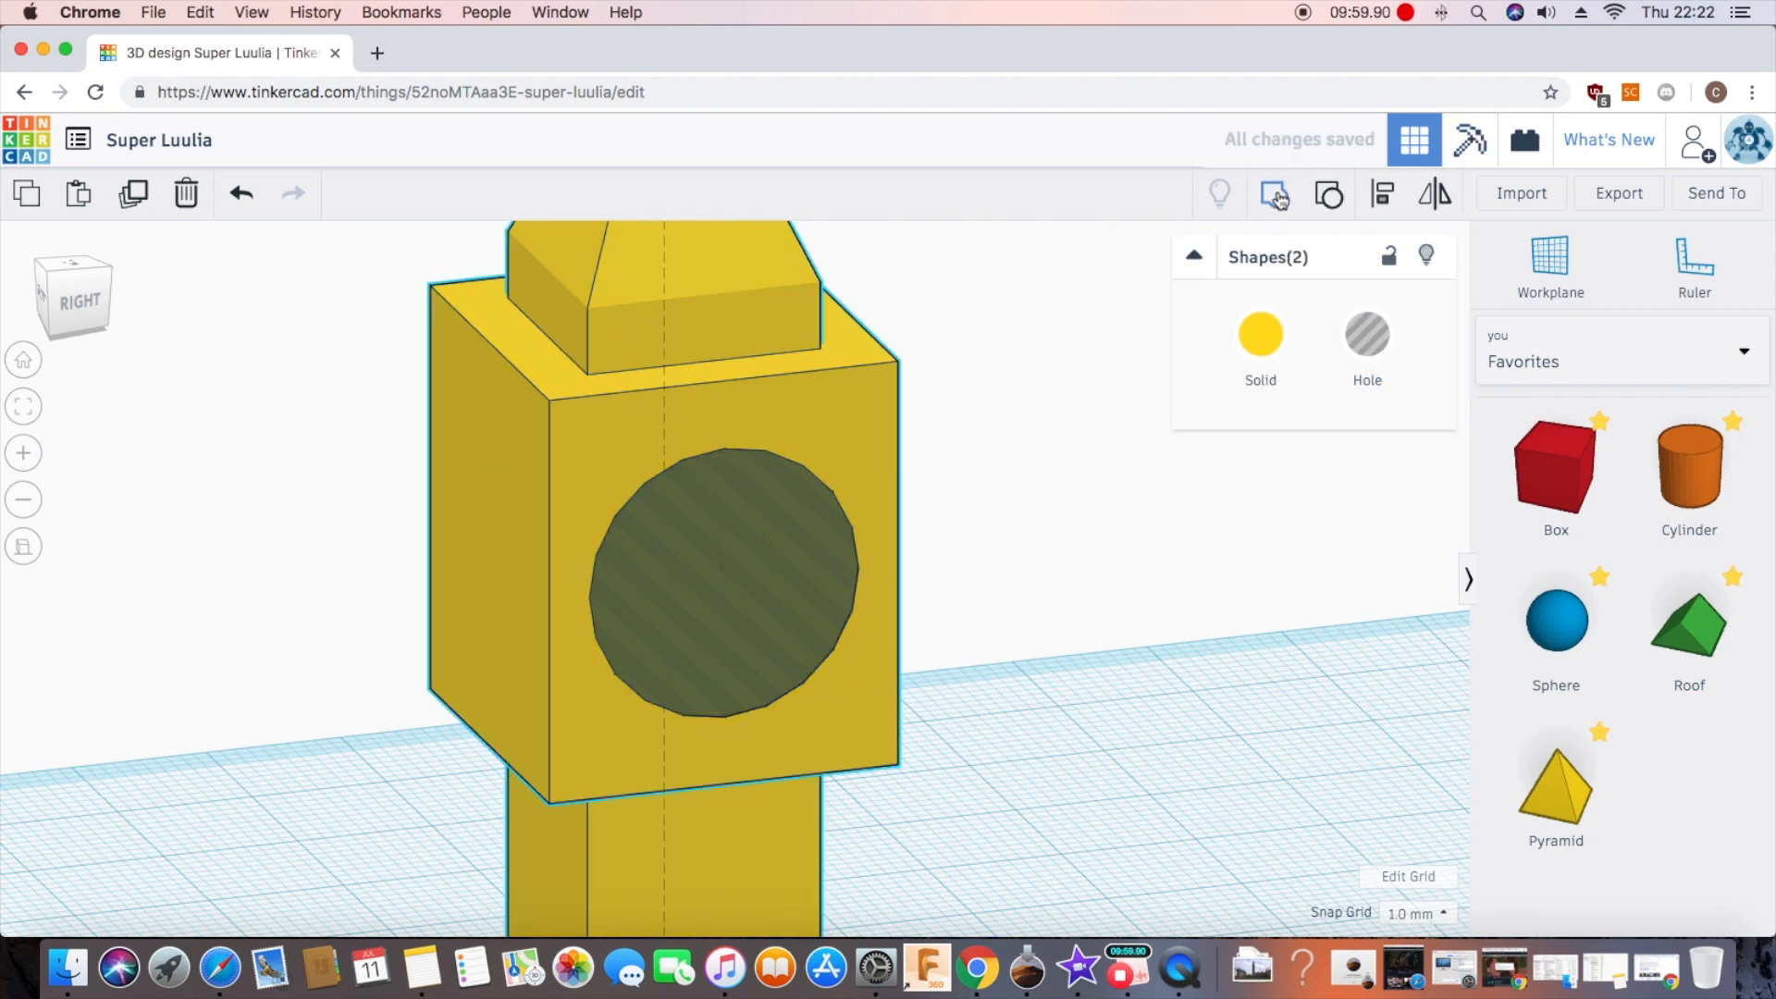
click(972, 637)
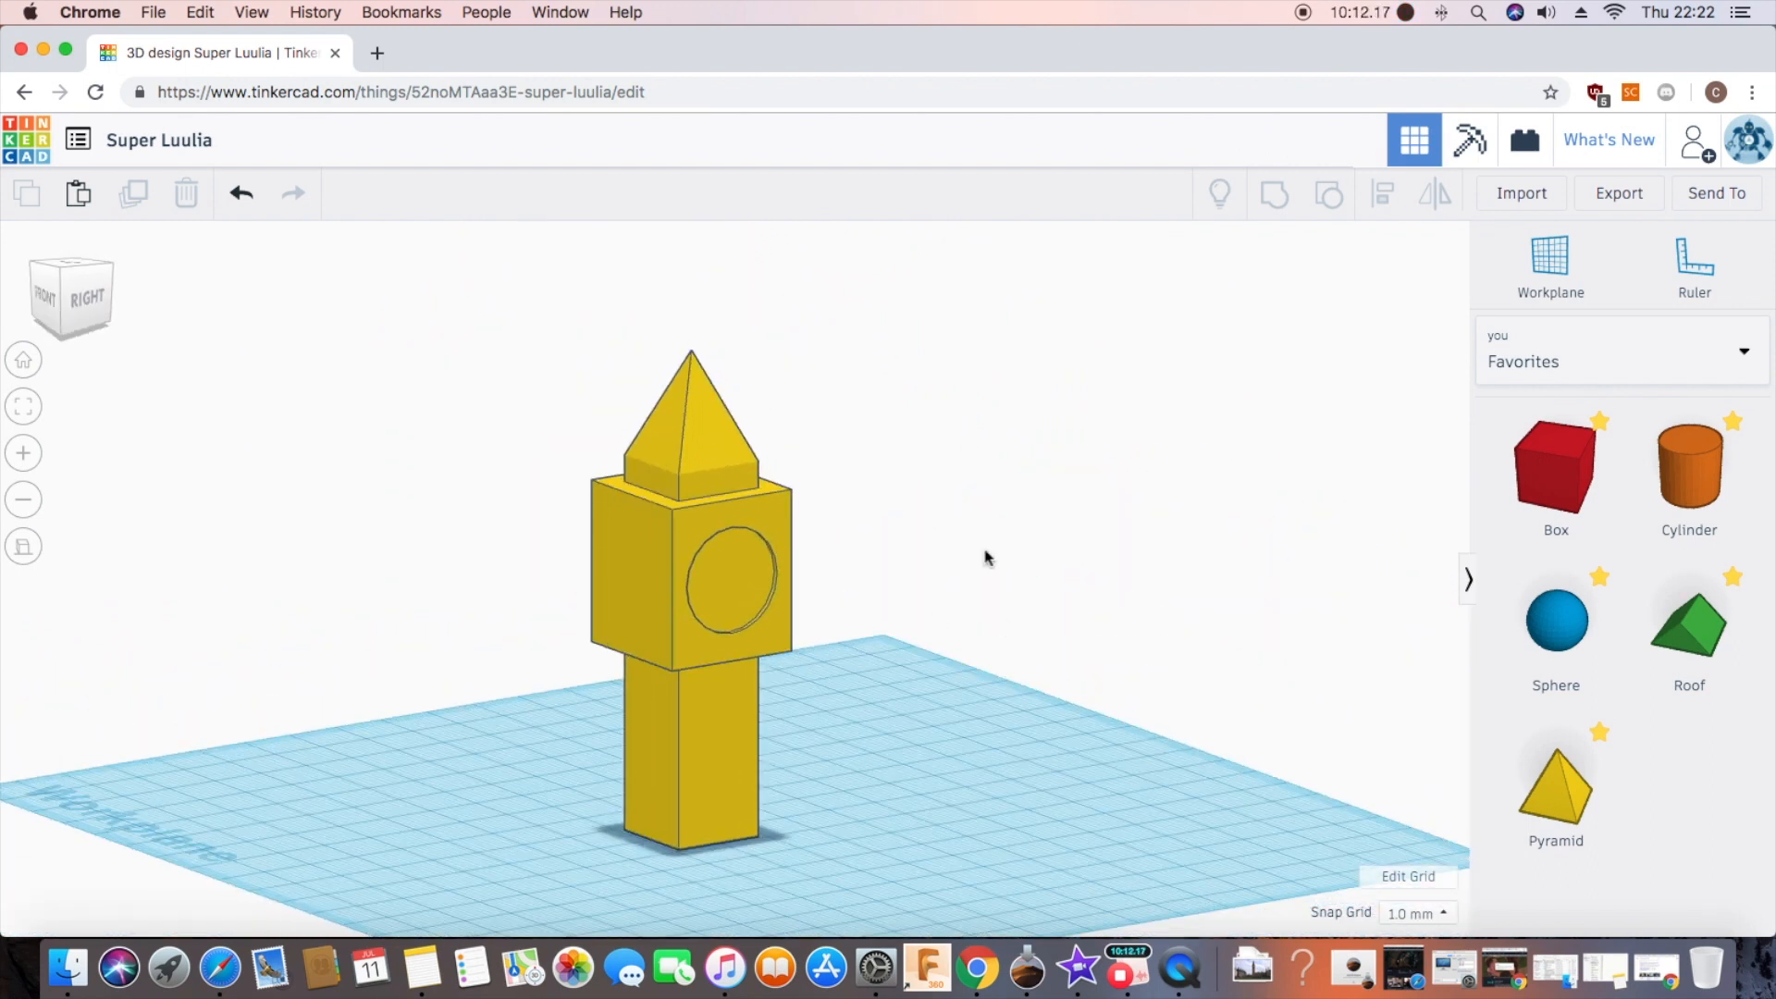
mouse_move(902, 761)
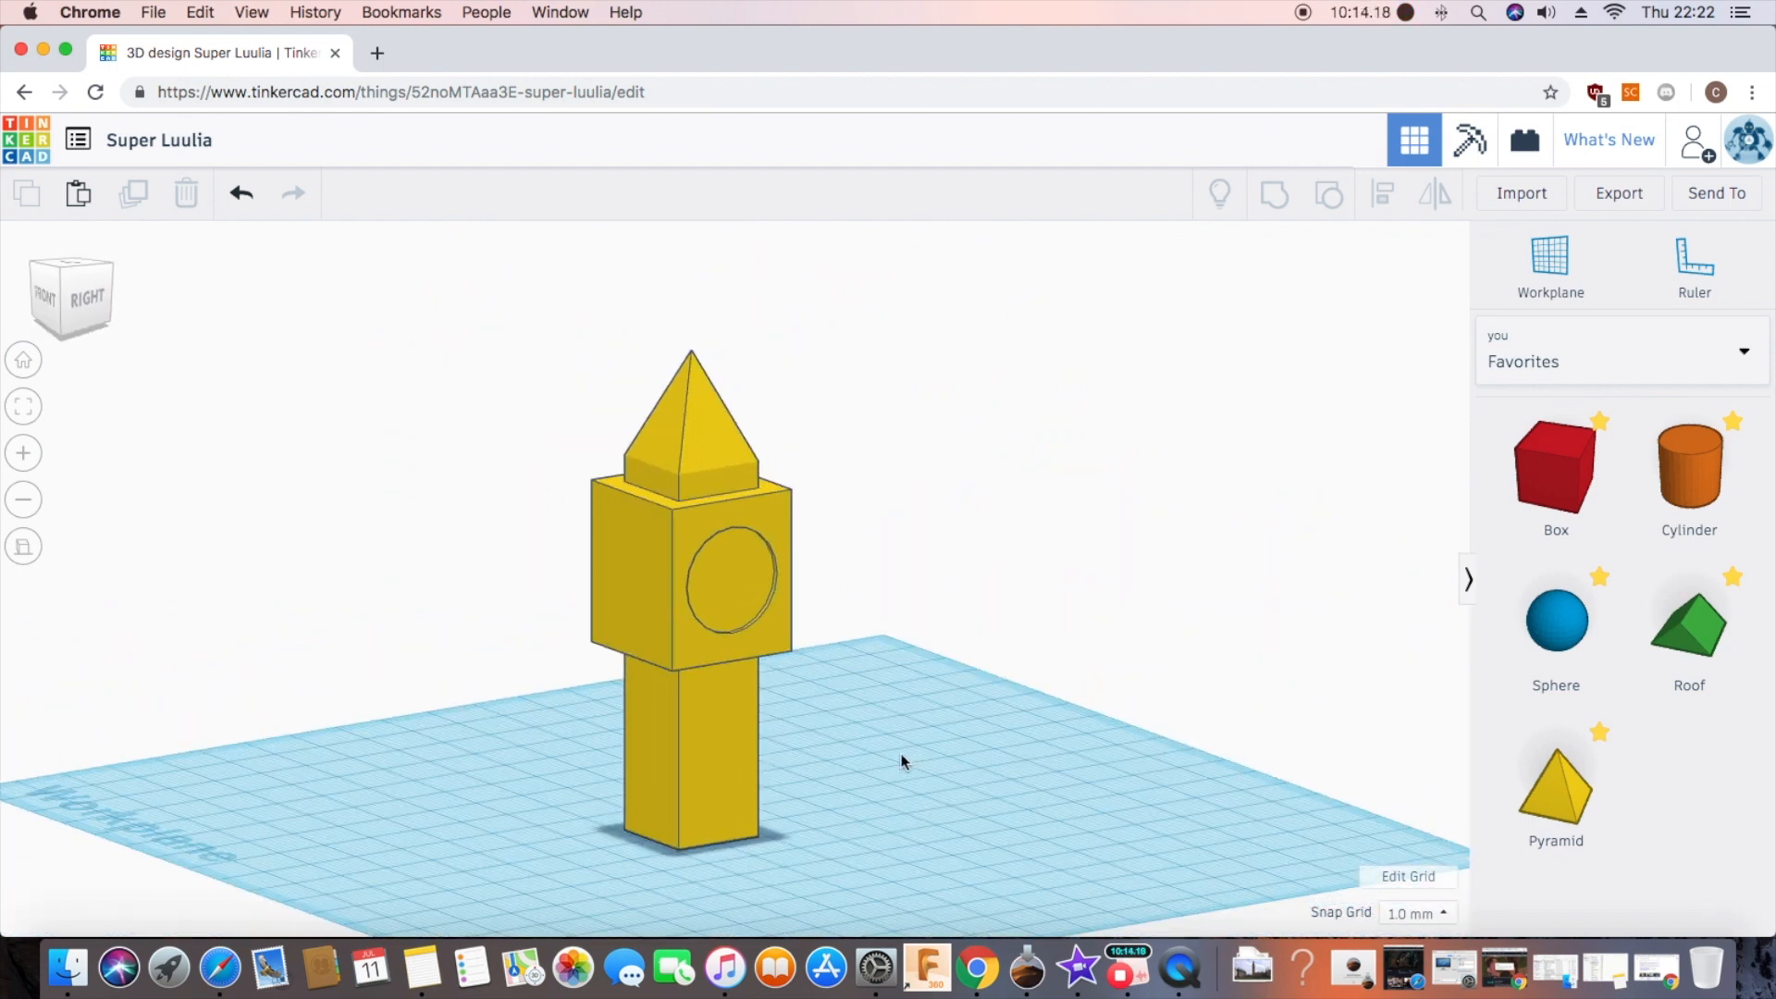
mouse_move(962, 789)
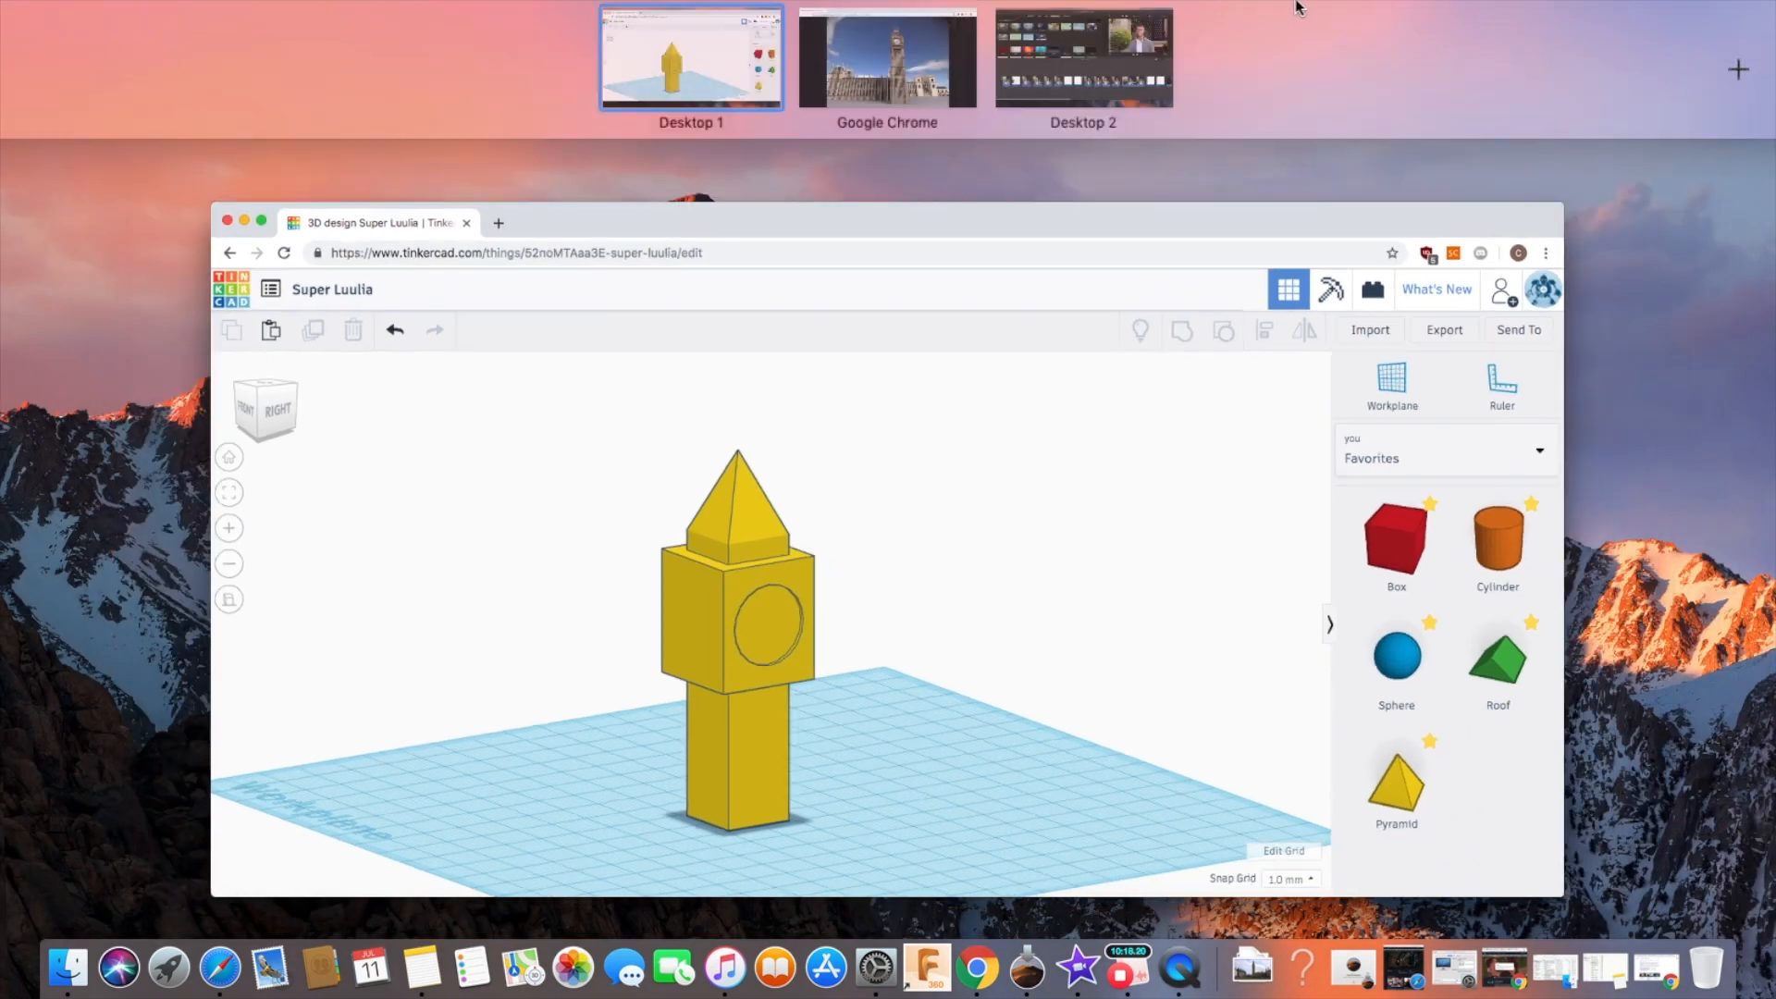
click(887, 57)
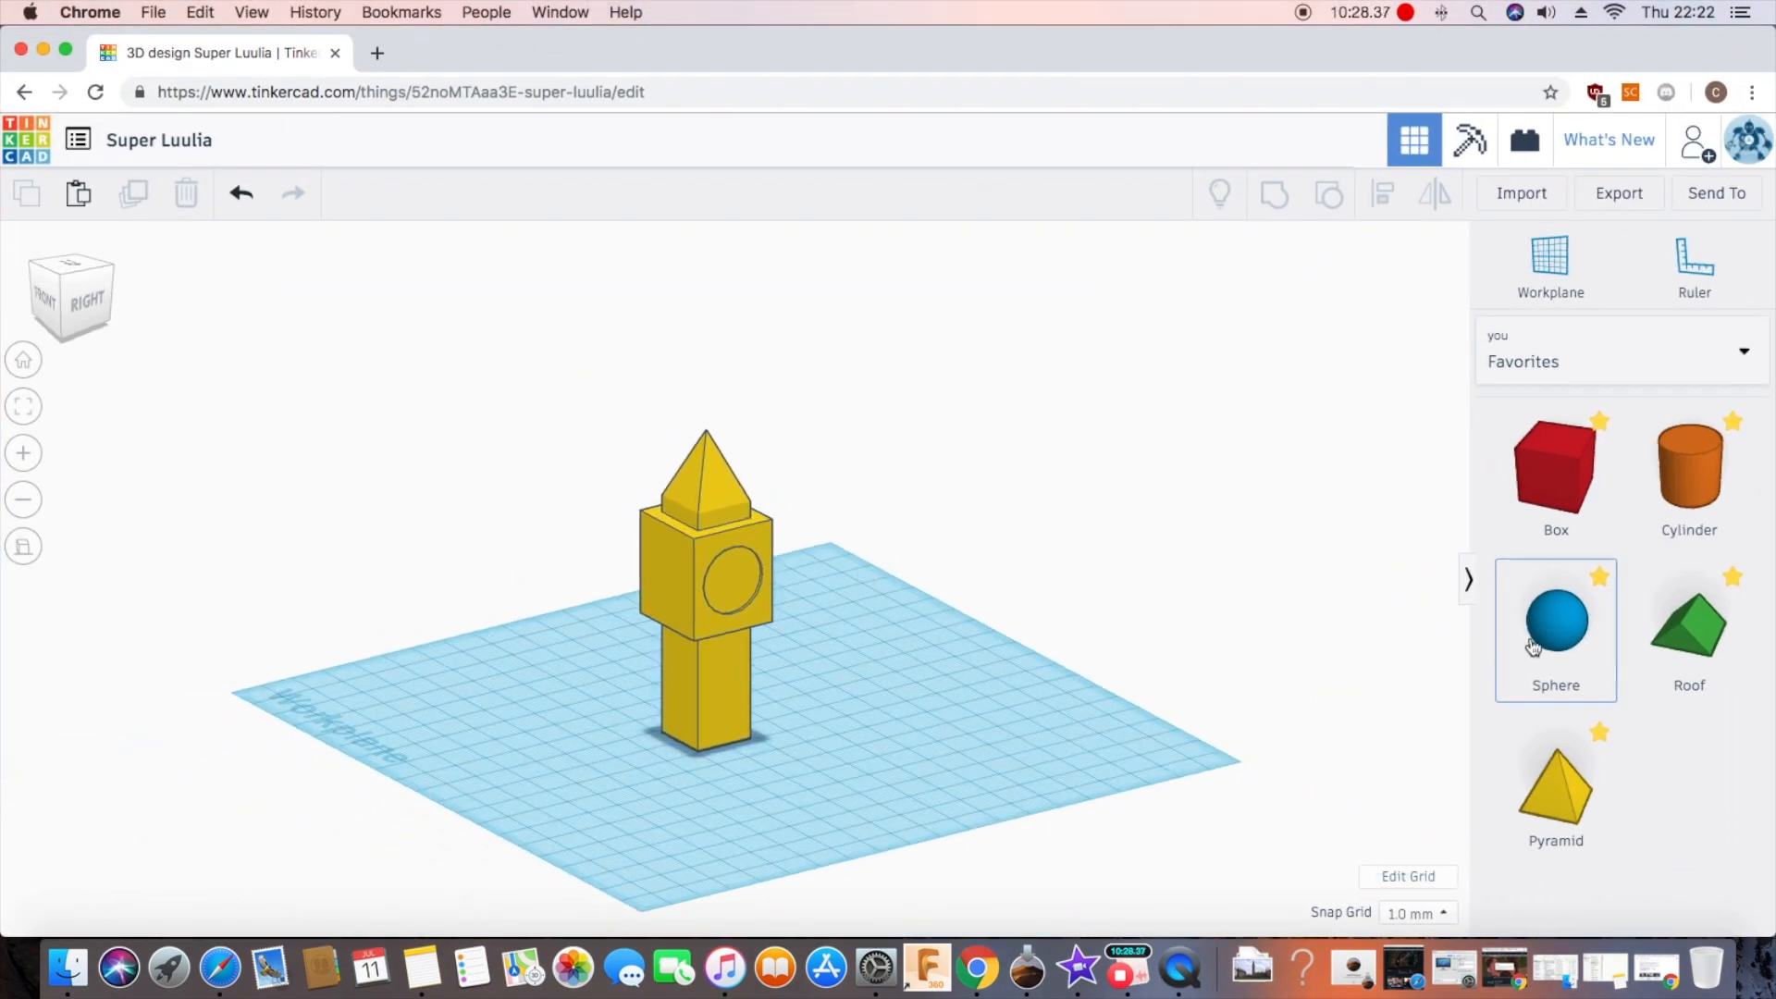
click(1554, 620)
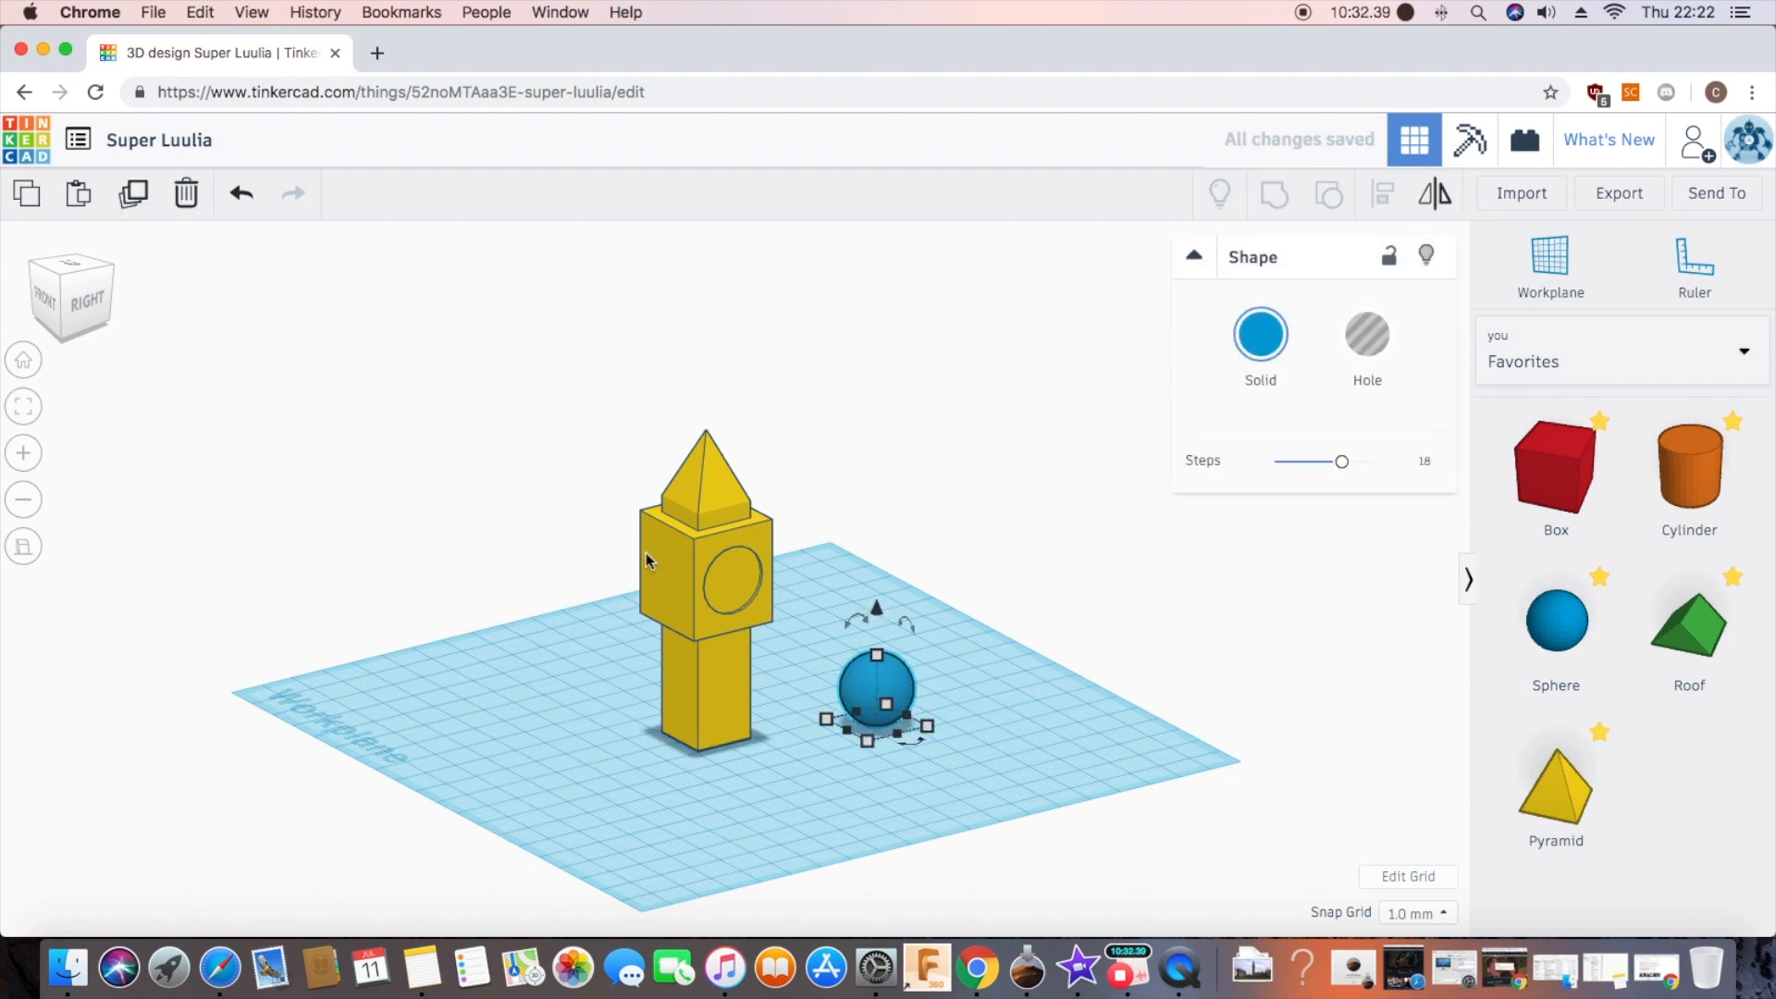
mouse_move(185, 192)
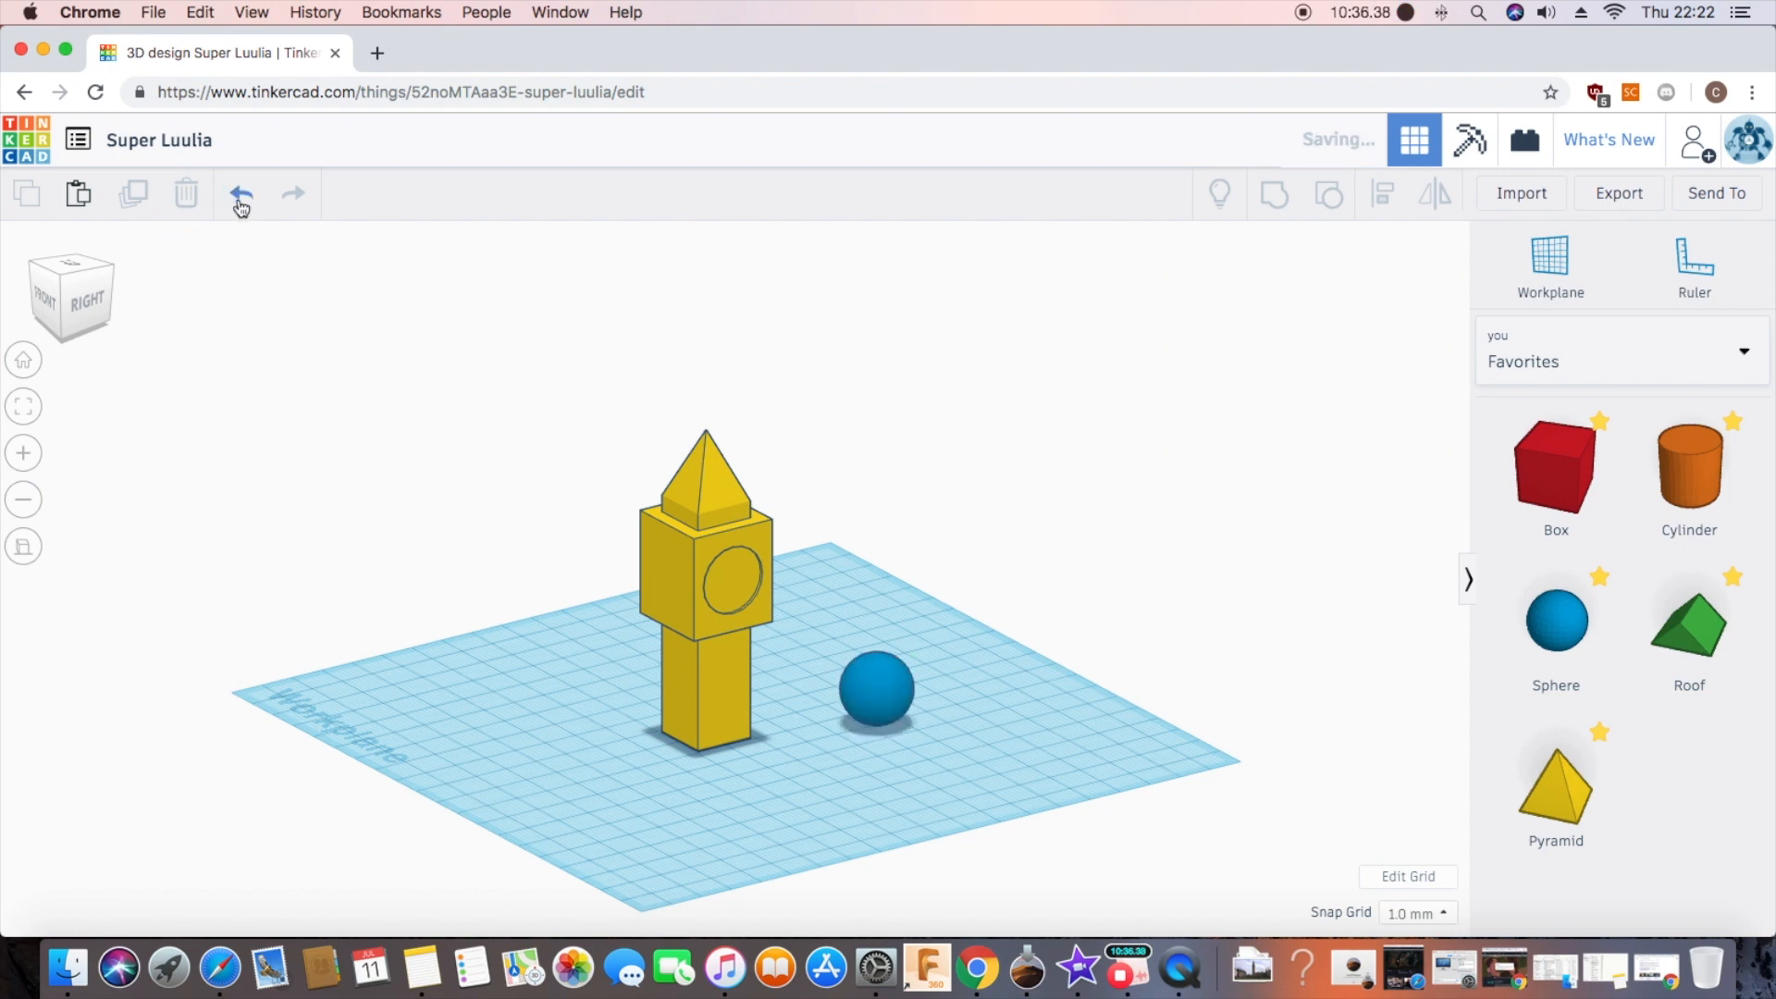
click(241, 193)
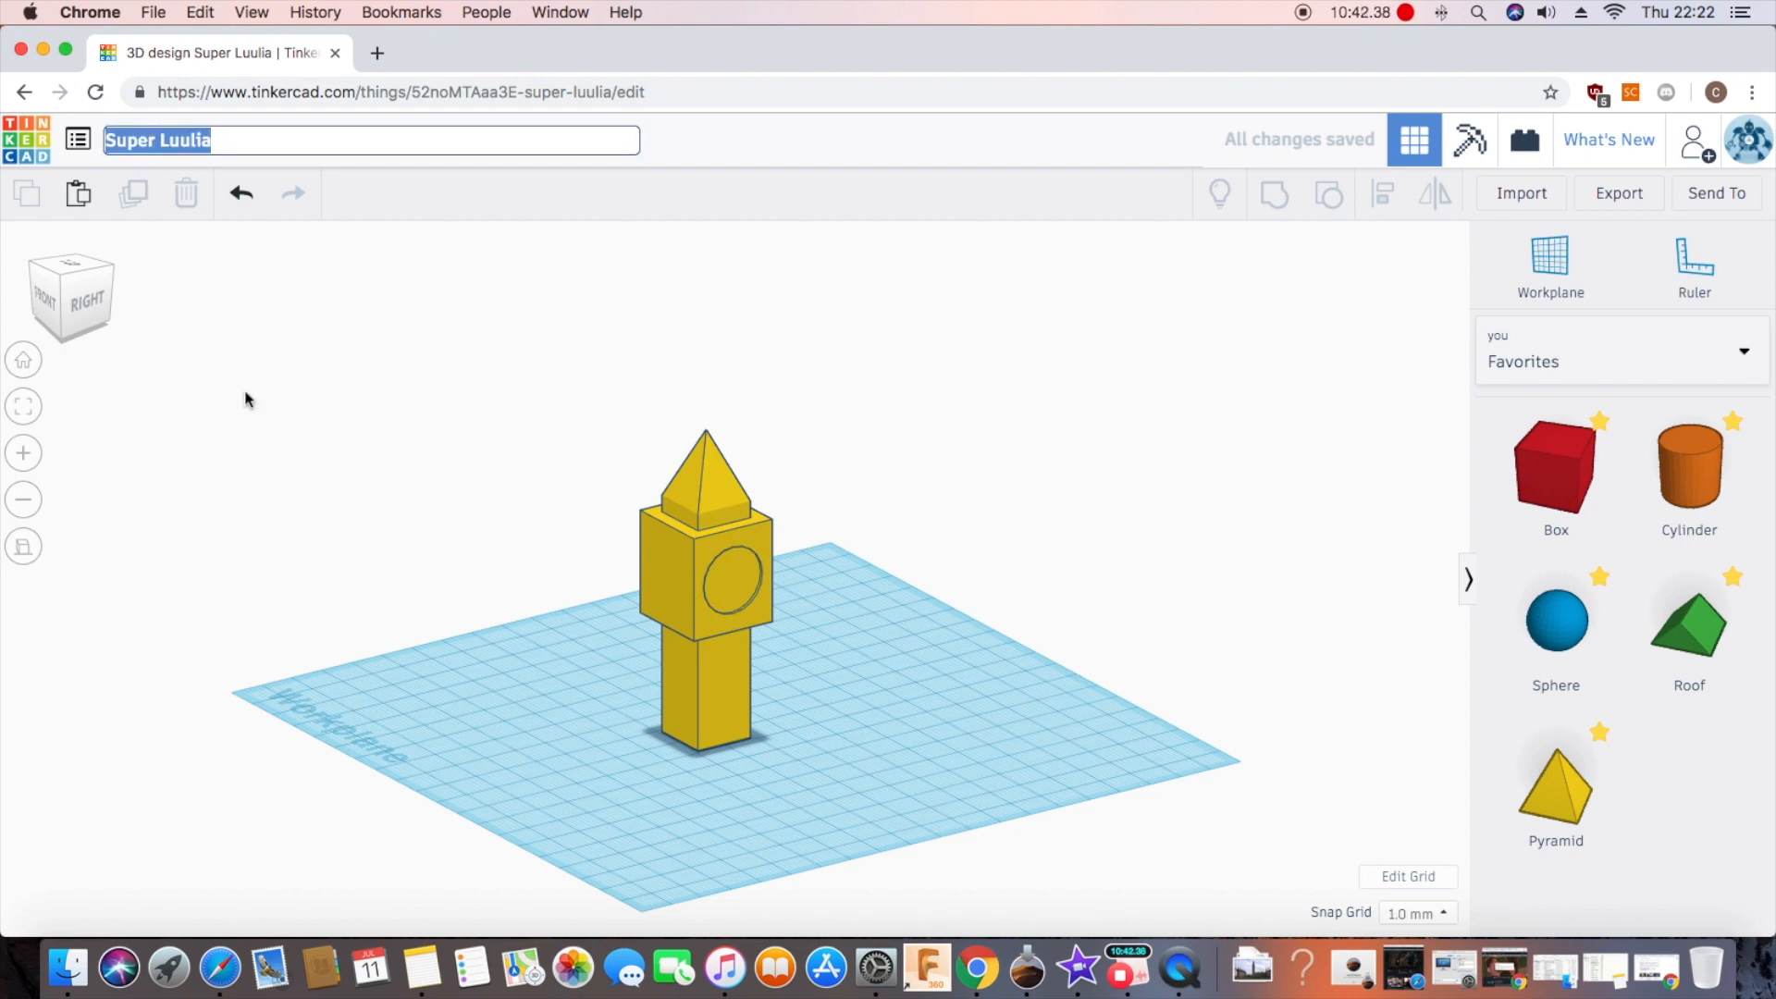
Step: Title the design 'BigBen' and show the export download options for the whole design
text(BigBen)
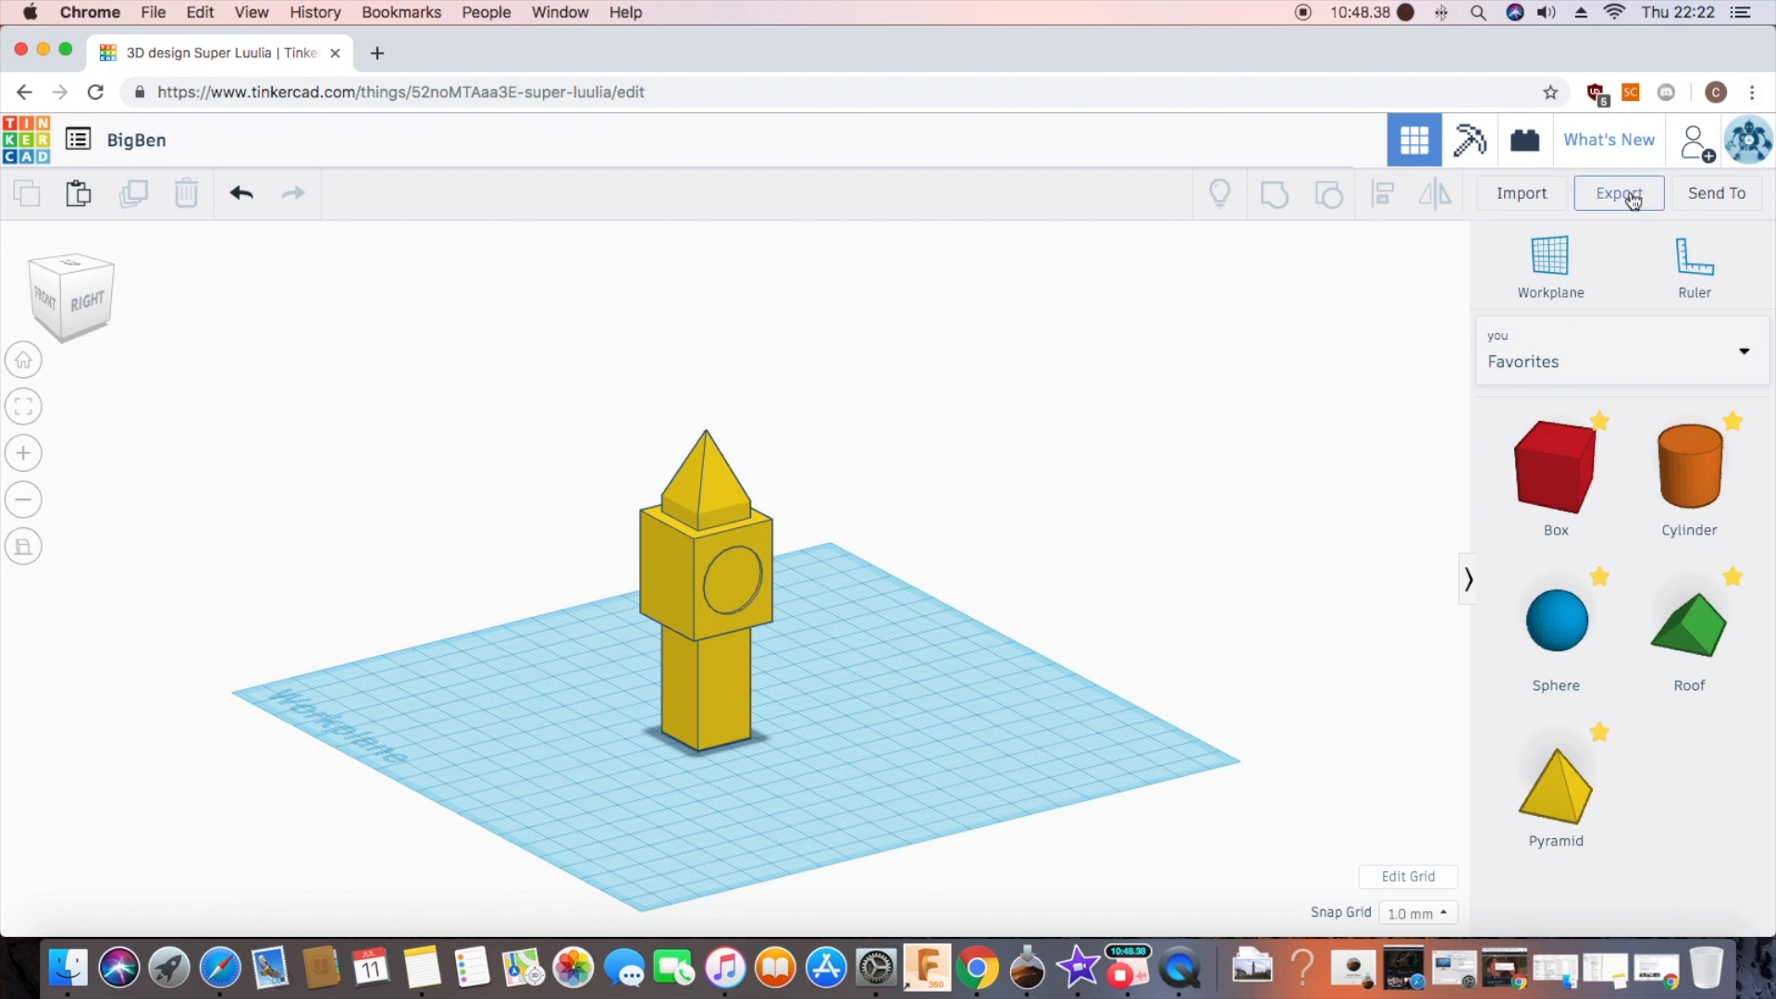
click(1618, 192)
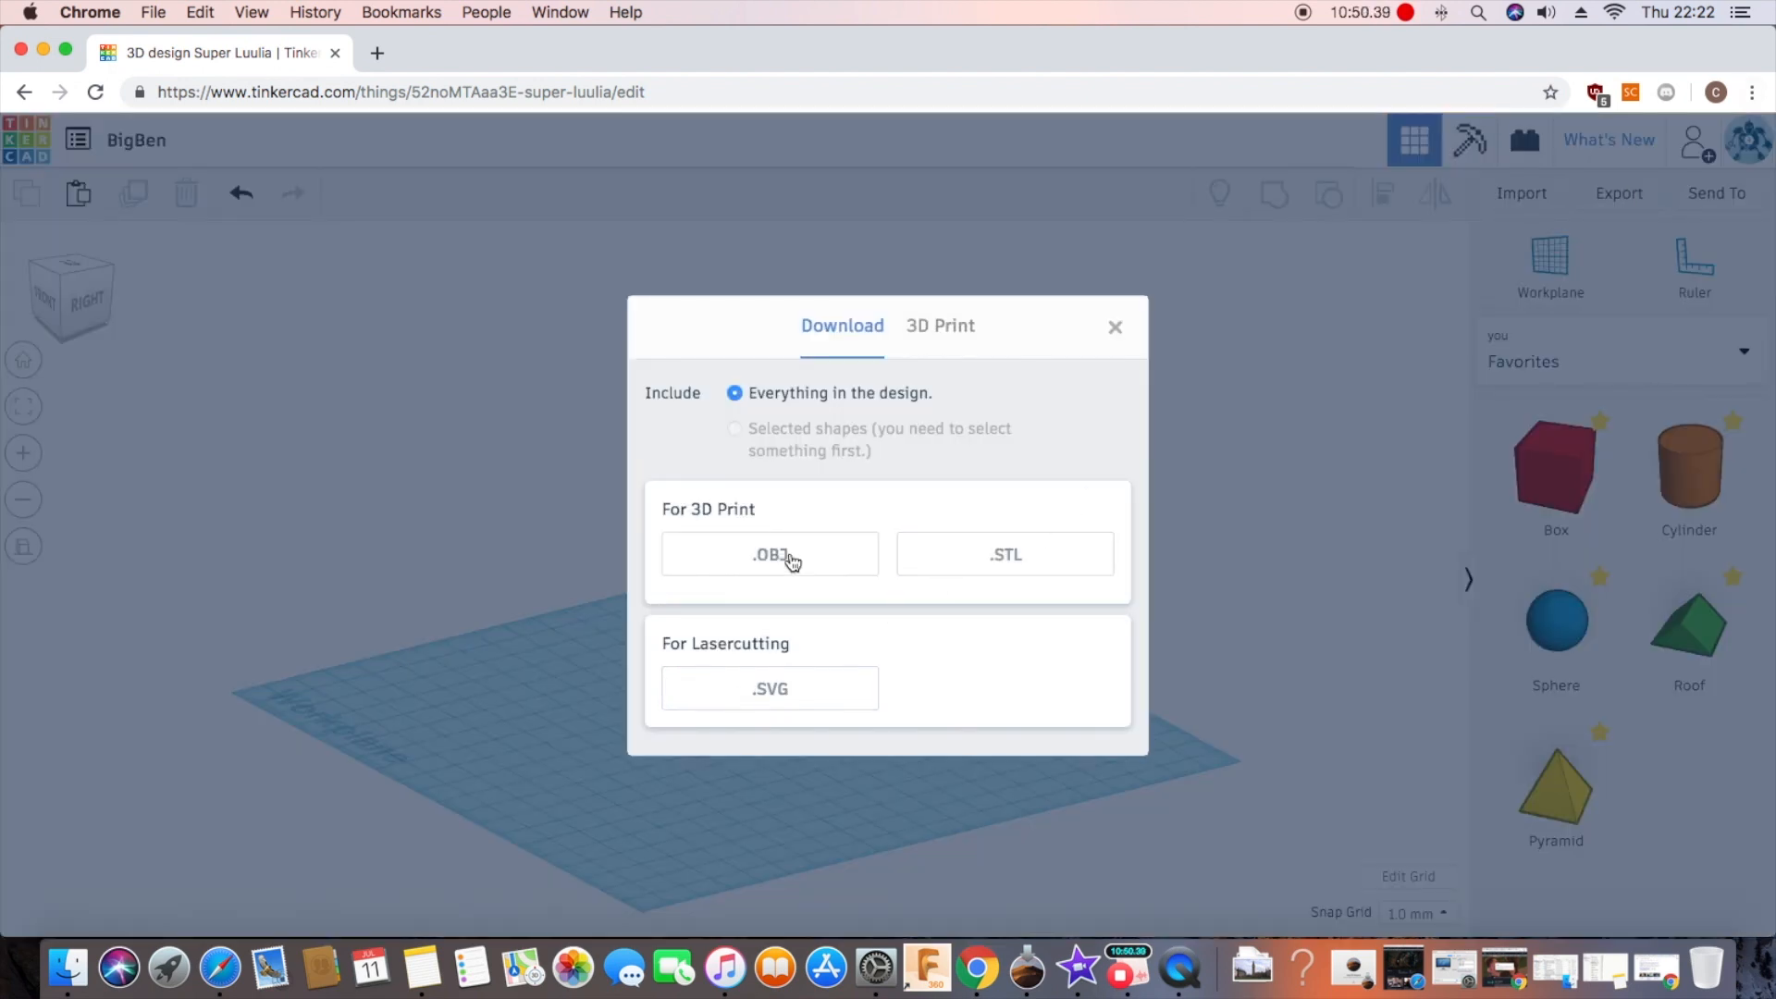